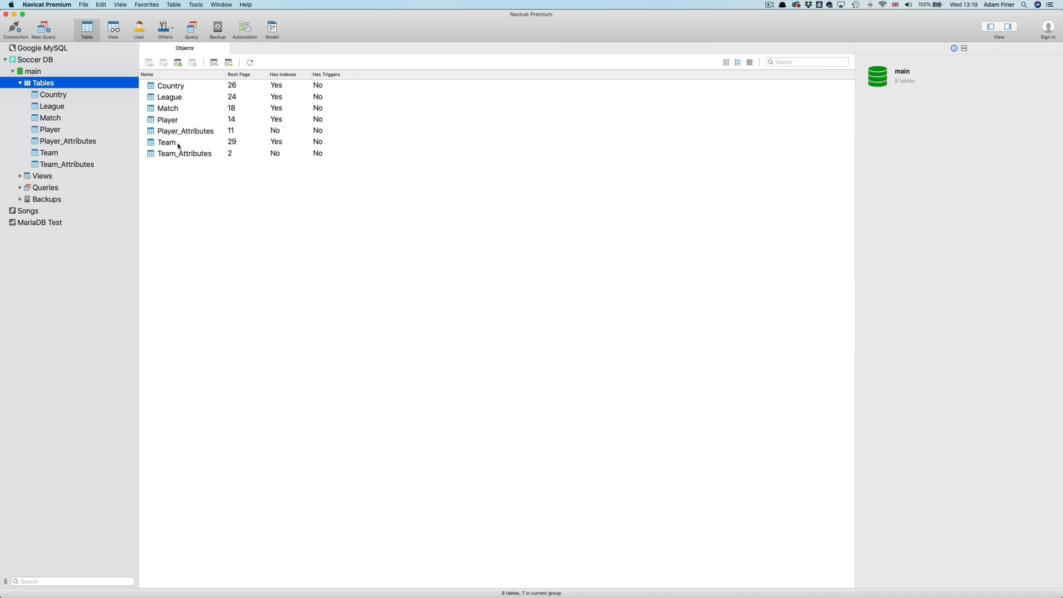
{"action": "mouse_move", "coordinate": [184, 187]}
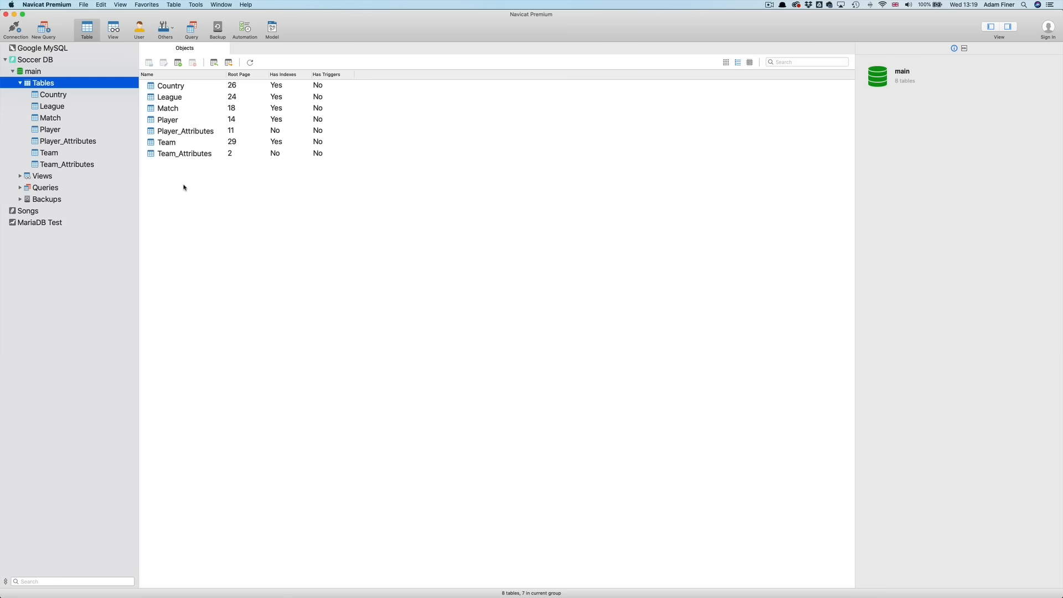
{"action": "mouse_move", "coordinate": [63, 59]}
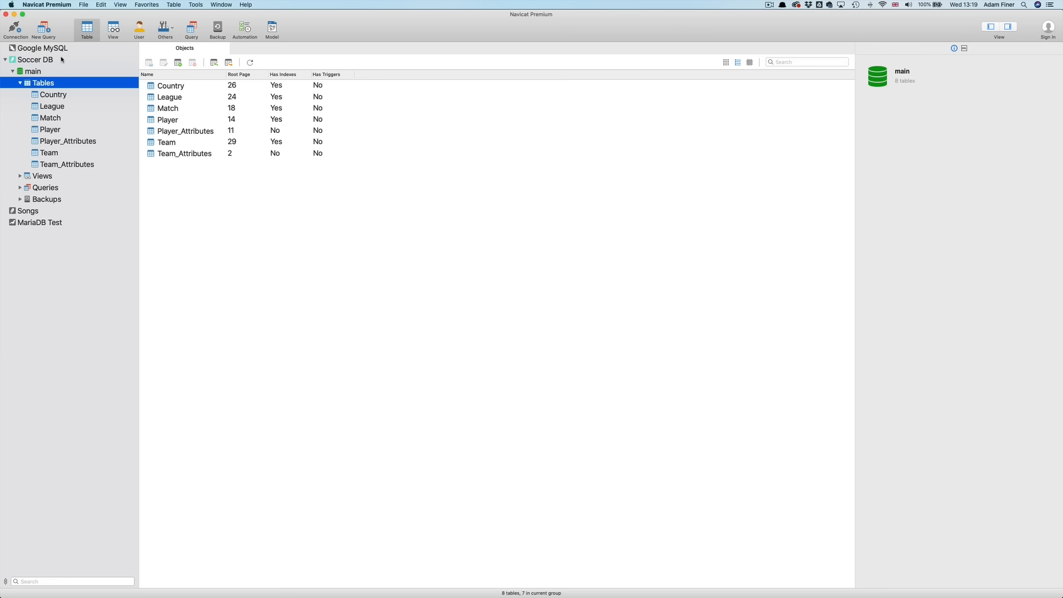
Show the Soccer DB SQLite connection's details, including its seven-table main database
{"action": "left_click", "coordinate": [33, 59]}
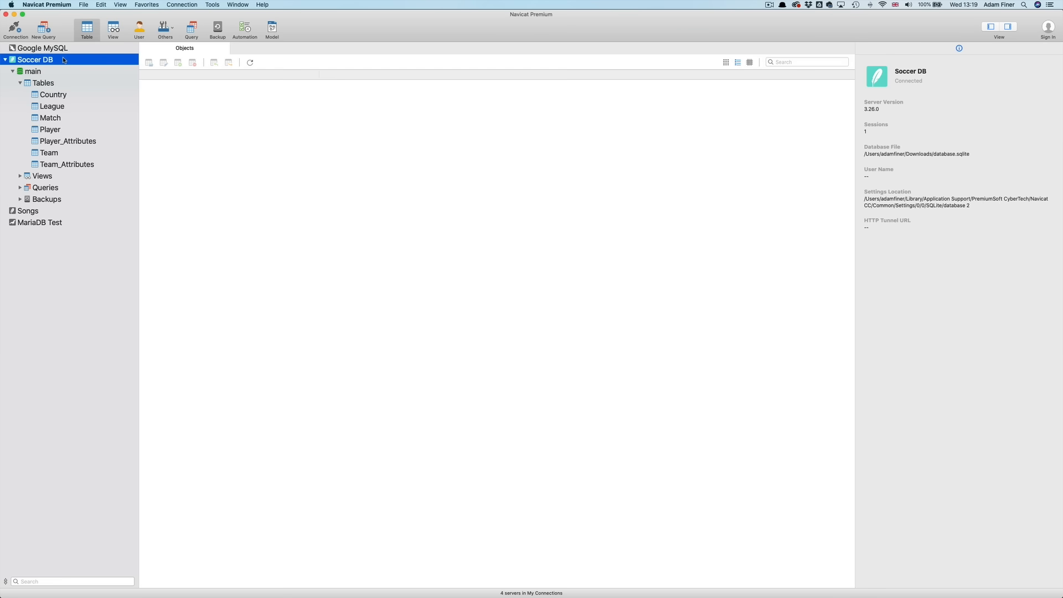
{"action": "mouse_move", "coordinate": [89, 59]}
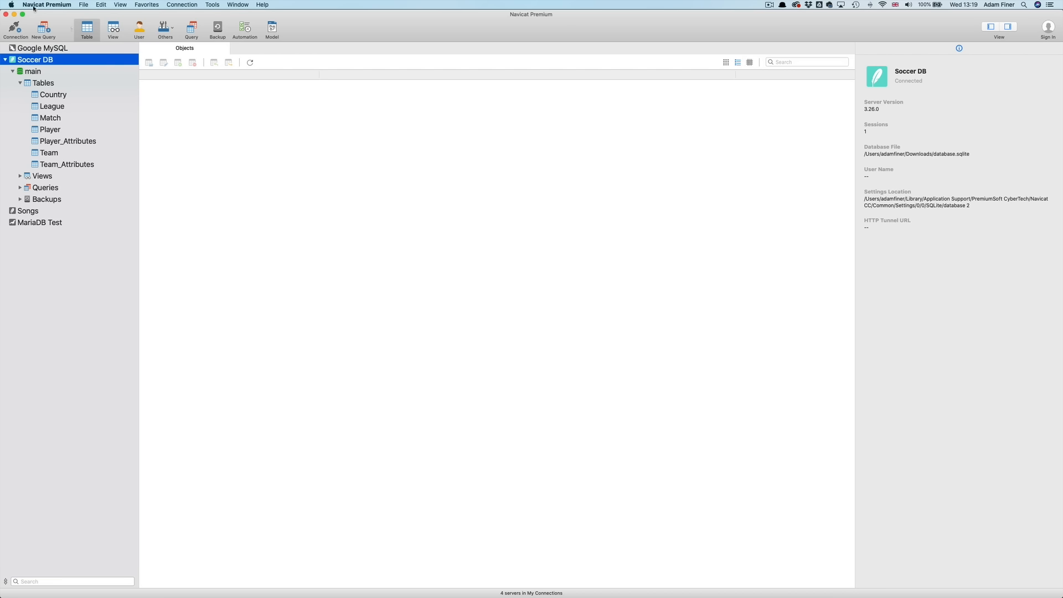
{"action": "mouse_move", "coordinate": [37, 7]}
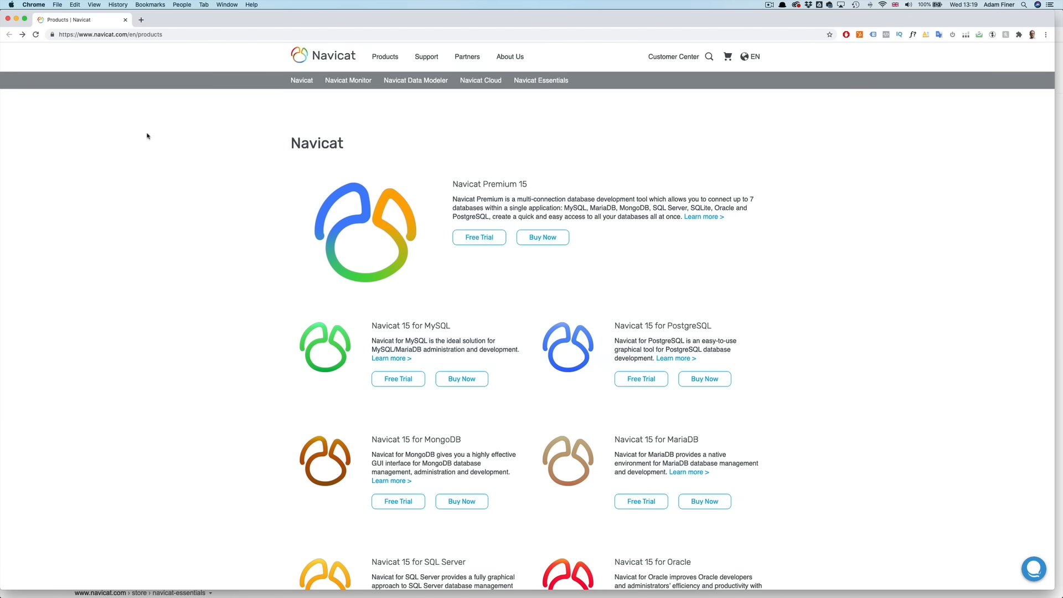
Scroll down Navicat's products page in Chrome to view the product lineup
{"action": "scroll", "scroll_direction": "down", "scroll_amount": 3}
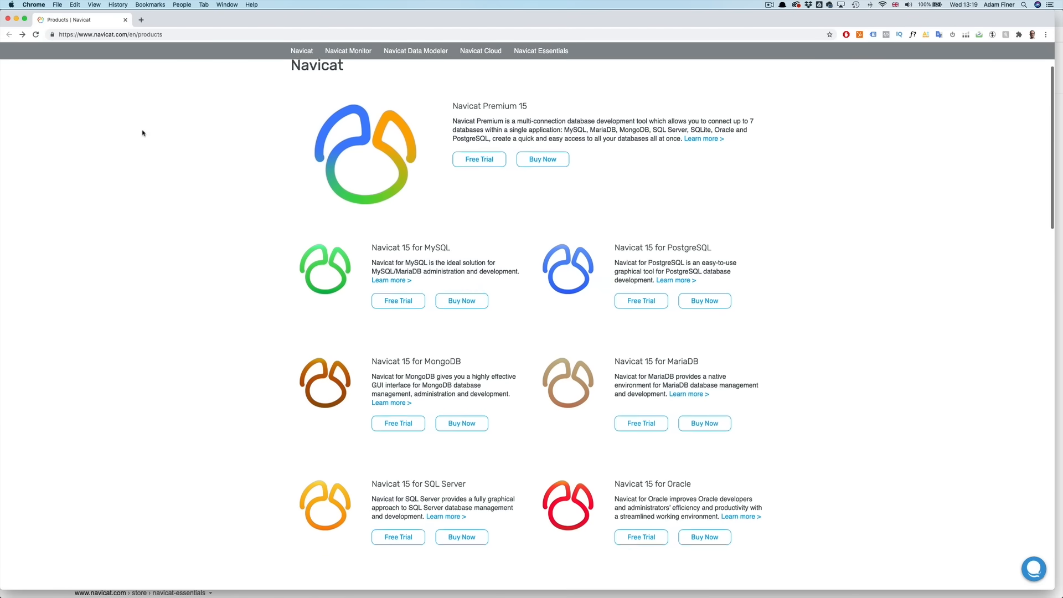
{"action": "scroll", "scroll_direction": "down", "scroll_amount": 3}
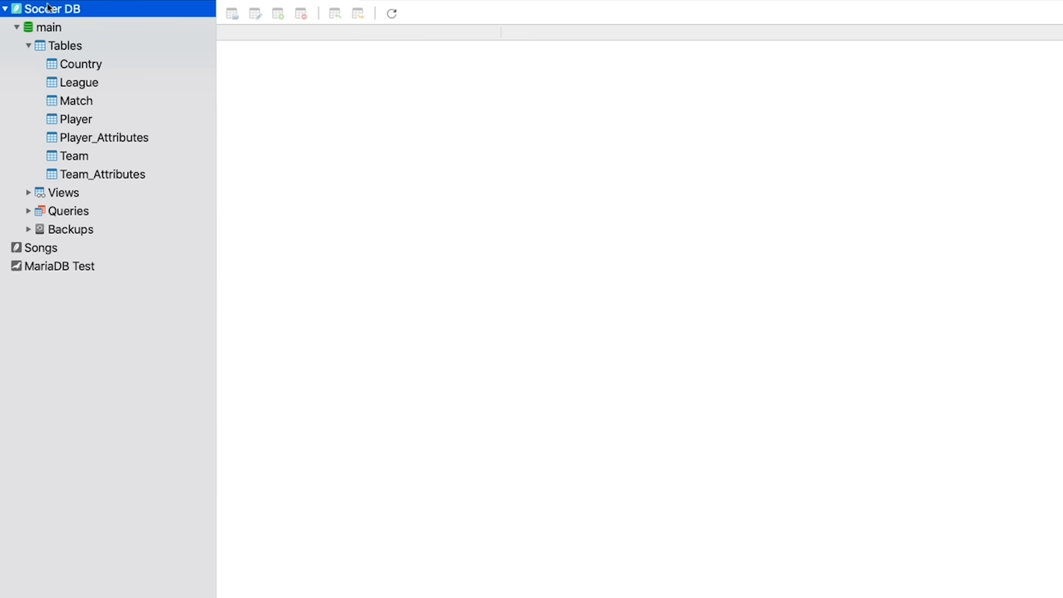
{"action": "mouse_move", "coordinate": [89, 13]}
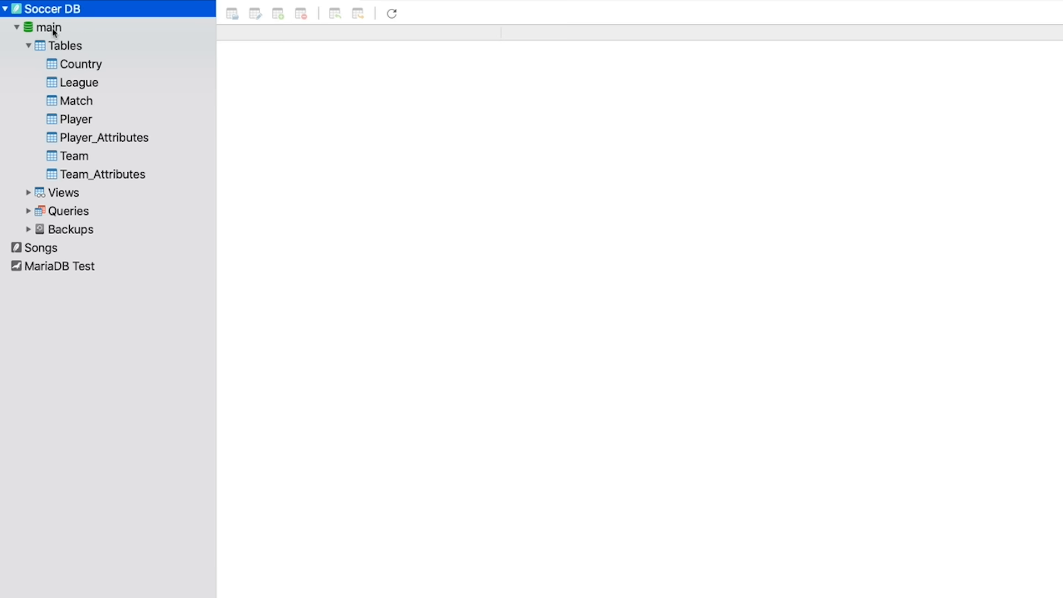
Expand main and Tables under Soccer DB and select the Player table
{"action": "left_click", "coordinate": [49, 26]}
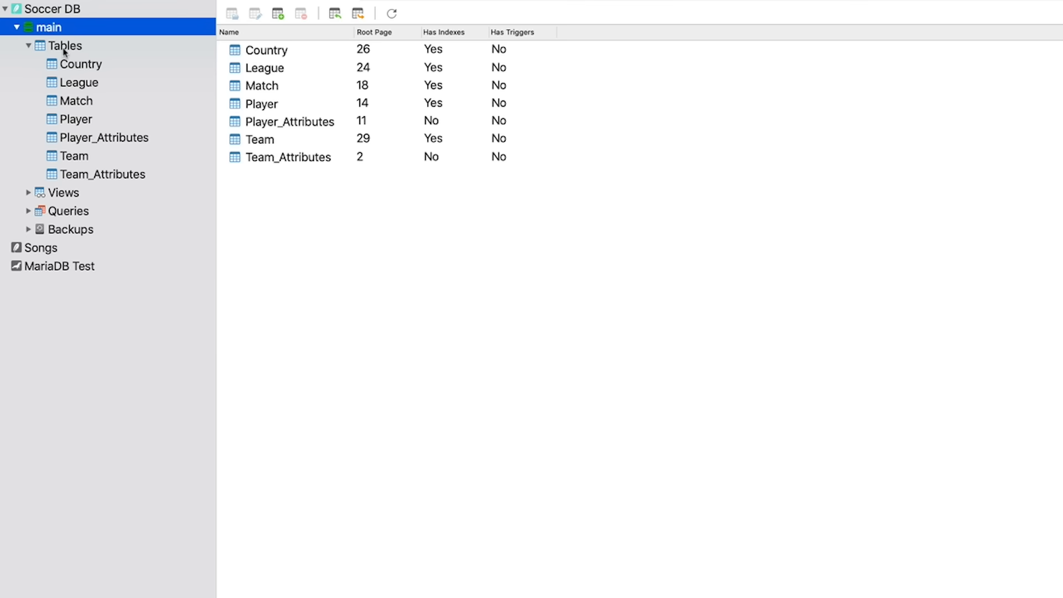
{"action": "left_click", "coordinate": [63, 45]}
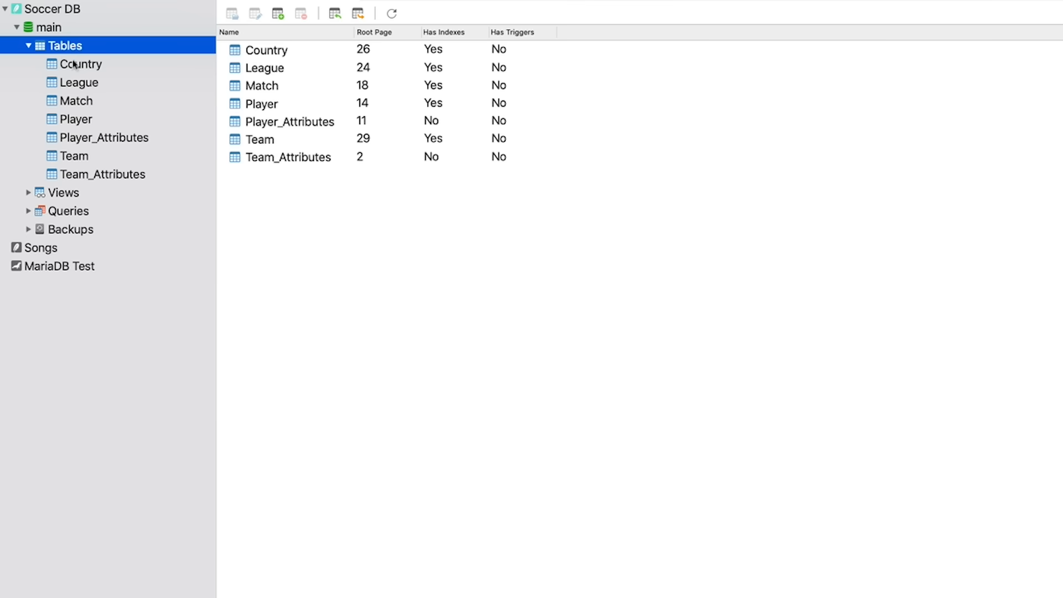
{"action": "mouse_move", "coordinate": [85, 118]}
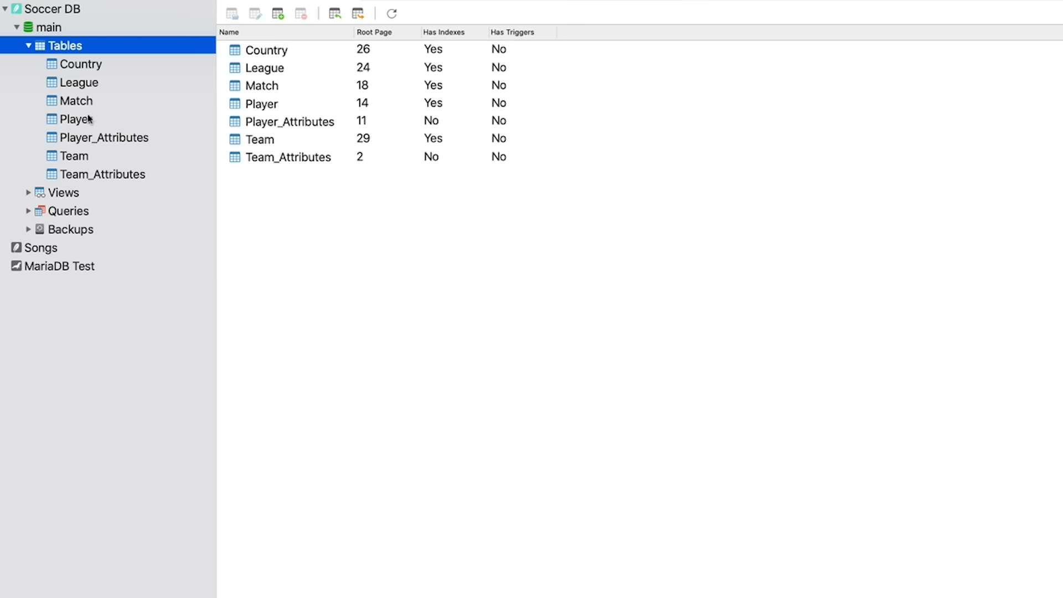
{"action": "left_click", "coordinate": [76, 119]}
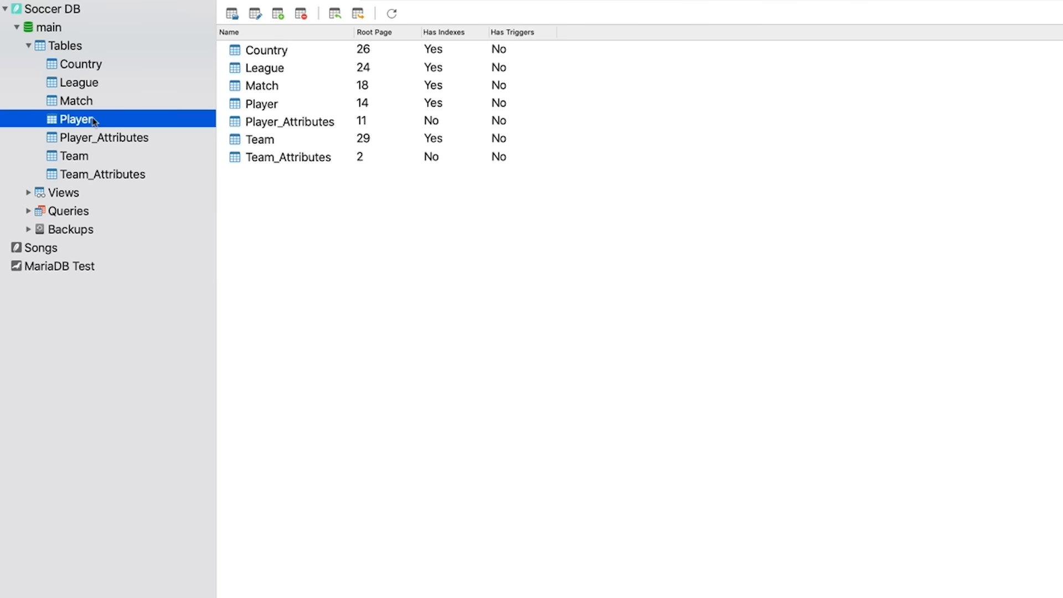
{"action": "mouse_move", "coordinate": [103, 121]}
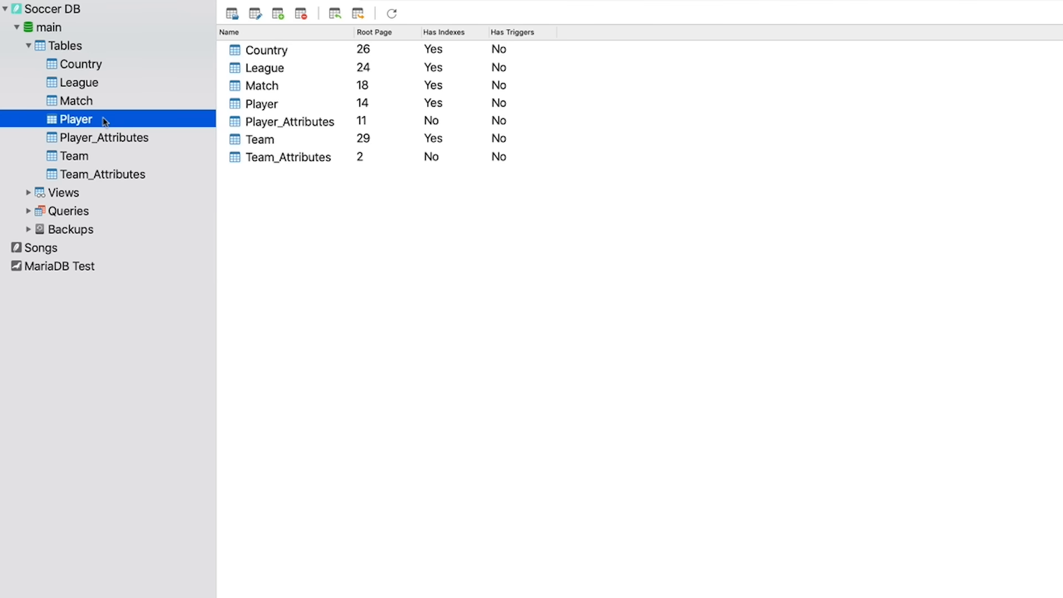
Open the Player table to show names, birthdays, heights and weights in a grid
{"action": "double_click", "coordinate": [80, 119]}
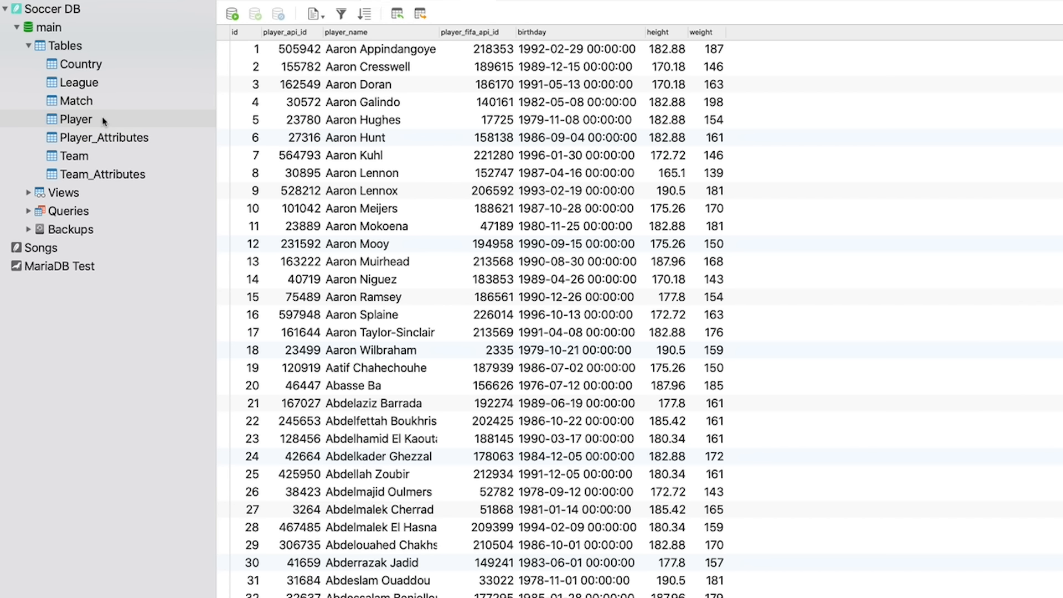
{"action": "mouse_move", "coordinate": [227, 61]}
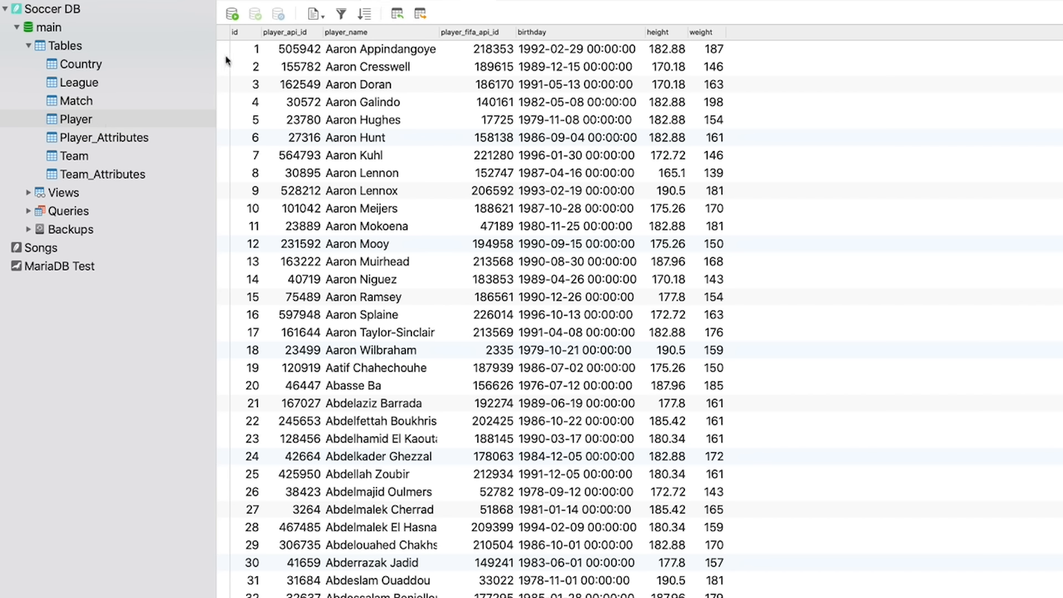
{"action": "mouse_move", "coordinate": [477, 52]}
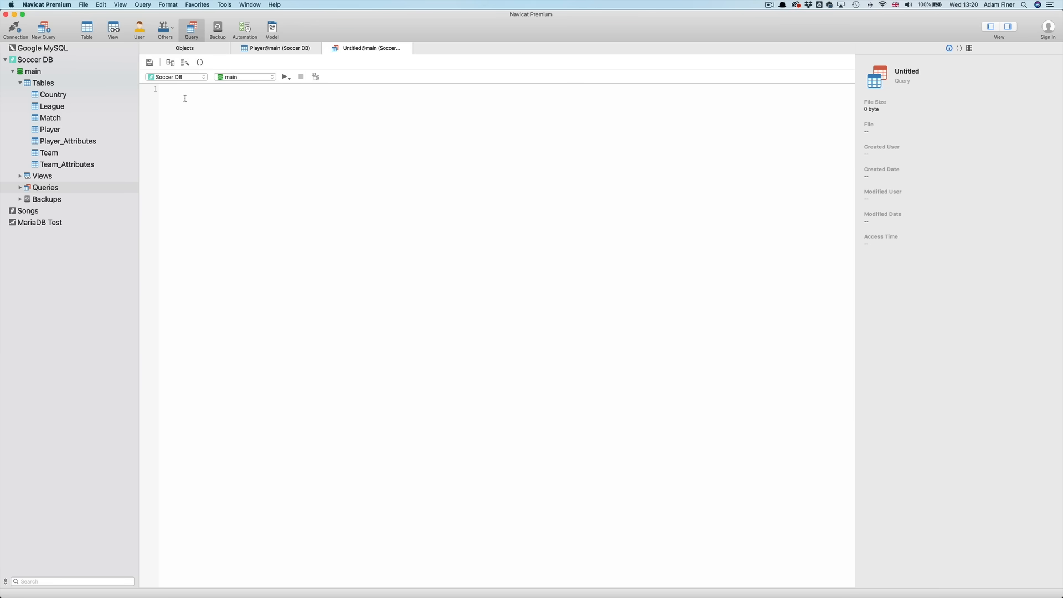
Run a new query 'select * from player', returning 11060 player records
{"action": "type", "text": "select * from"}
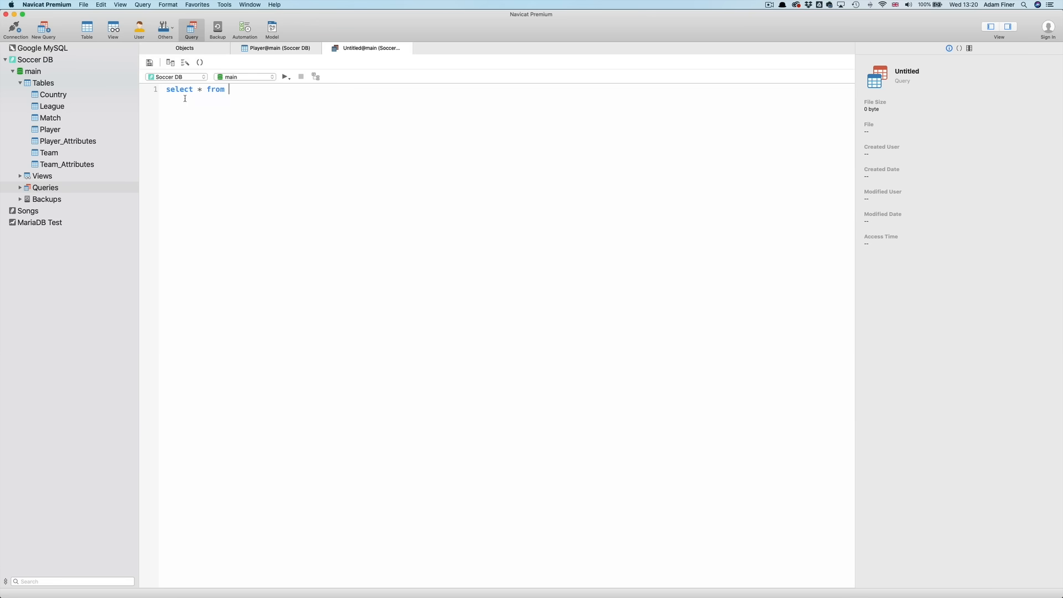
{"action": "type", "text": "player"}
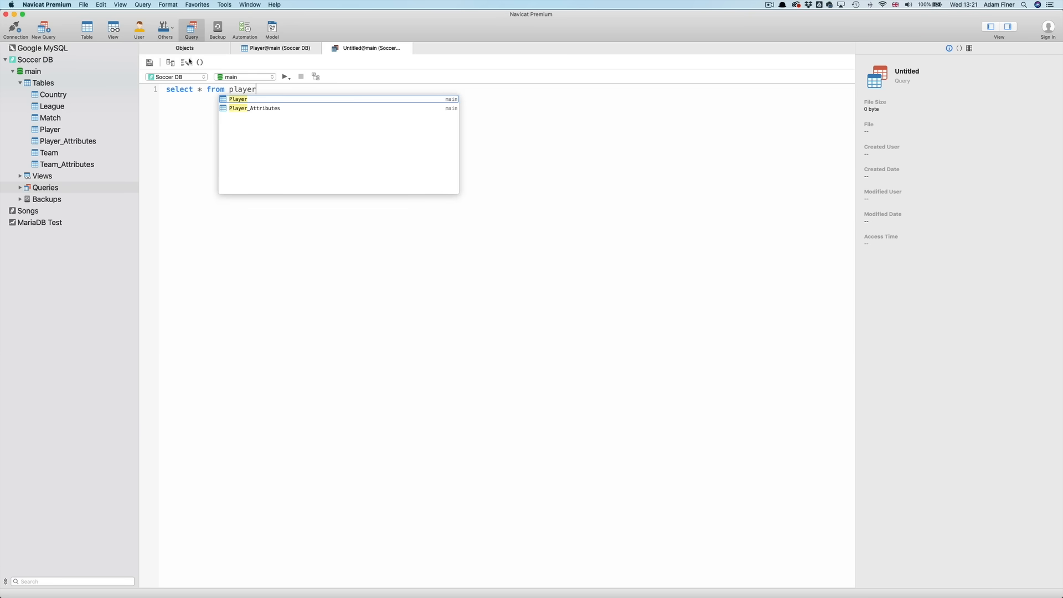
{"action": "left_click", "coordinate": [285, 77]}
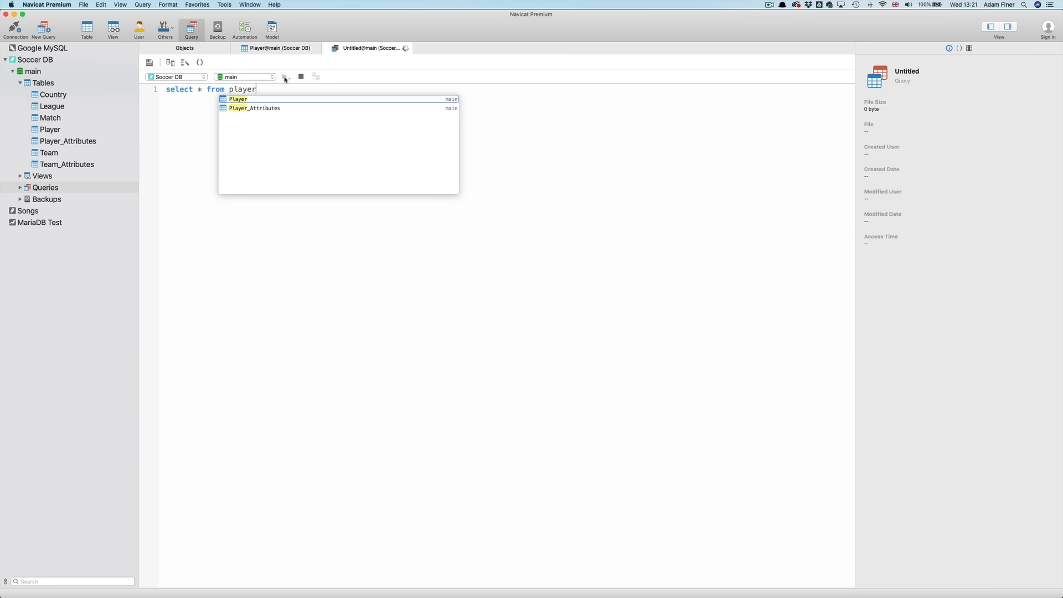
{"action": "left_click", "coordinate": [285, 77]}
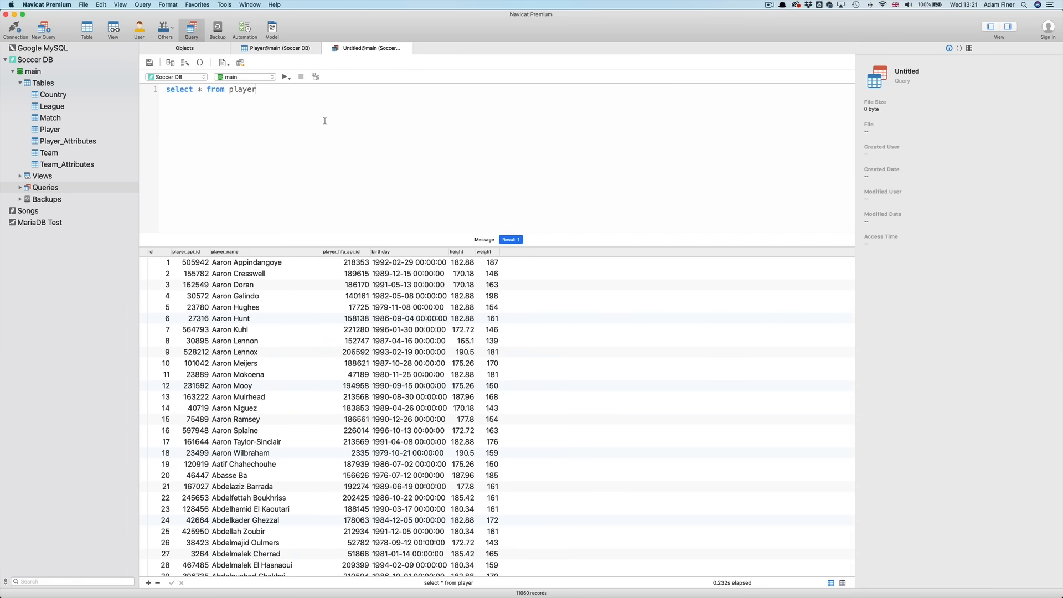
{"action": "mouse_move", "coordinate": [194, 96]}
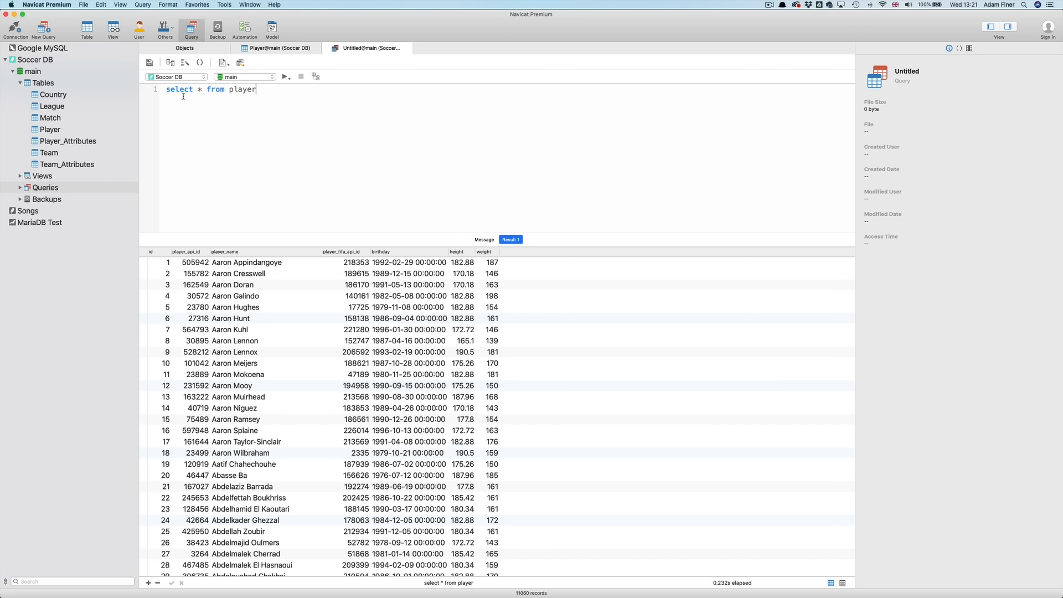
Apply Format > Beautify SQL to the select * from player statement
{"action": "left_click", "coordinate": [167, 4]}
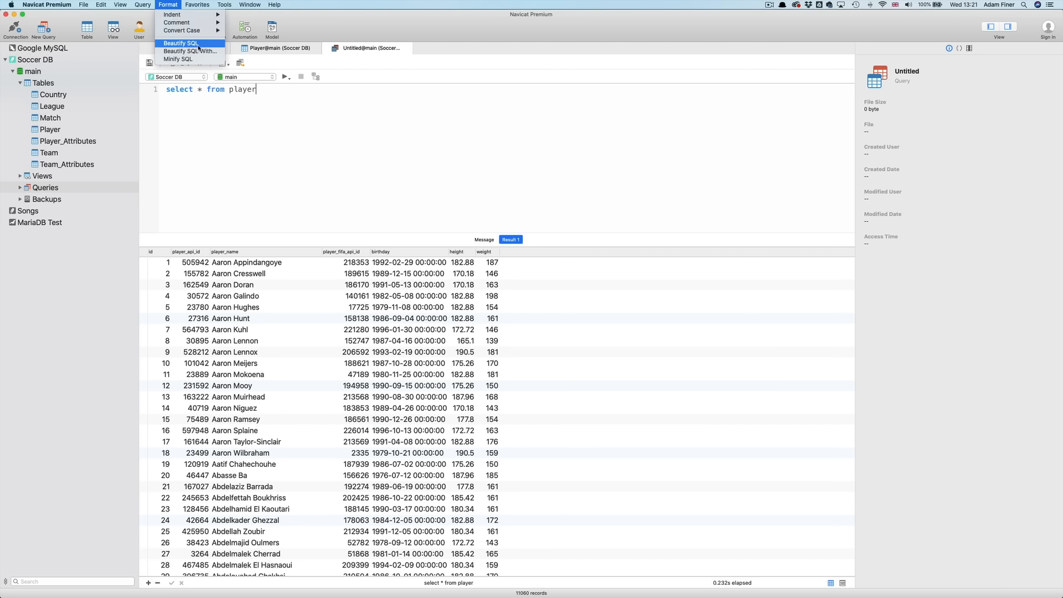
{"action": "mouse_move", "coordinate": [212, 43]}
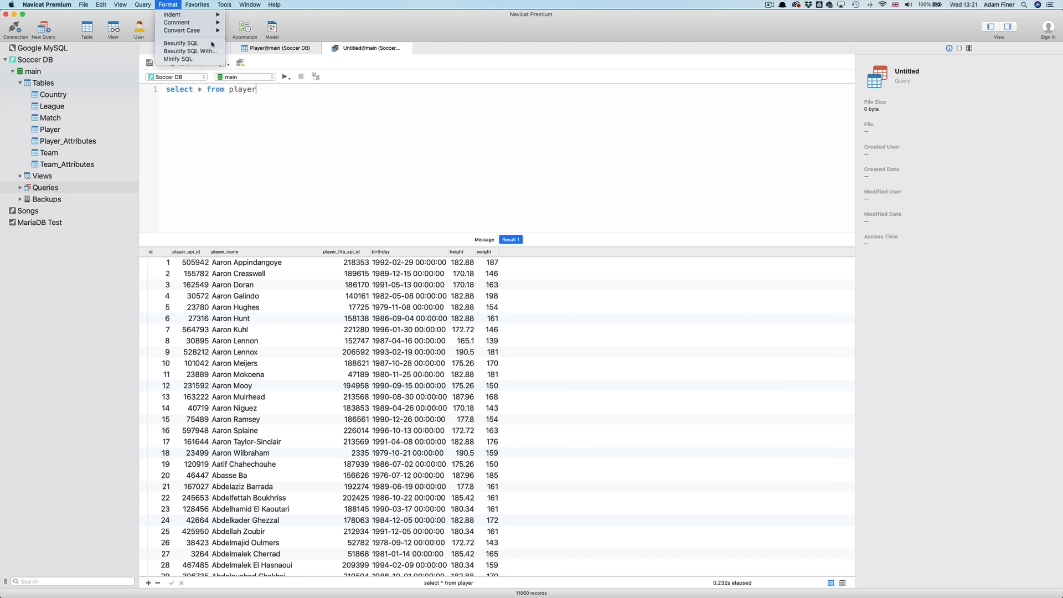
{"action": "left_click", "coordinate": [180, 43]}
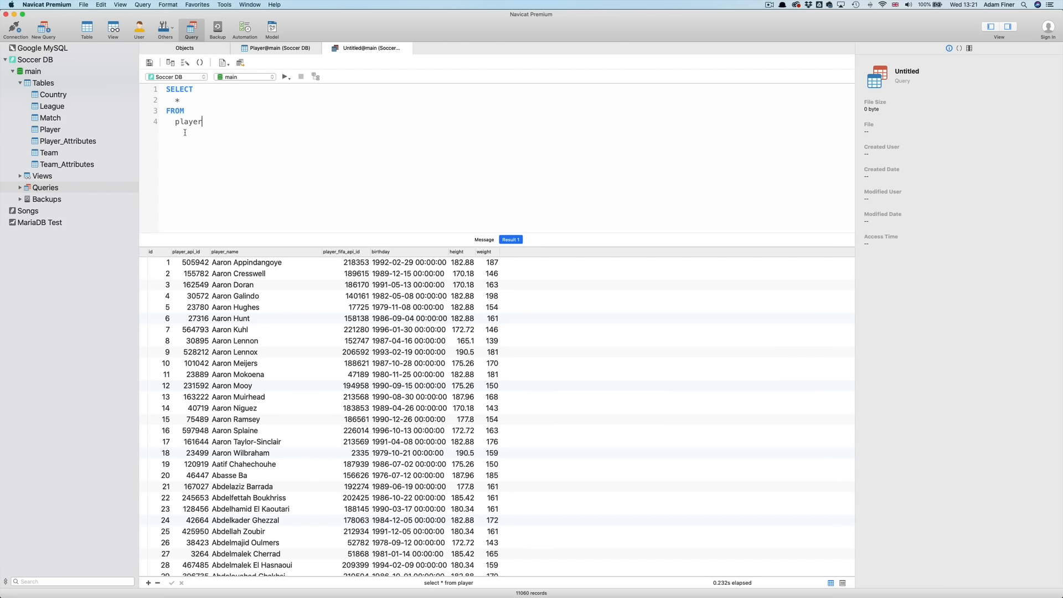
{"action": "mouse_move", "coordinate": [182, 134]}
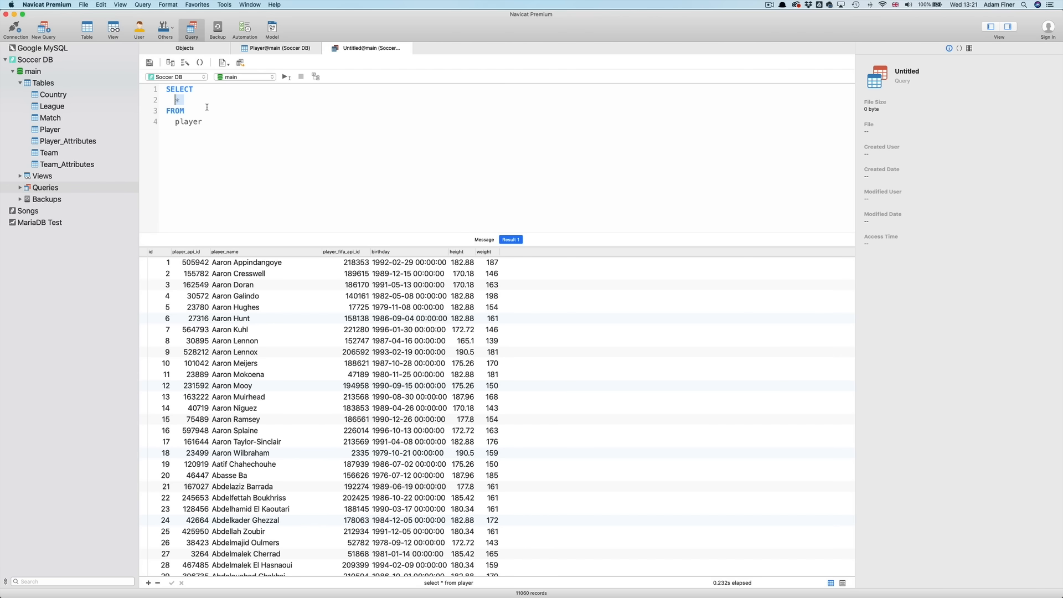
Select player_name as 'Full name' and birthday from player, running after each edit
{"action": "type", "text": "player_name,birthday"}
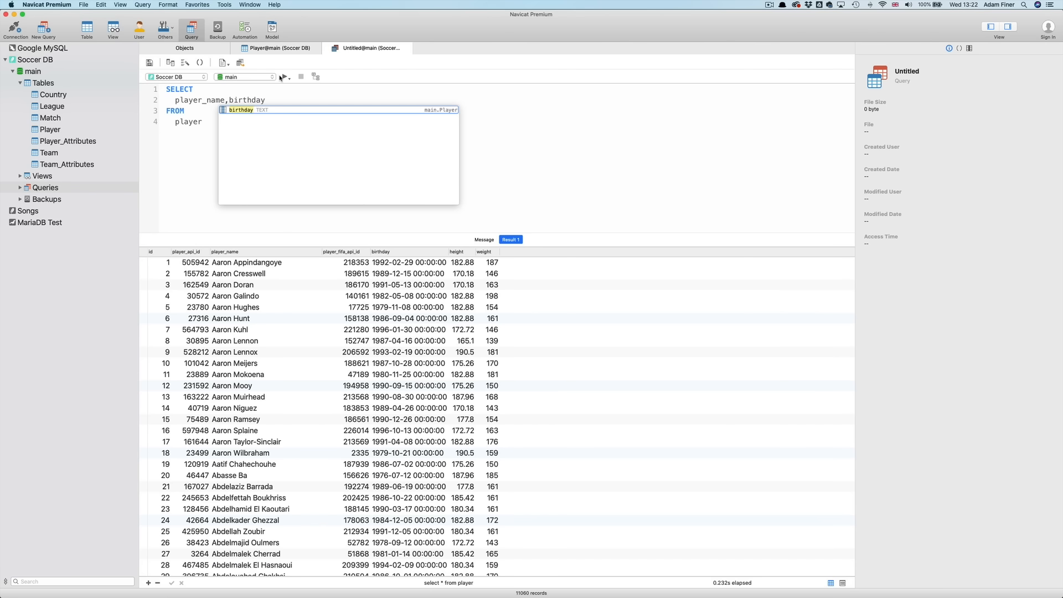
{"action": "left_click", "coordinate": [283, 77]}
{"action": "type", "text": " as "}
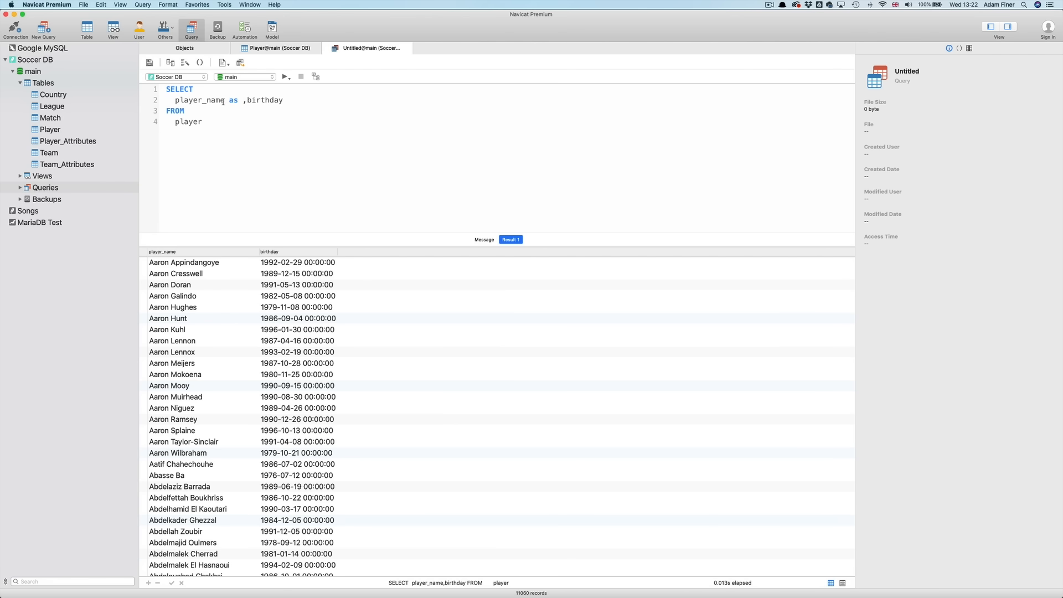
{"action": "type", "text": "name"}
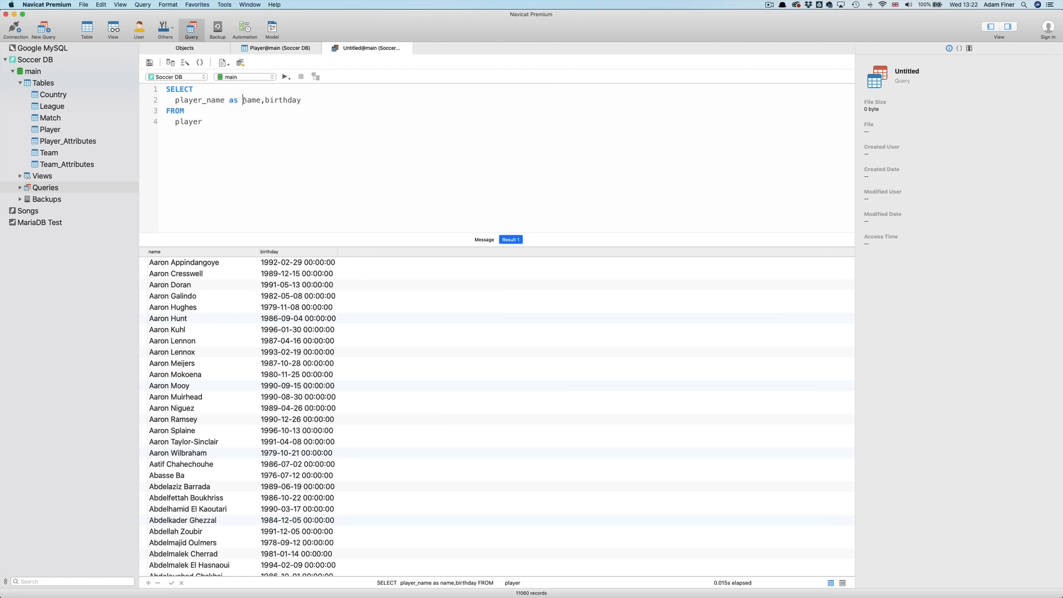
{"action": "type", "text": "Full"}
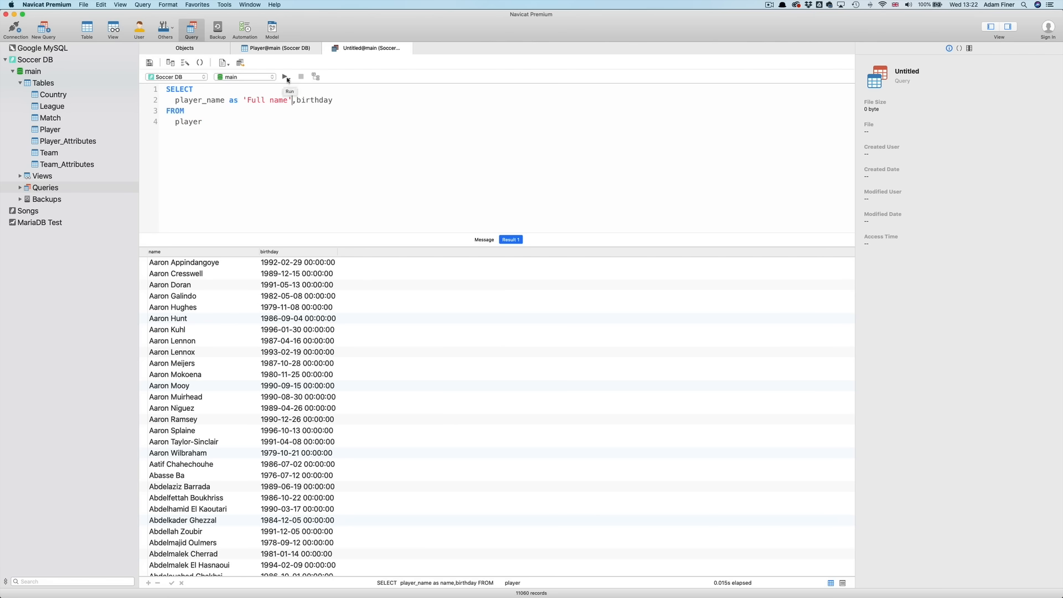
{"action": "left_click", "coordinate": [285, 77]}
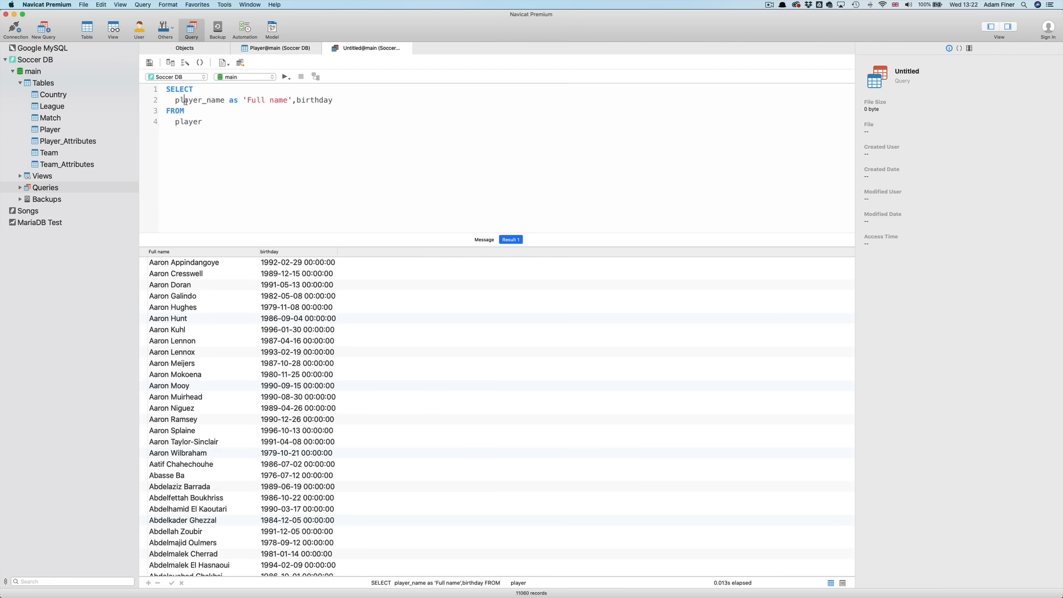
Filter select * from player to weight >= 190, returning 992 records
{"action": "type", "text": "*"}
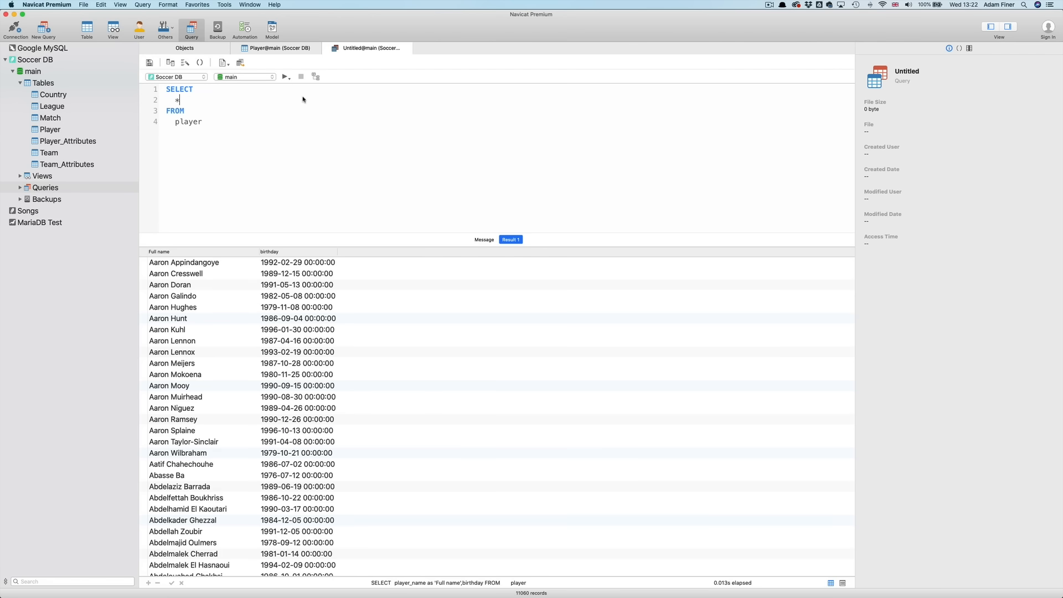
{"action": "left_click", "coordinate": [284, 77]}
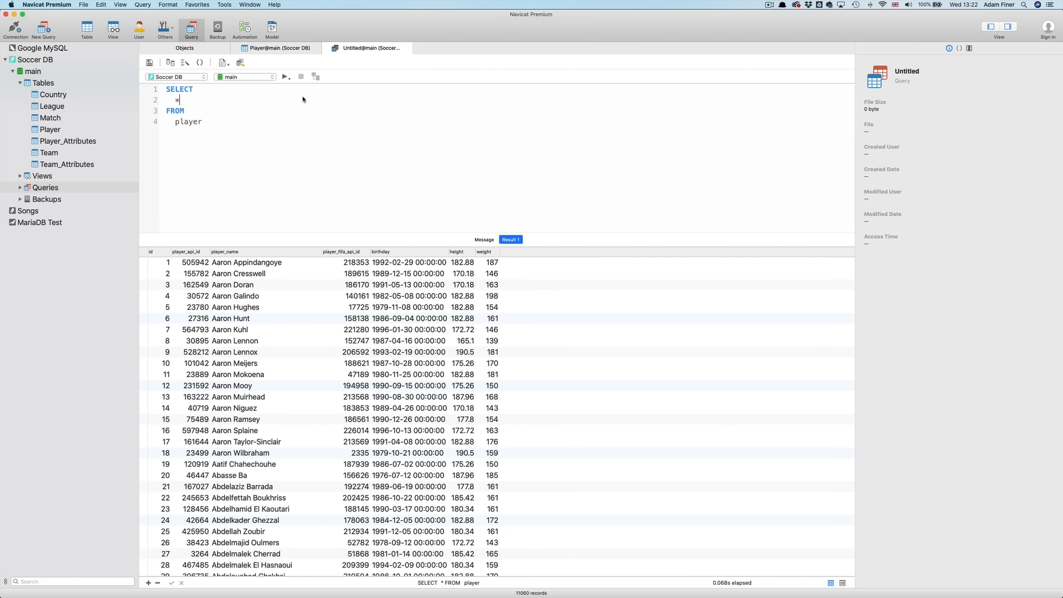
{"action": "mouse_move", "coordinate": [285, 122]}
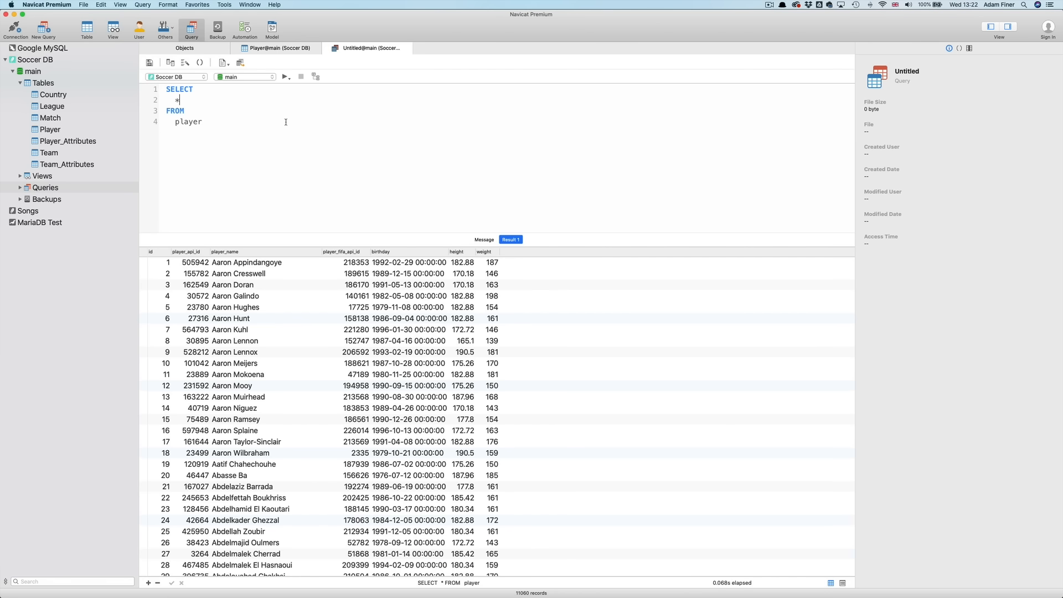
{"action": "key", "text": "Return"}
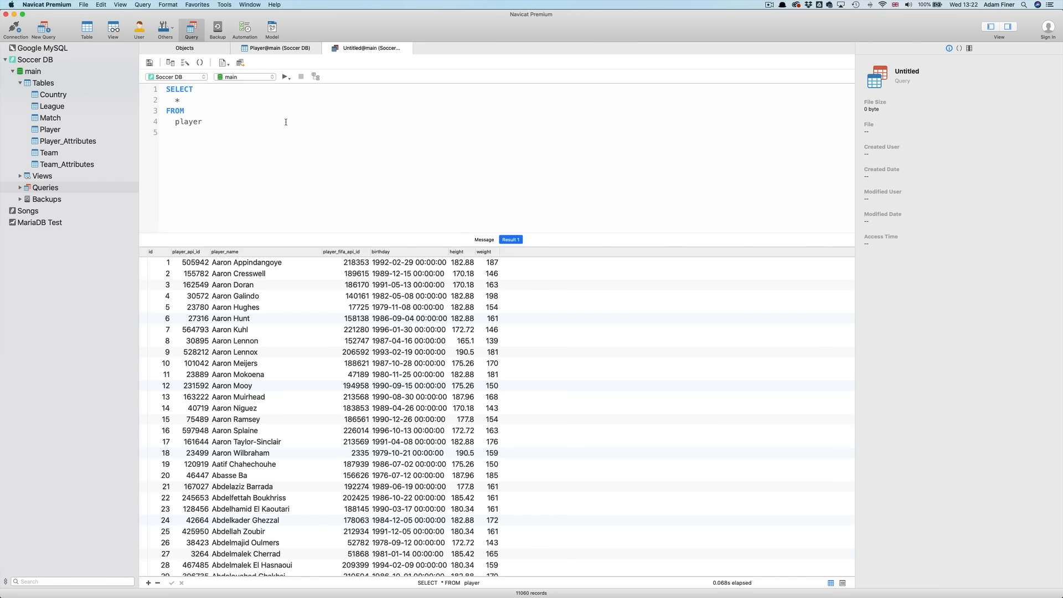
{"action": "type", "text": "where"}
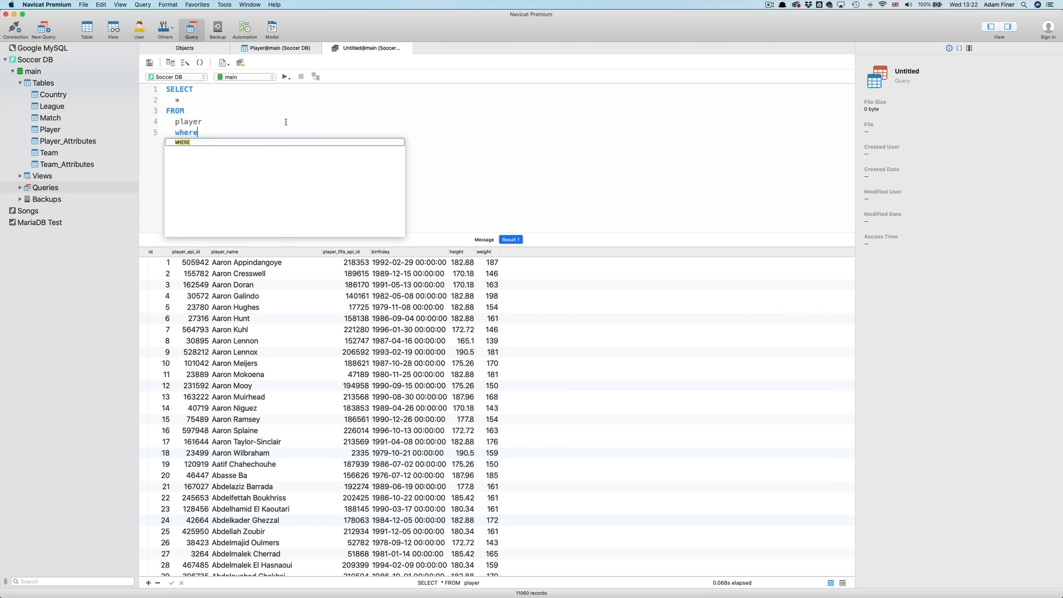
{"action": "type", "text": "weigh"}
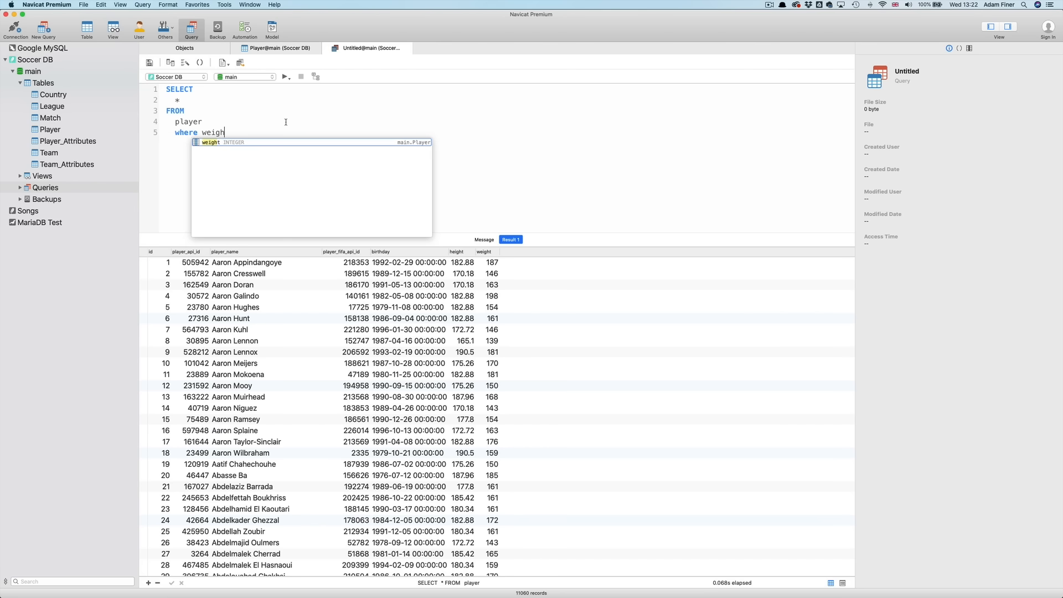
{"action": "type", "text": "t=190"}
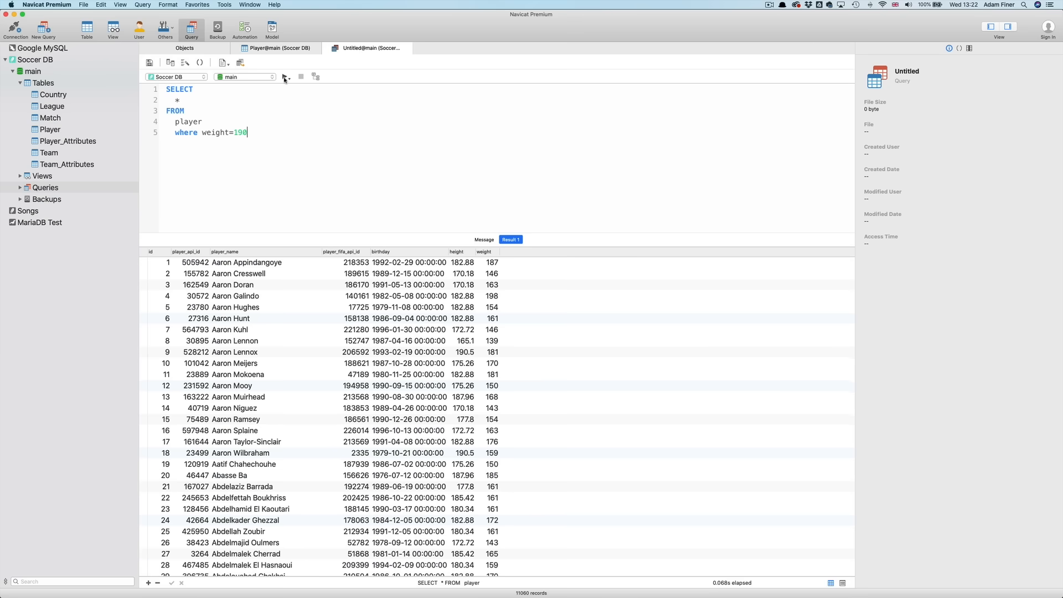
{"action": "left_click", "coordinate": [284, 76]}
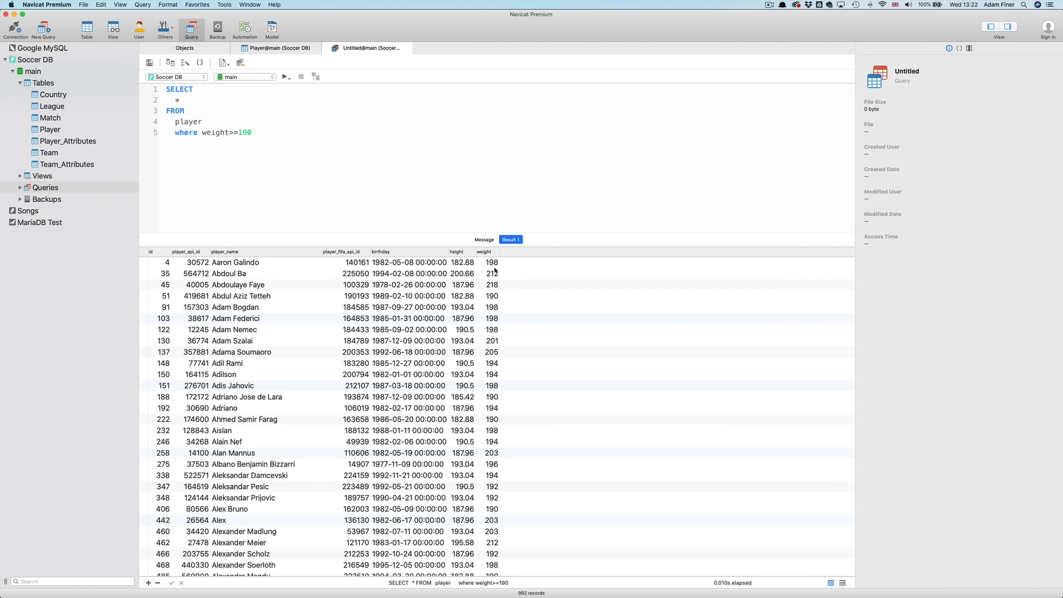
{"action": "mouse_move", "coordinate": [508, 338]}
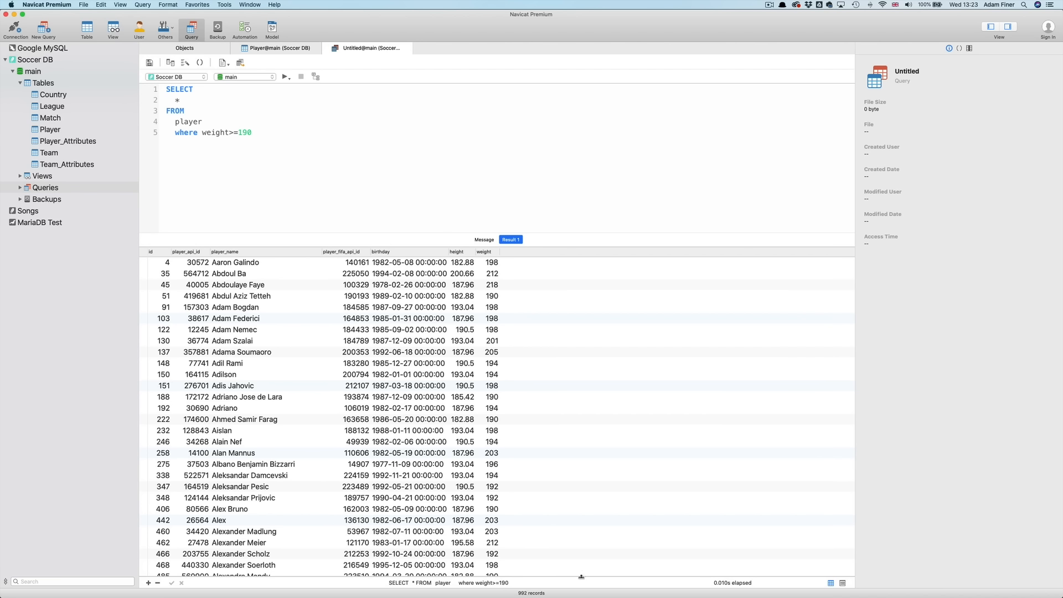
{"action": "mouse_move", "coordinate": [530, 586]}
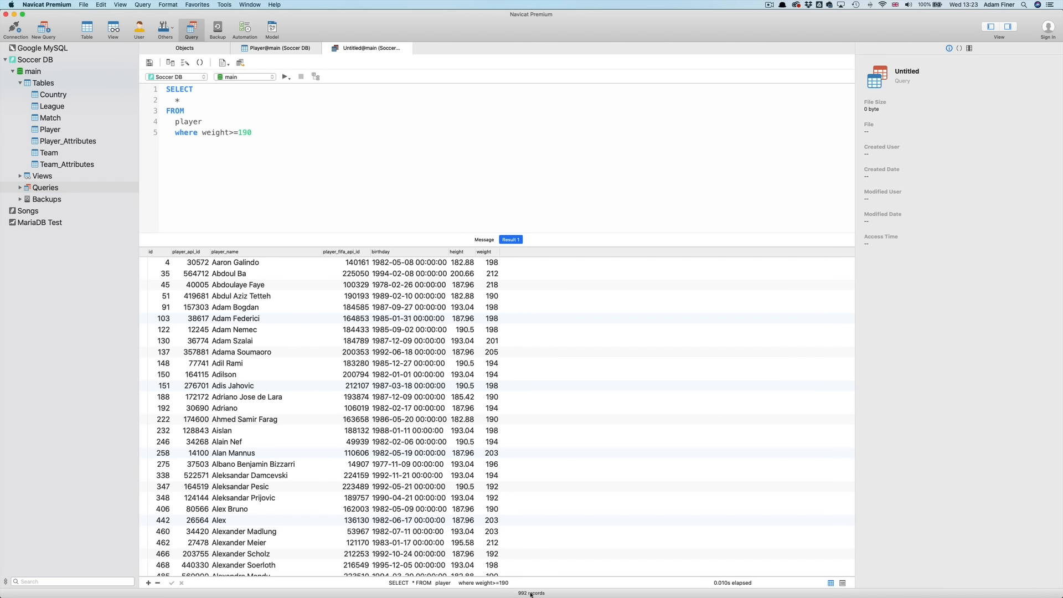
{"action": "mouse_move", "coordinate": [564, 407]}
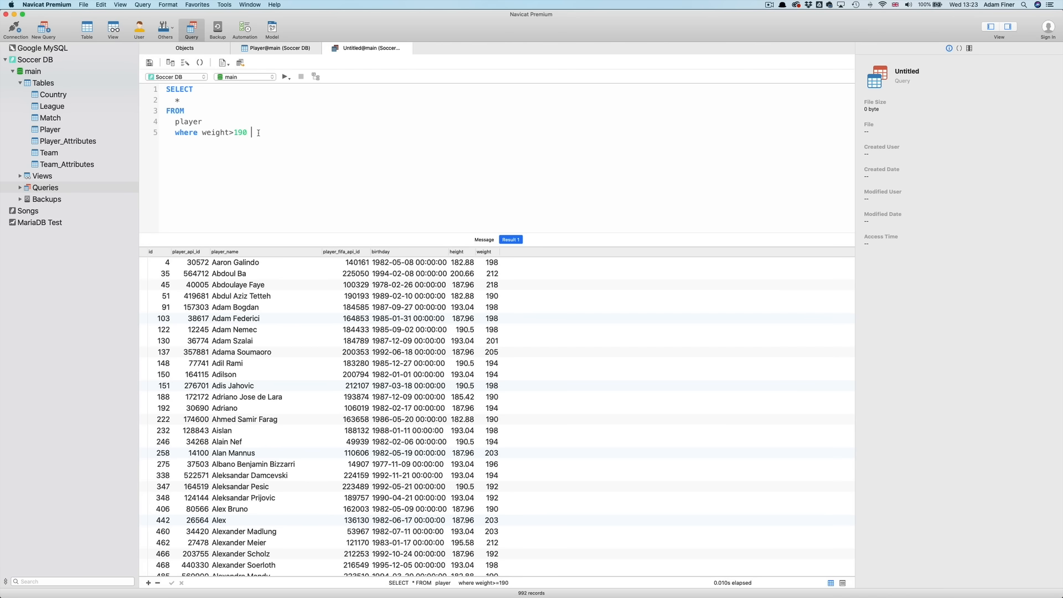
Run the player query filtered on weight > 190 and height > 190
{"action": "type", "text": "and height"}
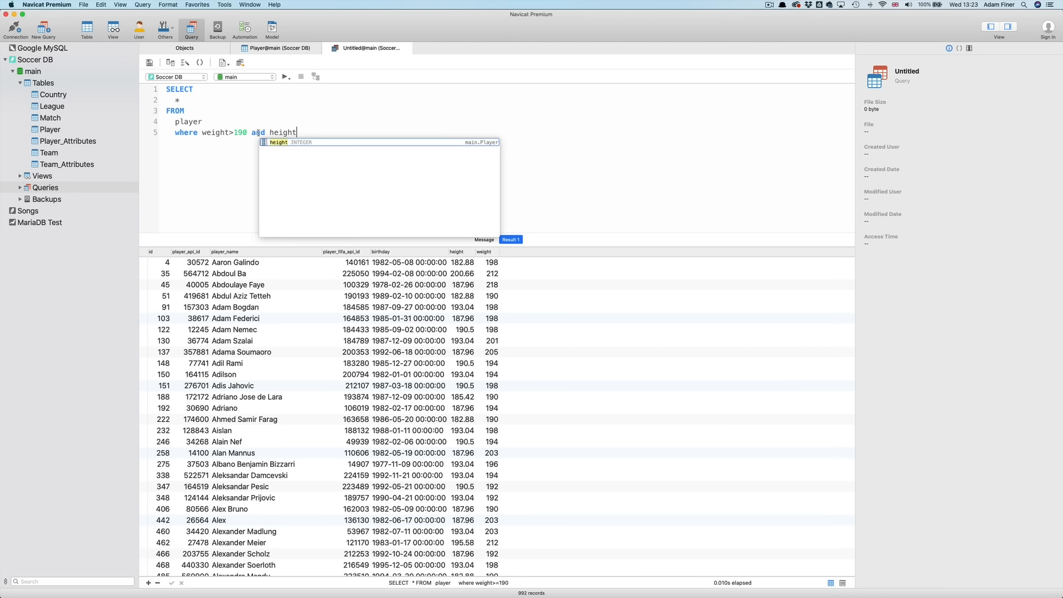
{"action": "type", "text": ">190"}
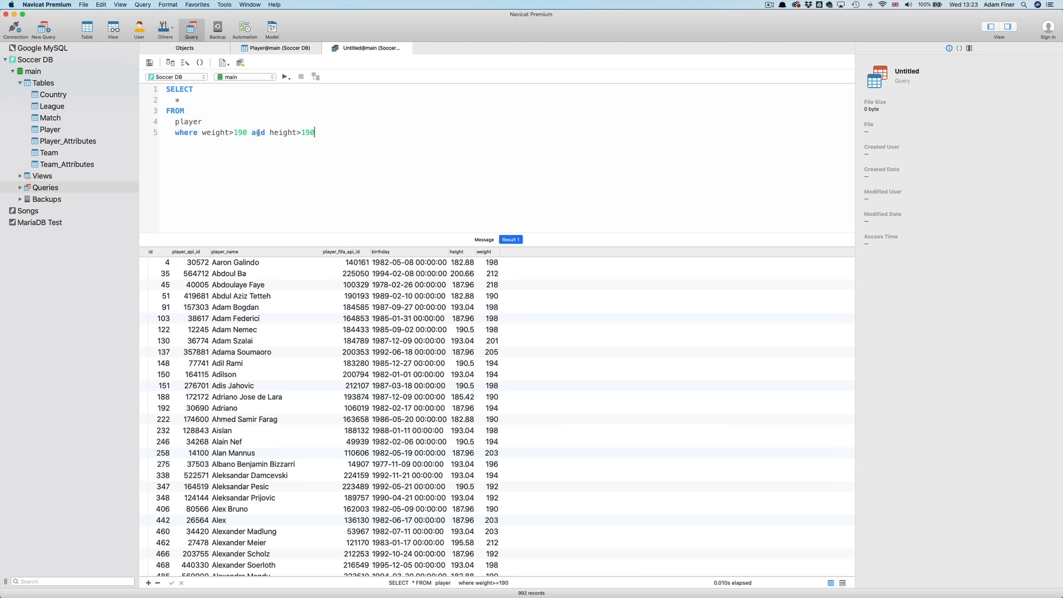
{"action": "left_click", "coordinate": [286, 76]}
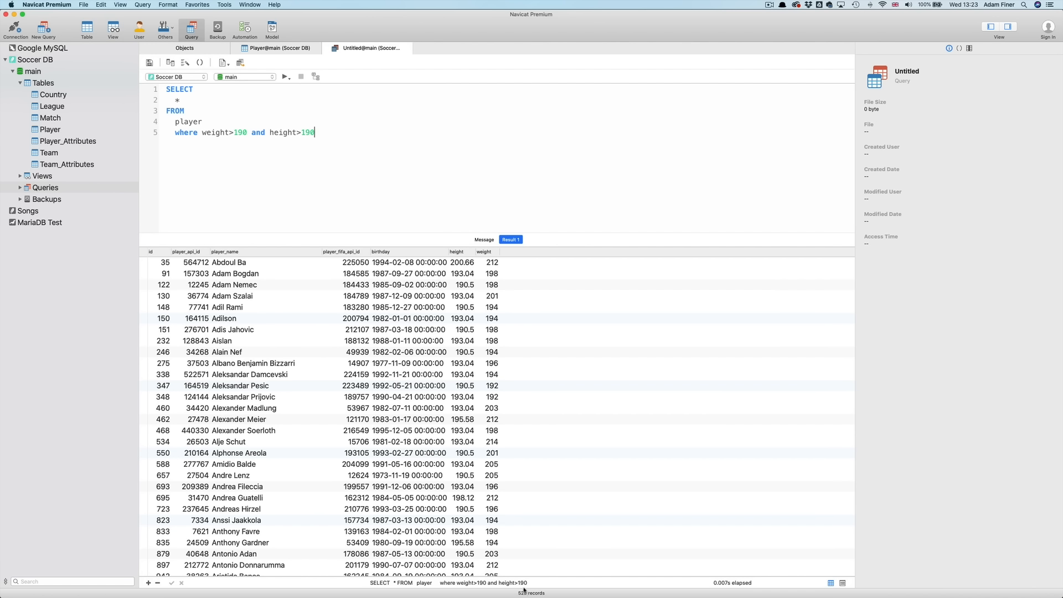
Change the condition to weight > 190 or height > 190, returning about 1684 records
{"action": "double_click", "coordinate": [258, 132]}
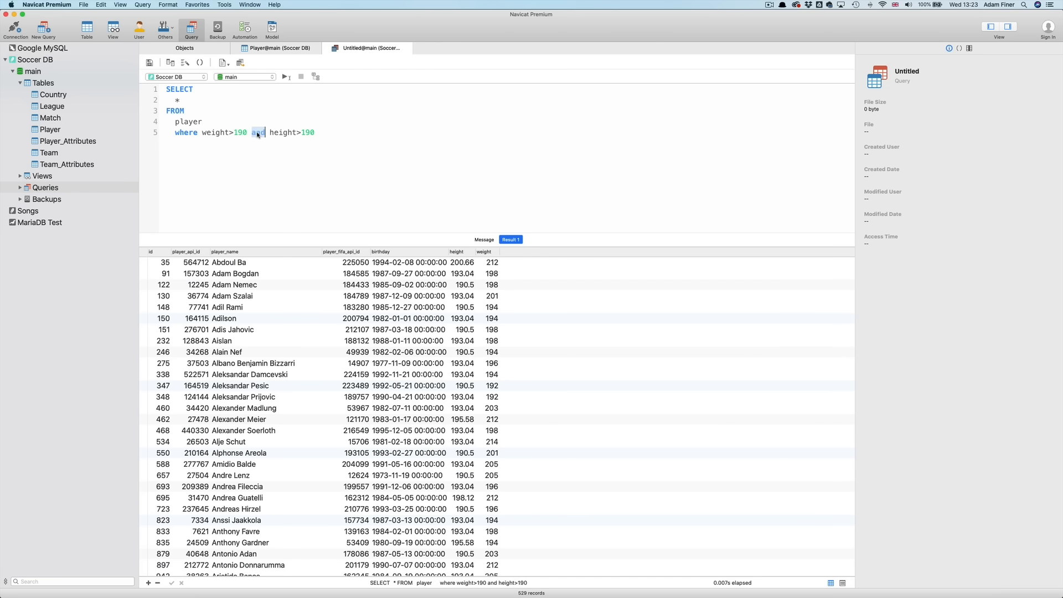
{"action": "type", "text": "or"}
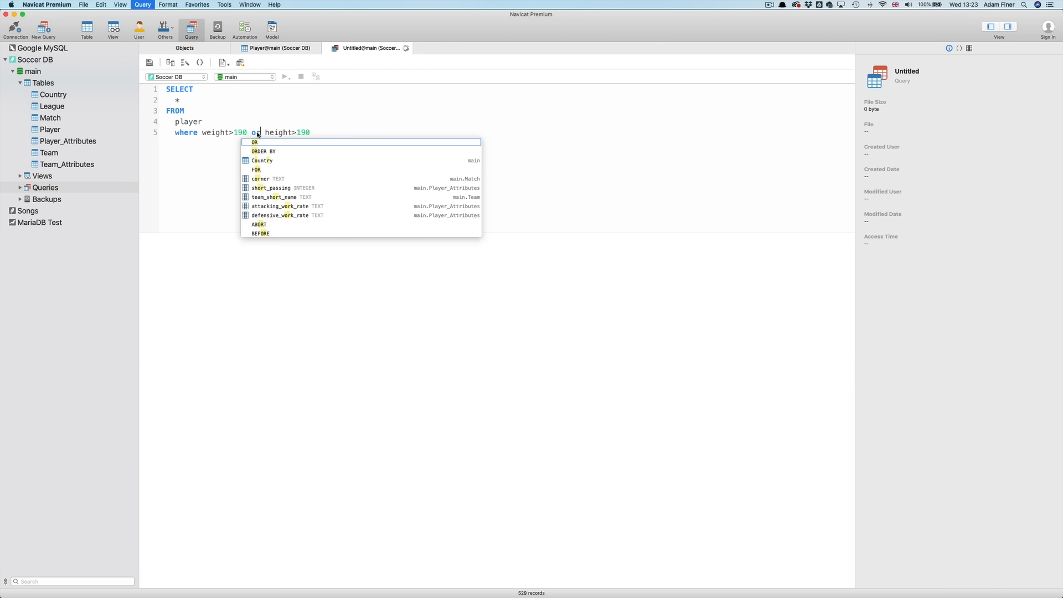
{"action": "left_click", "coordinate": [284, 77]}
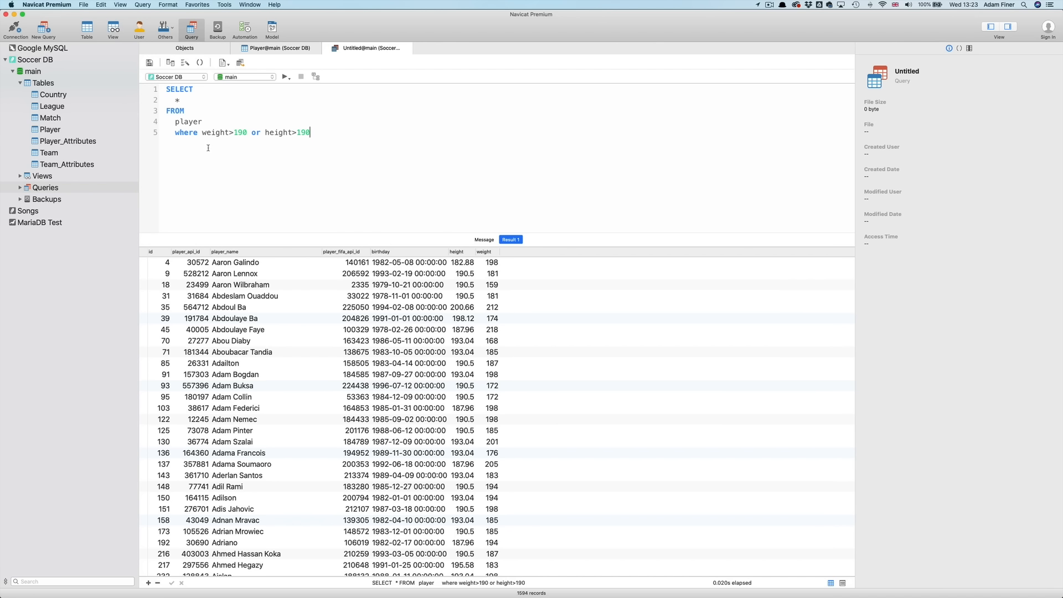
{"action": "mouse_move", "coordinate": [243, 274]}
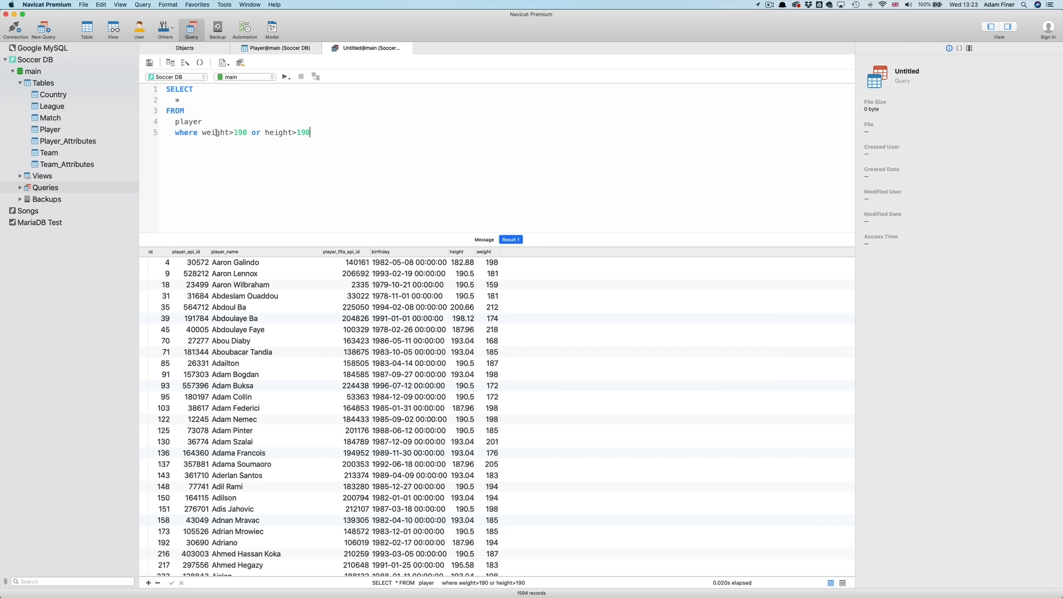
Replace the condition with player_name='Aaron Galindo', then start rewriting it as like
{"action": "left_click_drag", "start_coordinate": [203, 132], "coordinate": [309, 132]}
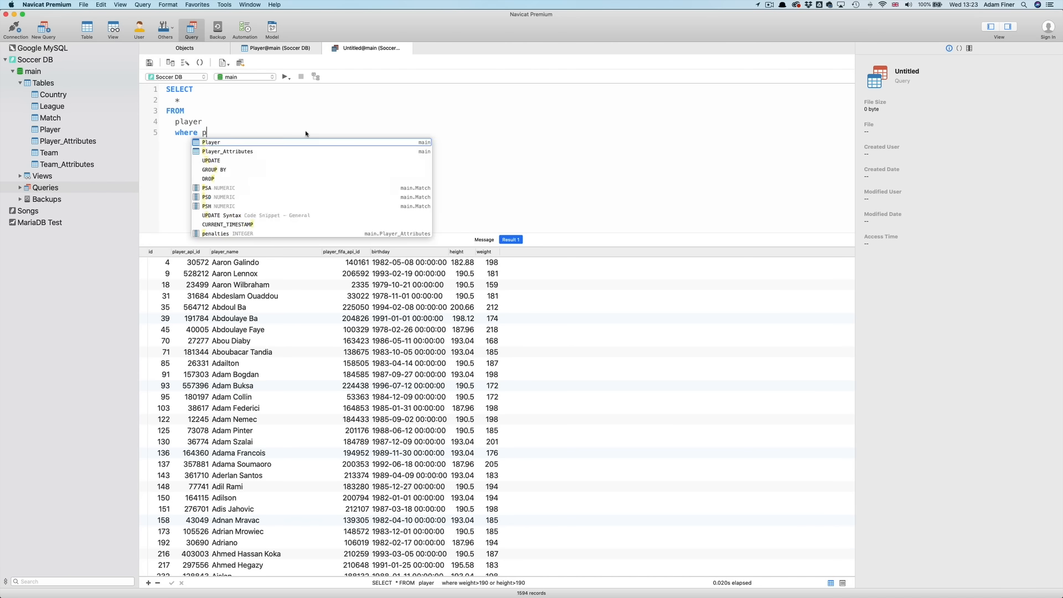
{"action": "type", "text": "layer_name"}
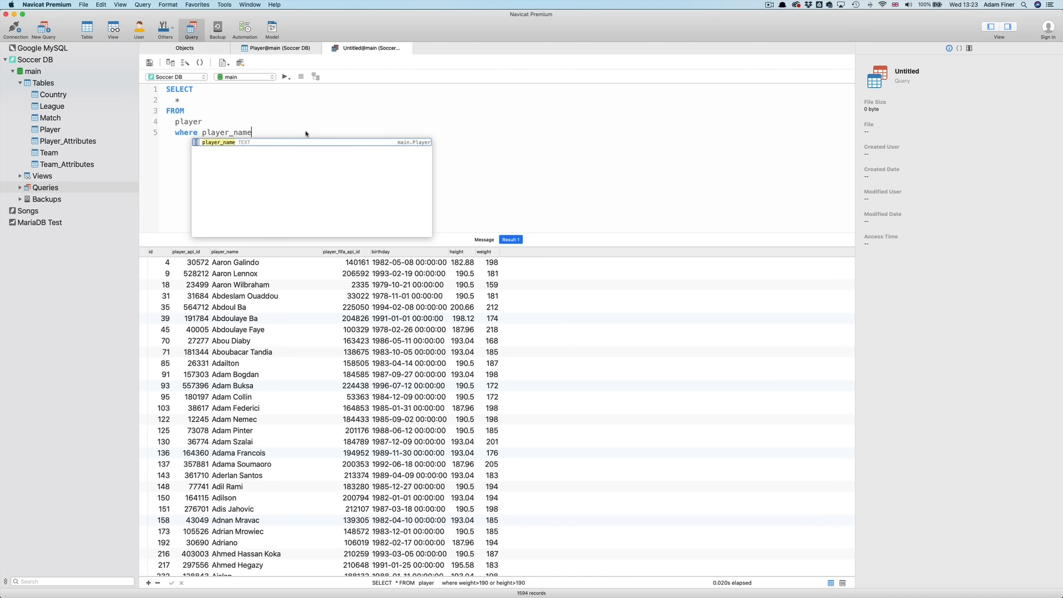
{"action": "type", "text": "='A"}
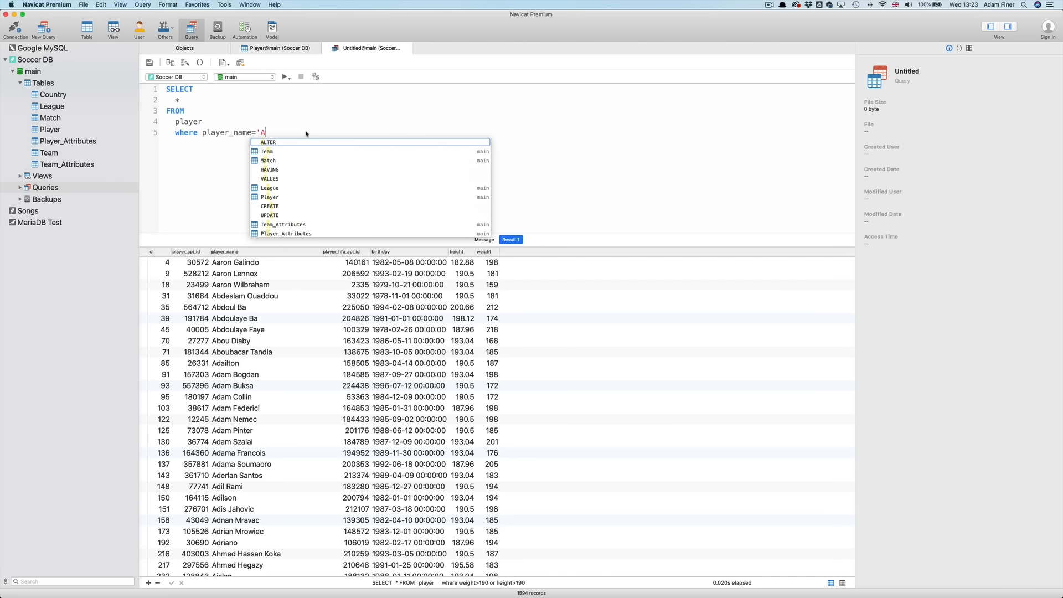
{"action": "type", "text": "ar"}
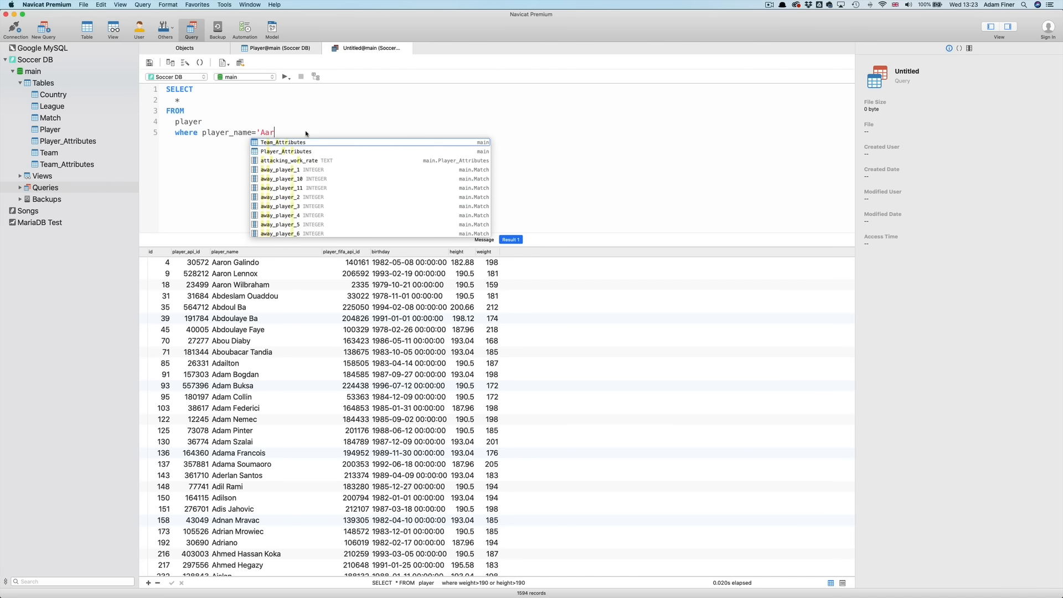
{"action": "type", "text": "on Galindo"}
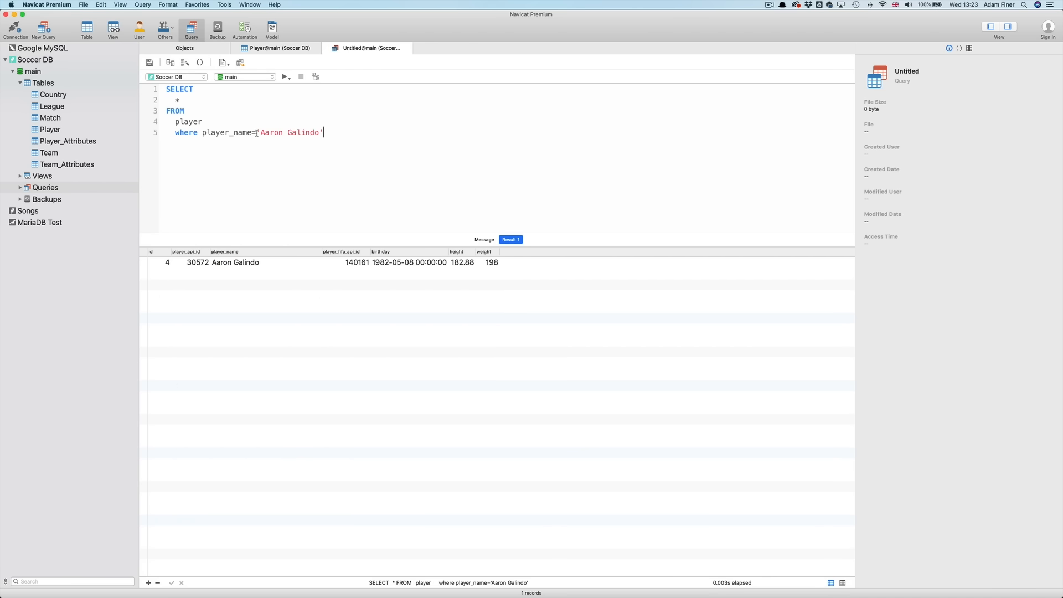
{"action": "type", "text": "like"}
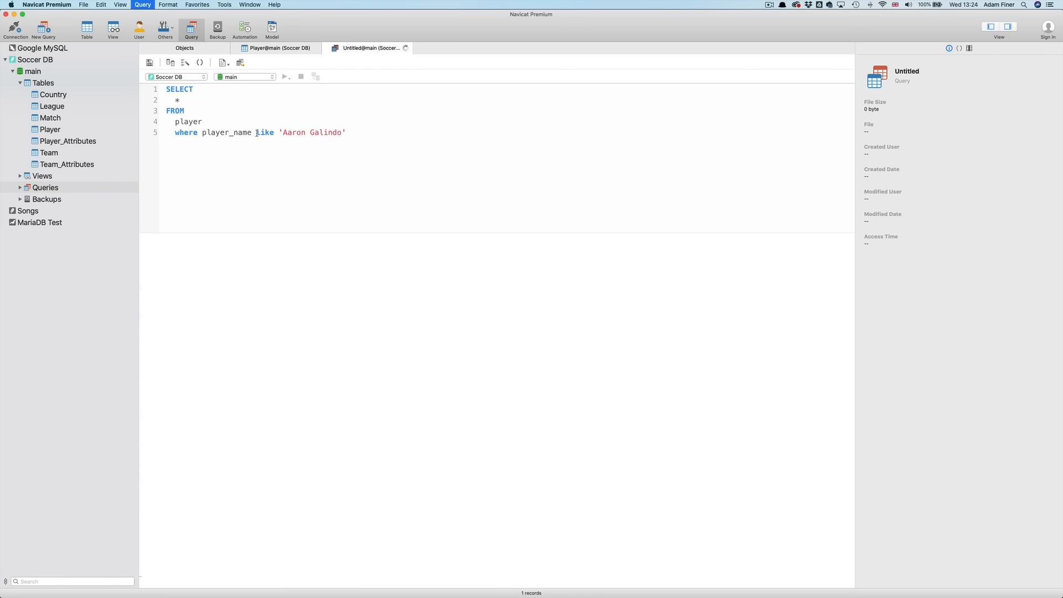
Filter player names with LIKE 'Aaron%' (18 players), then with '%Aaron%' (19 players)
{"action": "left_click", "coordinate": [284, 77]}
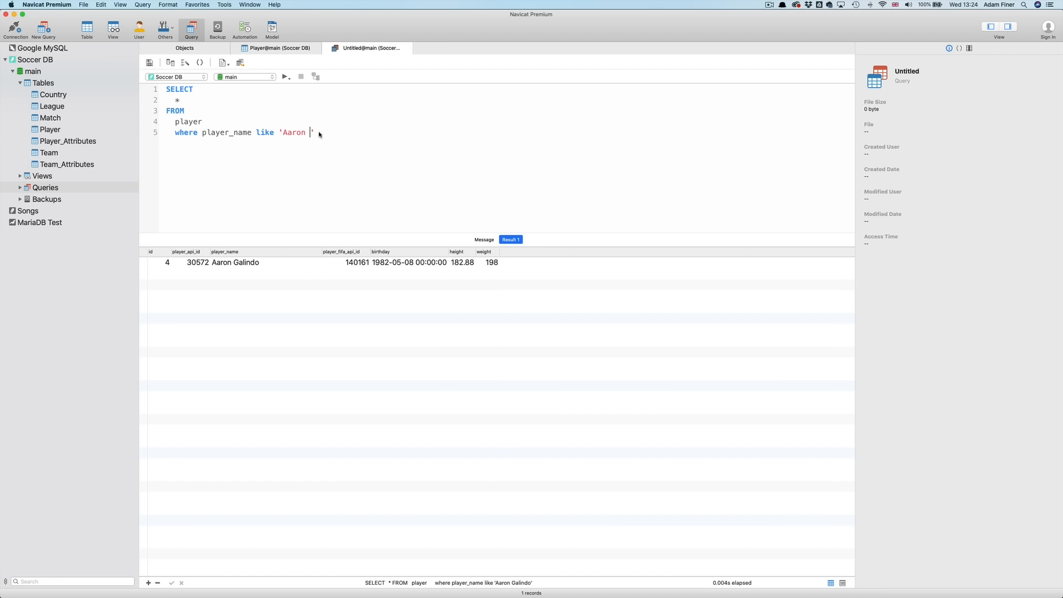
{"action": "type", "text": "%"}
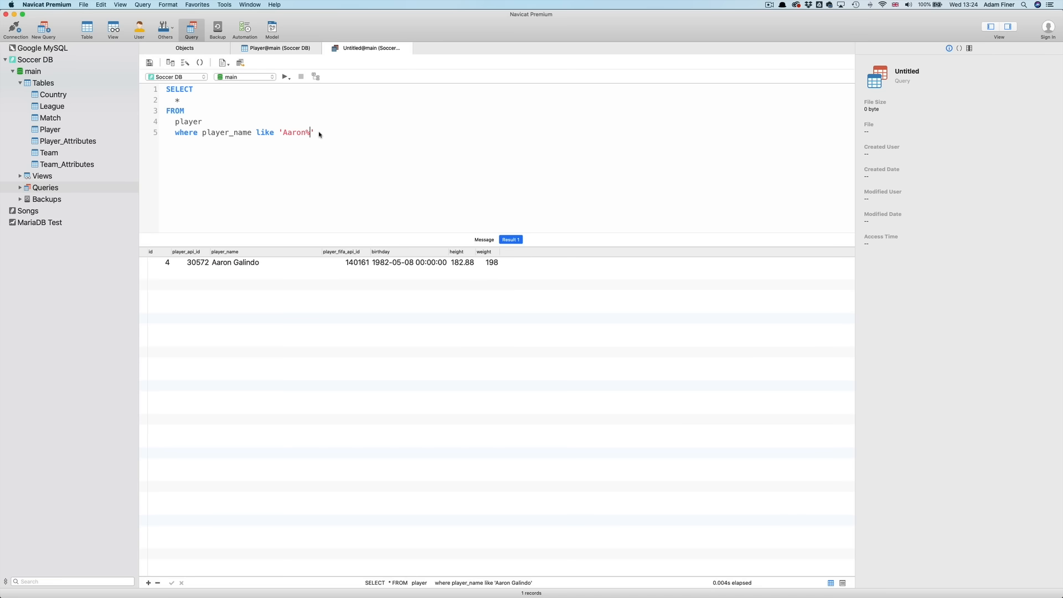
{"action": "left_click", "coordinate": [285, 77]}
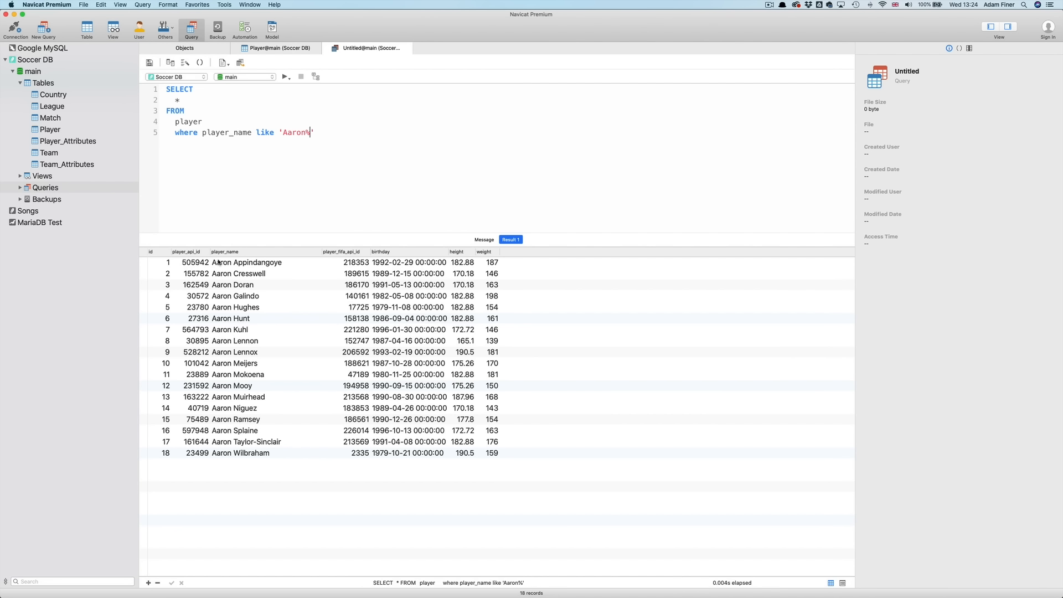
{"action": "mouse_move", "coordinate": [267, 183]}
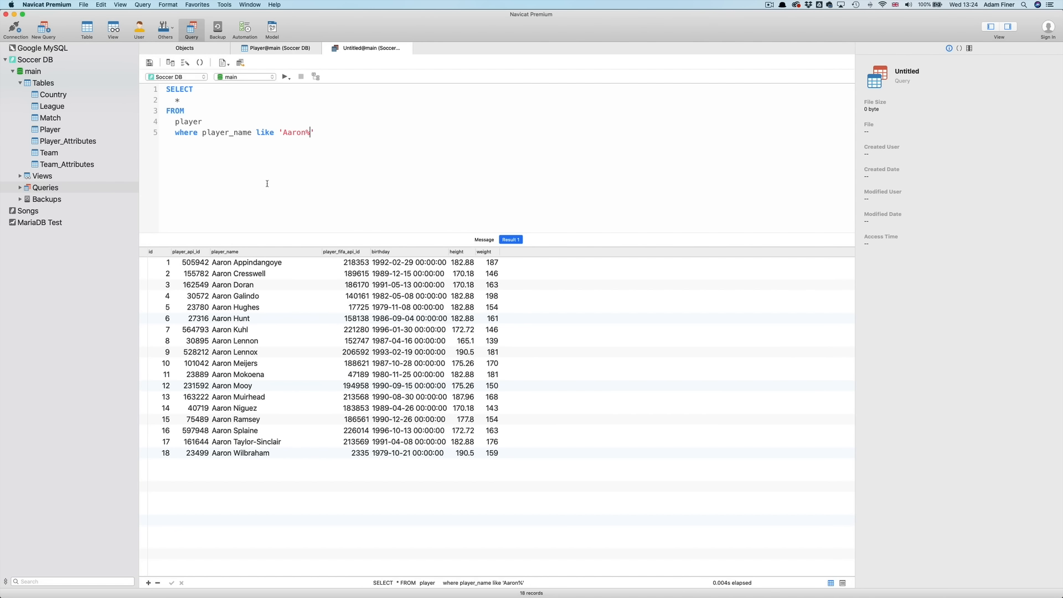
{"action": "key", "text": "Backspace"}
{"action": "type", "text": "%"}
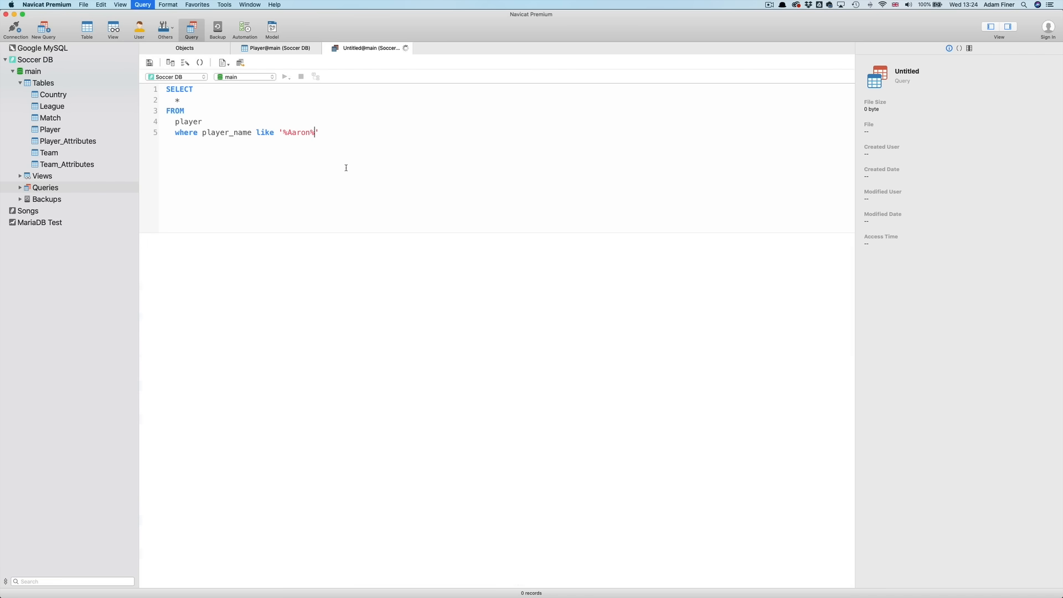
{"action": "left_click", "coordinate": [284, 77]}
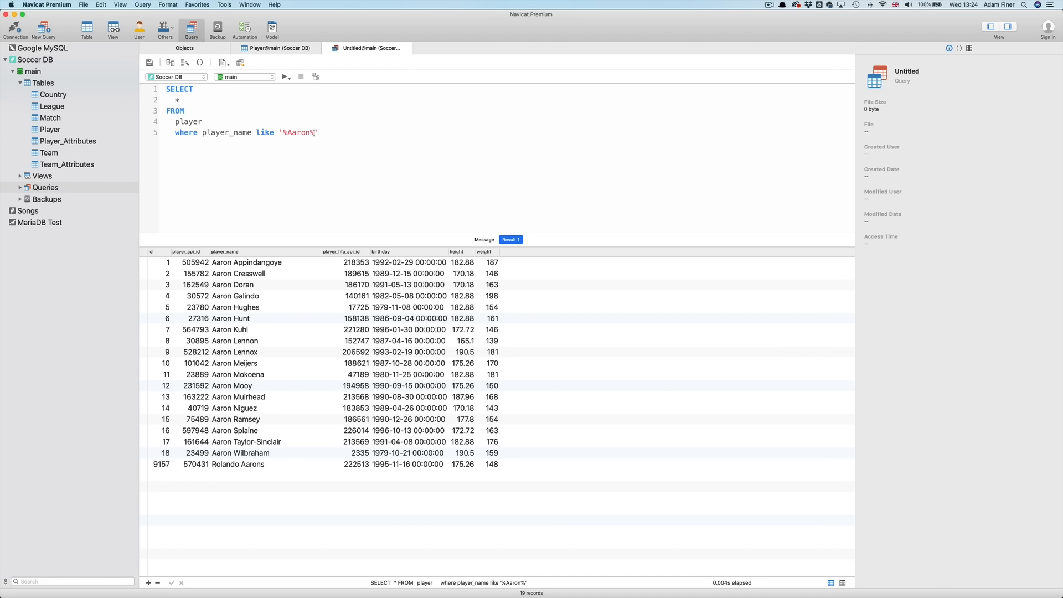
Run the player query with LIKE 'T_m%', returning 106 players, then change LIKE to IN
{"action": "key", "text": "Backspace"}
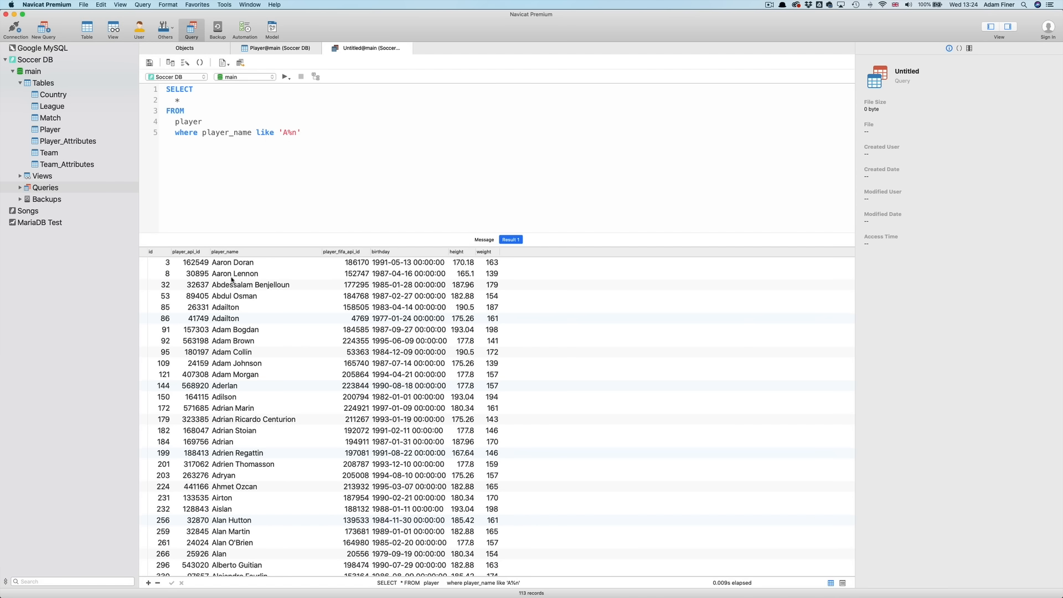
{"action": "scroll", "scroll_direction": "down", "scroll_amount": 3}
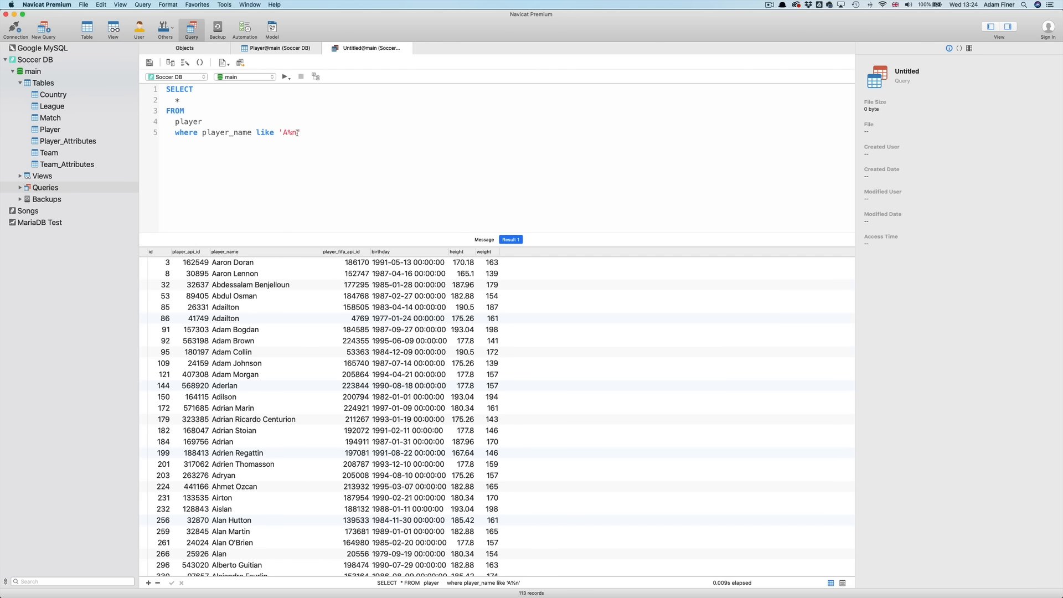
{"action": "key", "text": "Backspace"}
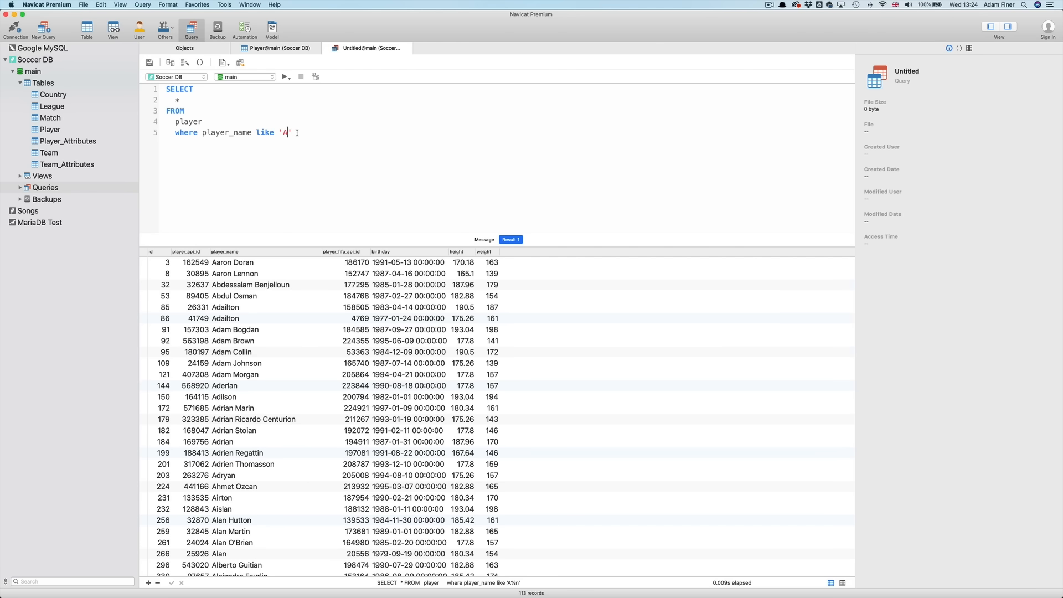
{"action": "type", "text": "t"}
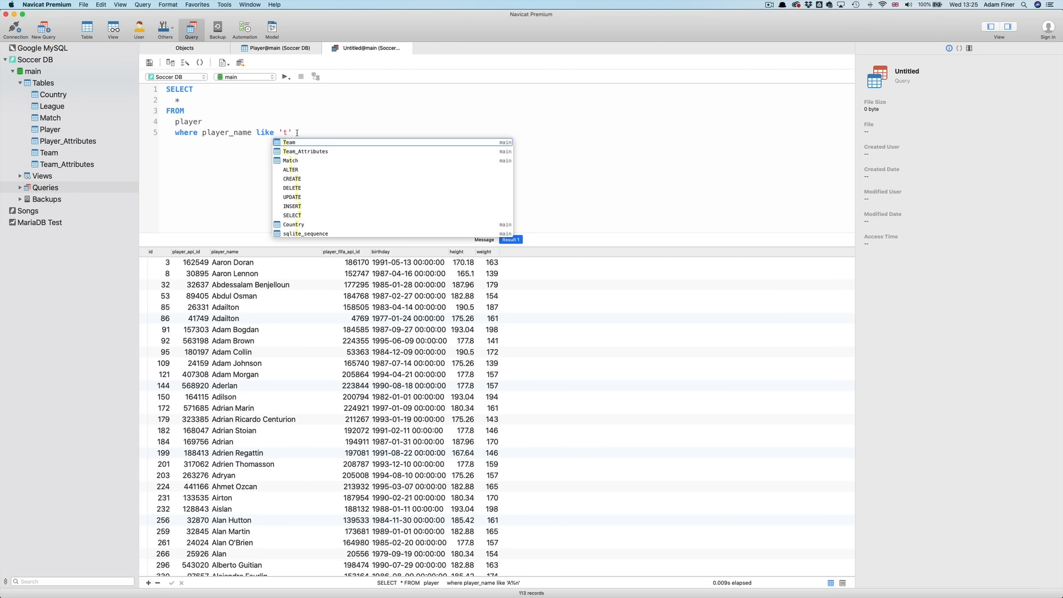
{"action": "type", "text": "_m%"}
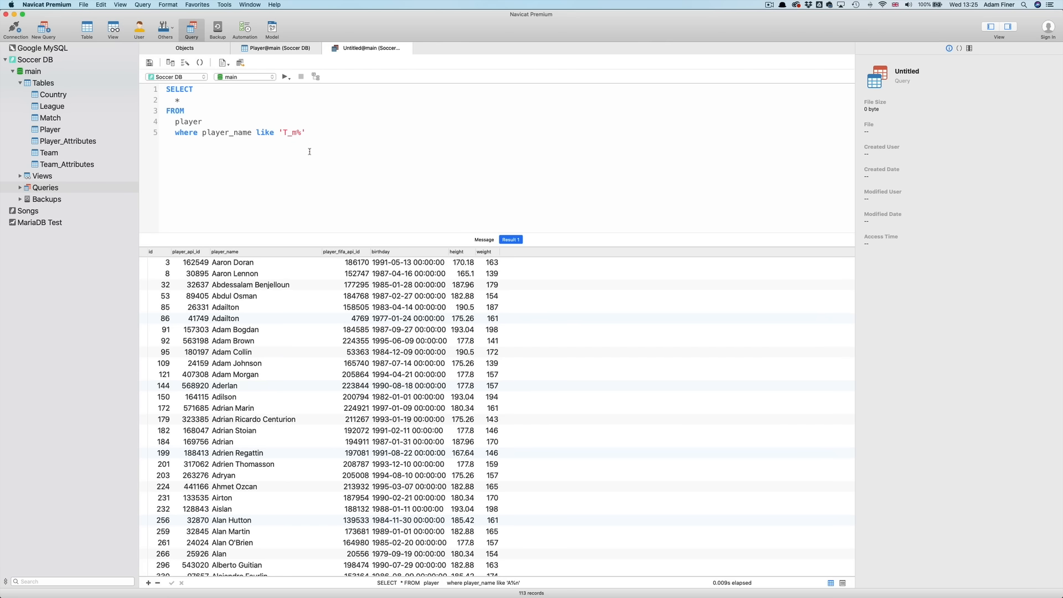
{"action": "left_click", "coordinate": [285, 76]}
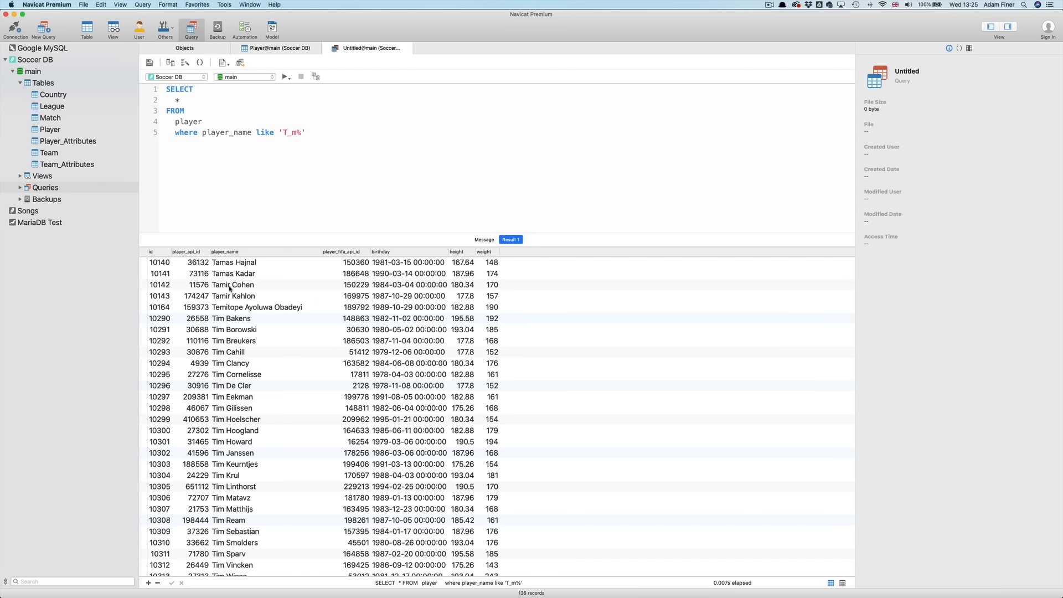
{"action": "mouse_move", "coordinate": [248, 487]}
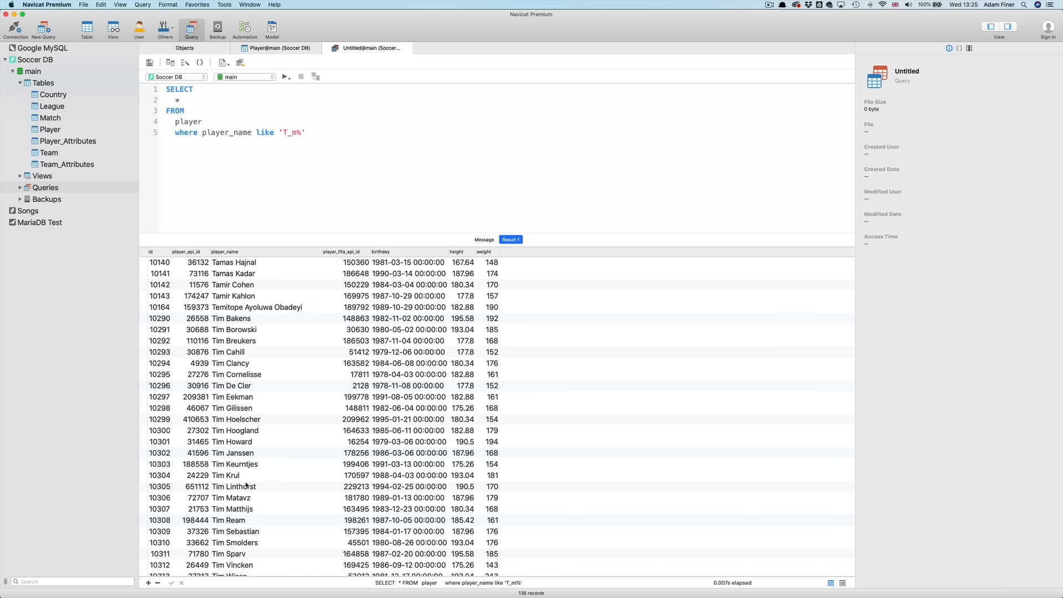
{"action": "scroll", "scroll_direction": "down", "scroll_amount": 3}
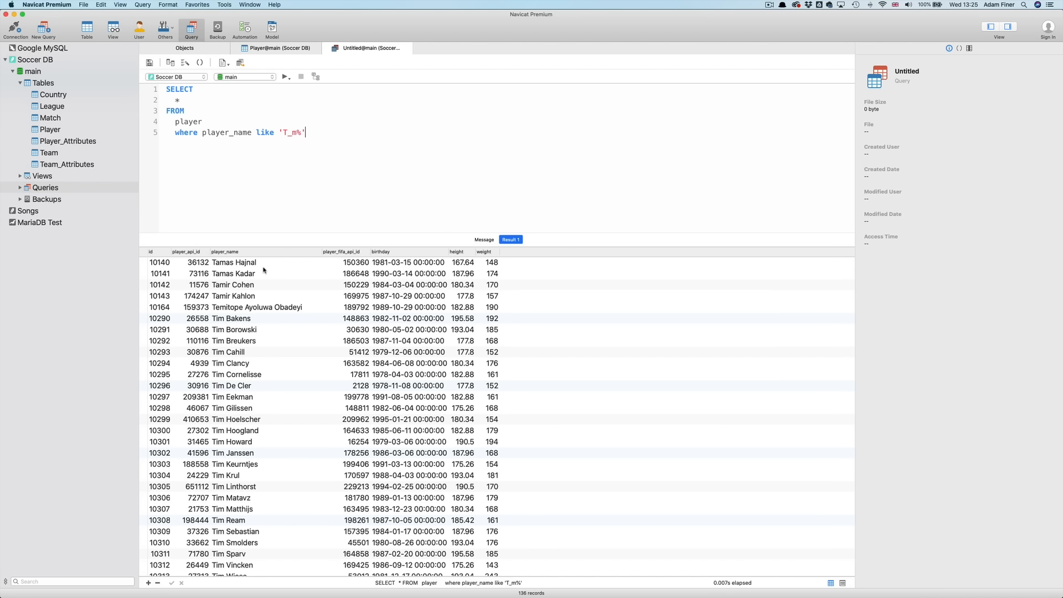
{"action": "mouse_move", "coordinate": [268, 192]}
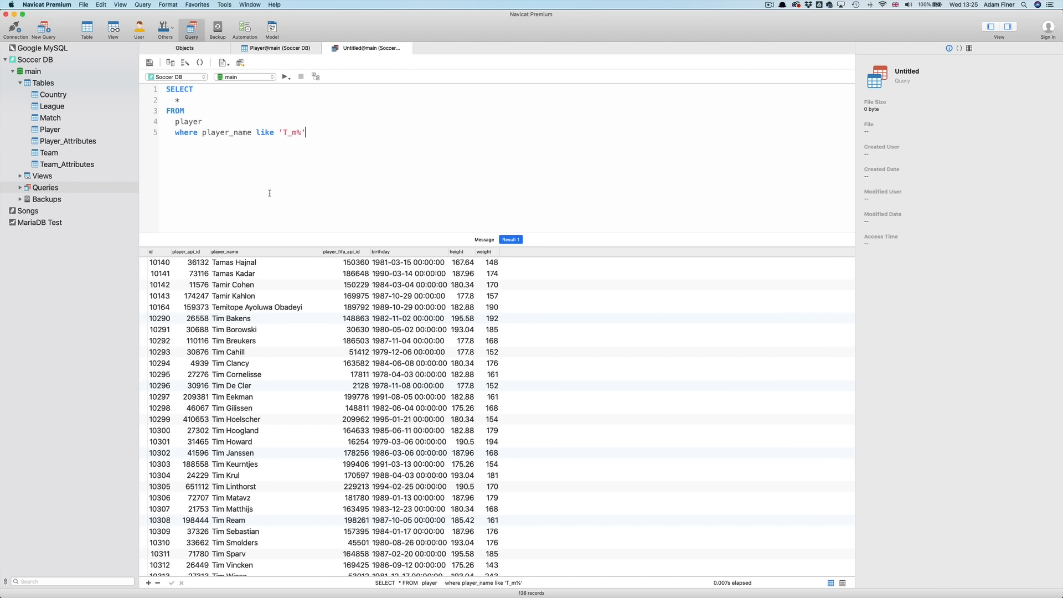
{"action": "mouse_move", "coordinate": [270, 189]}
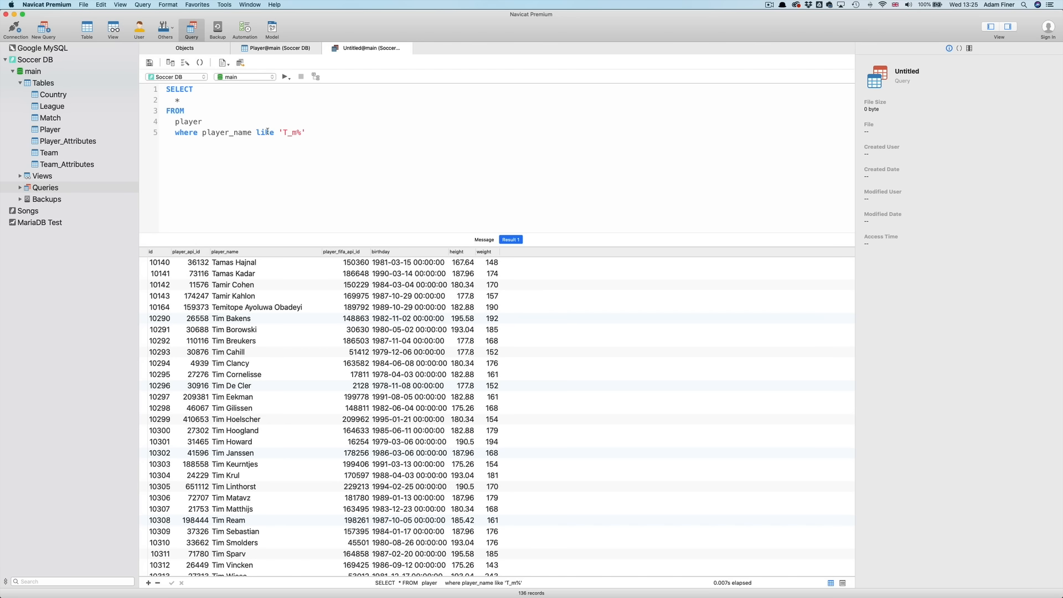
{"action": "type", "text": "in"}
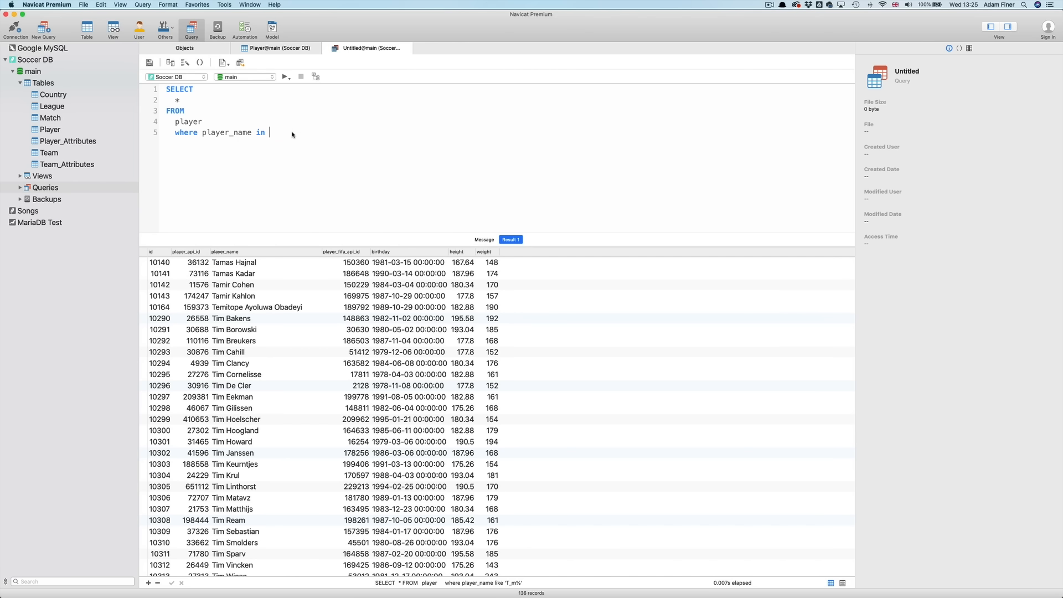
Type the name list ('Cristiano Ronaldo','Lionel Messi') after player_name IN
{"action": "type", "text": "('Cri"}
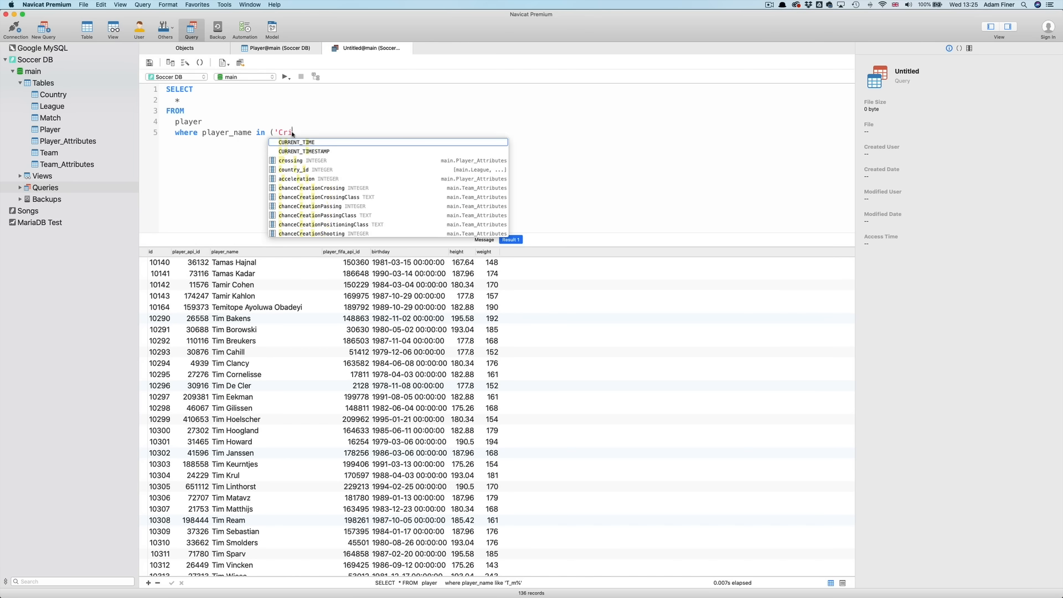
{"action": "type", "text": "t"}
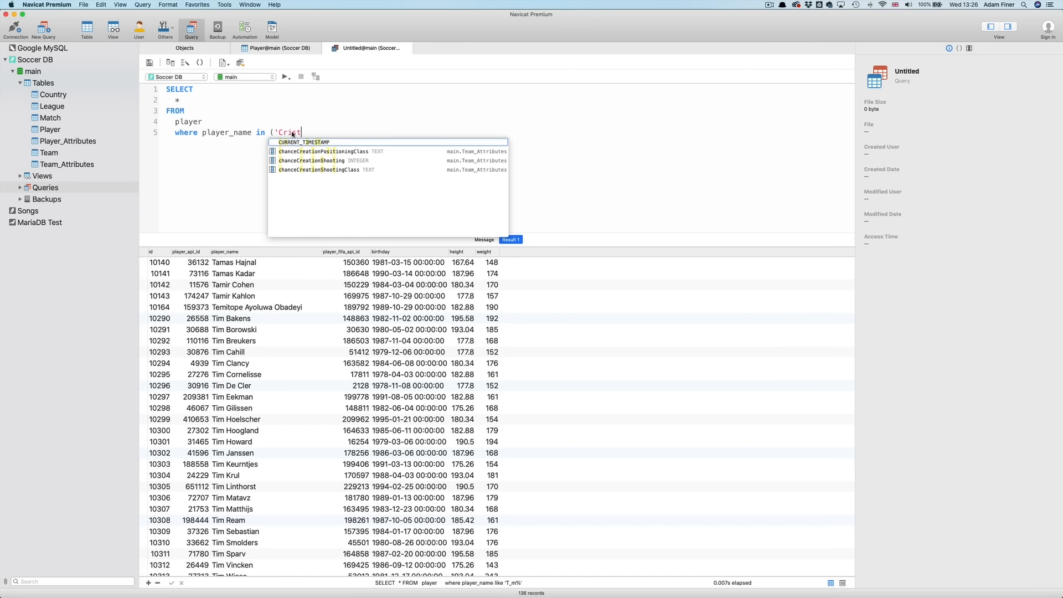
{"action": "type", "text": "iano"}
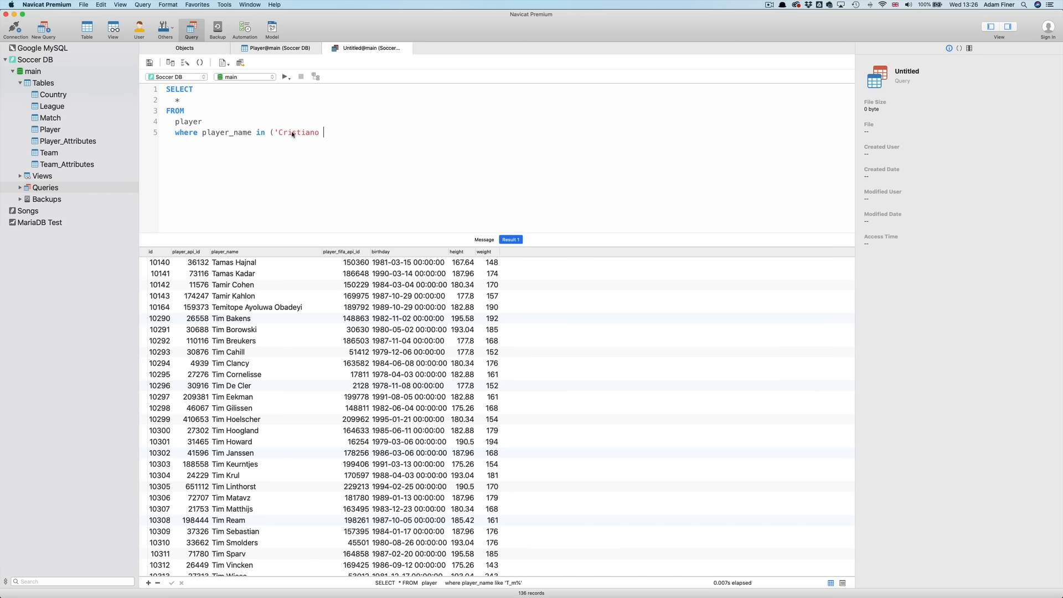
{"action": "type", "text": "Ronaldo"}
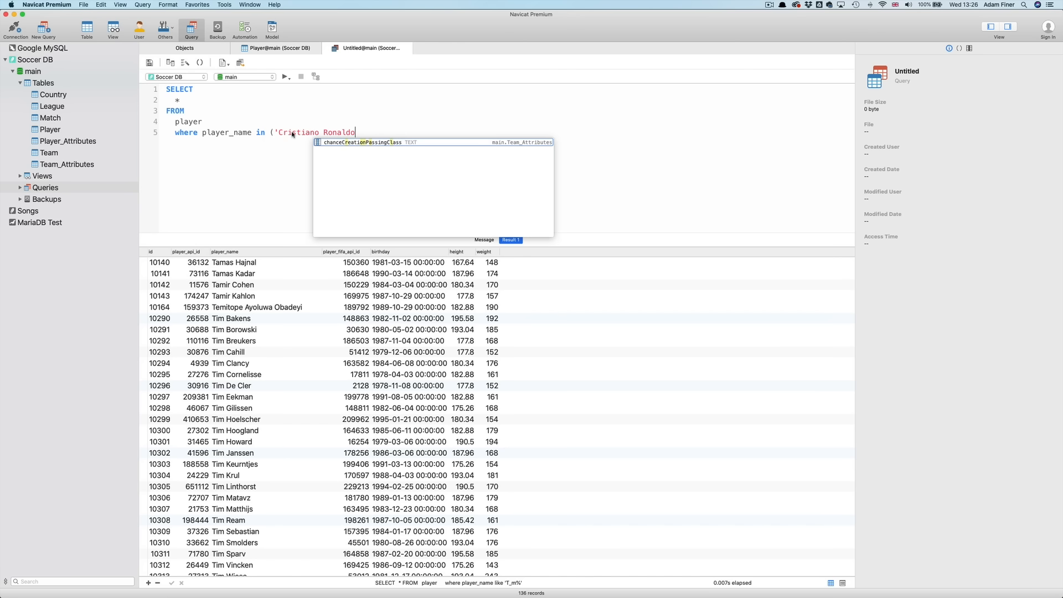
{"action": "type", "text": "',"}
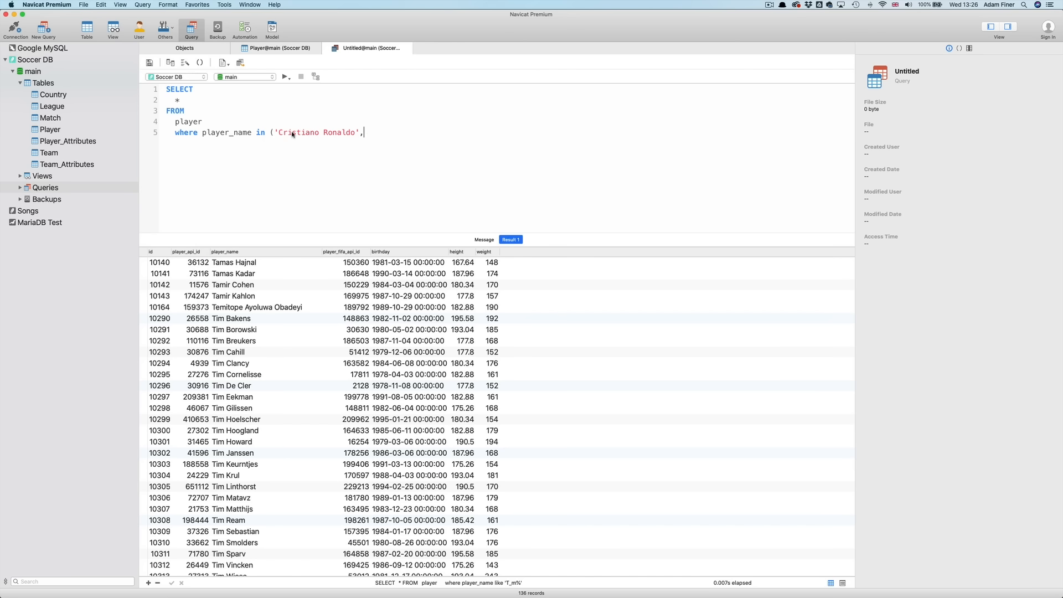
{"action": "type", "text": "'Lionel"}
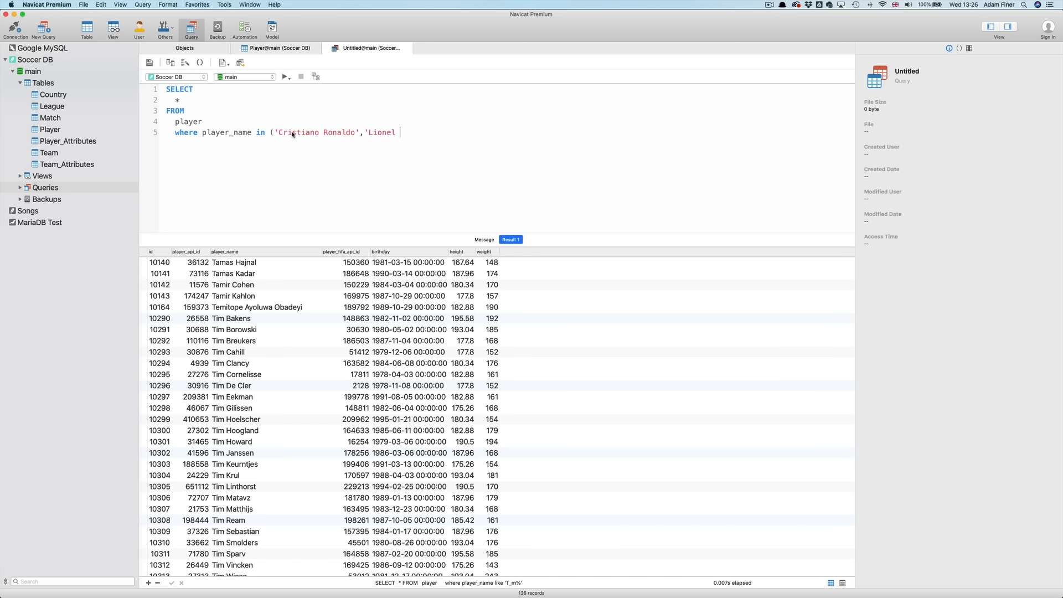
{"action": "type", "text": "Messi"}
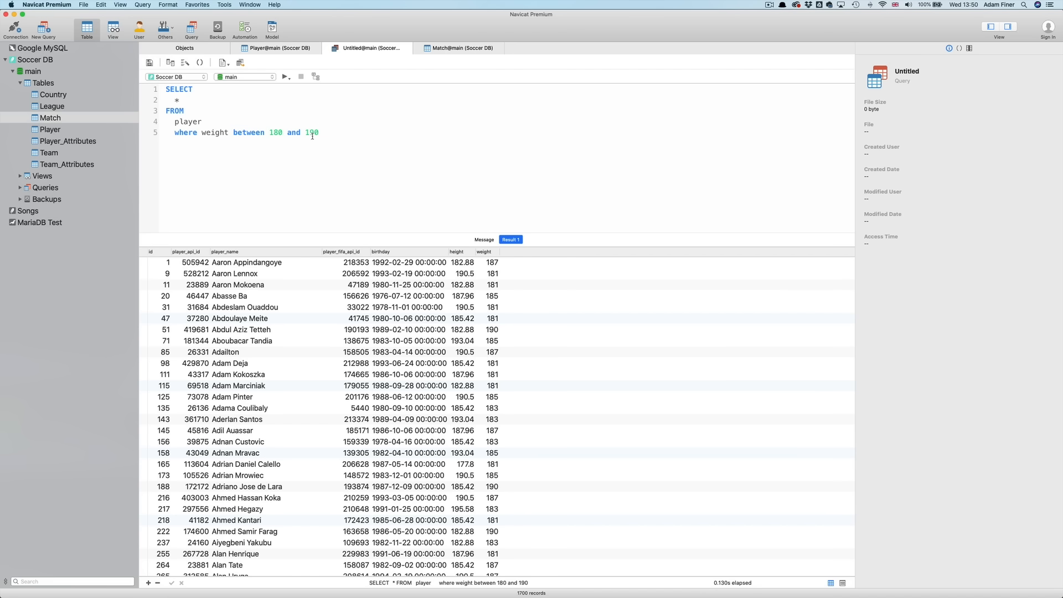
{"action": "mouse_move", "coordinate": [460, 303]}
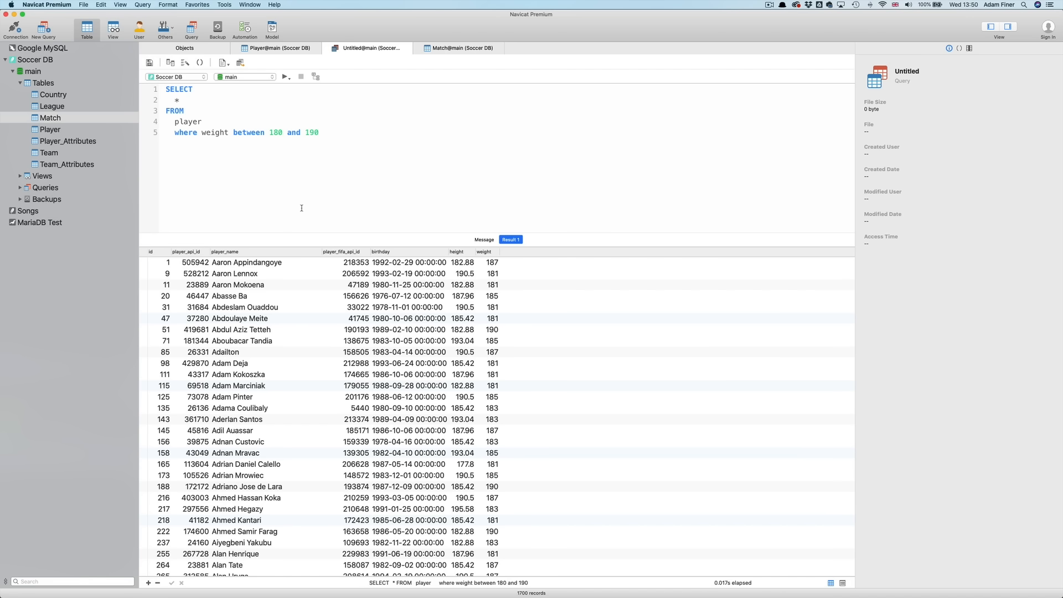
{"action": "mouse_move", "coordinate": [398, 307]}
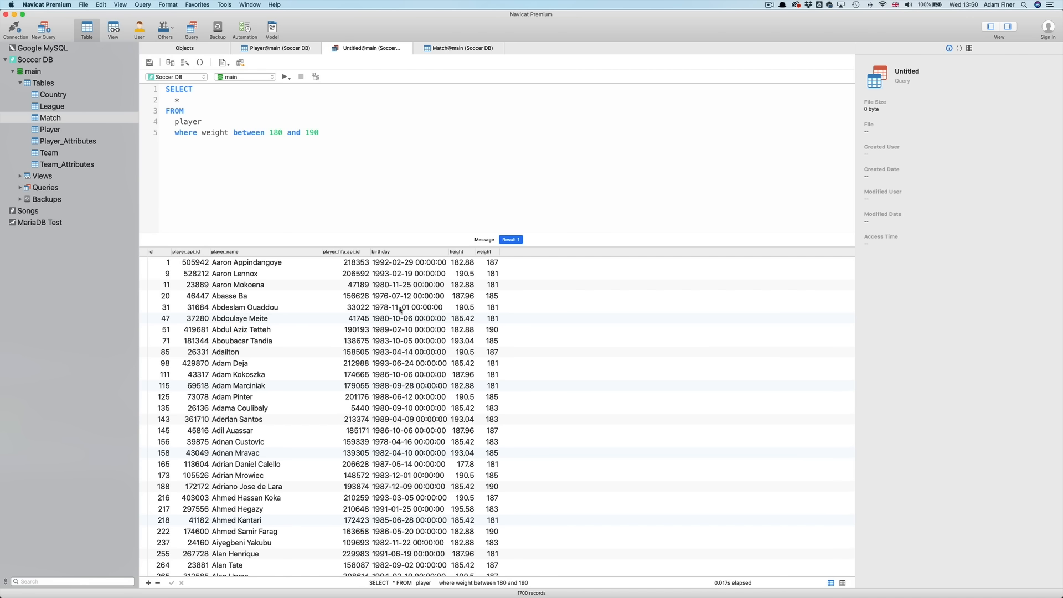
{"action": "mouse_move", "coordinate": [241, 157]}
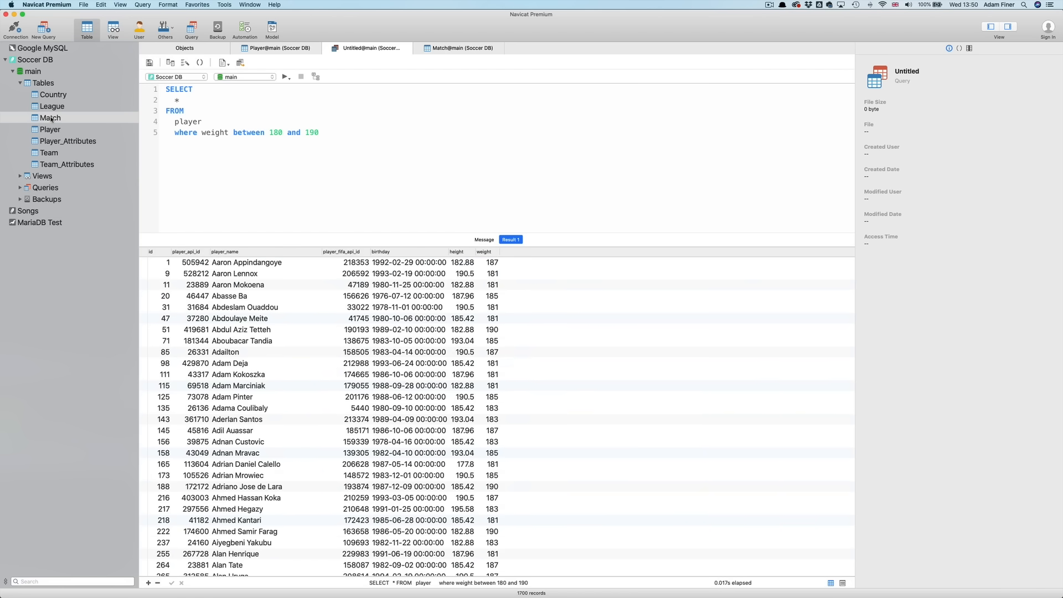
Check Match columns, then run home_player_1 IS NULL (1224 records) and IS NOT NULL
{"action": "left_click", "coordinate": [460, 48]}
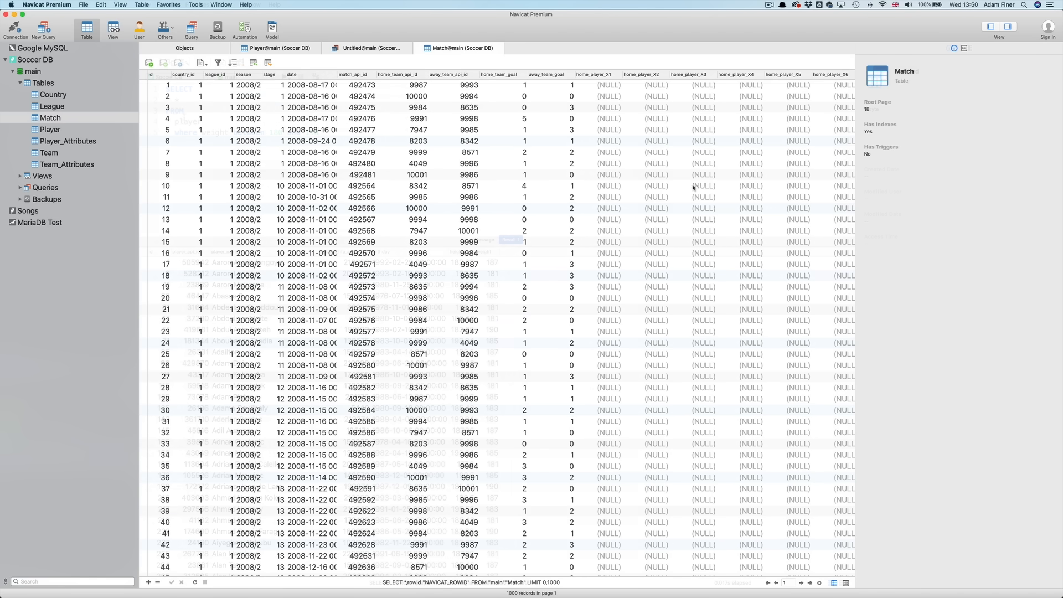
{"action": "left_click", "coordinate": [373, 47]}
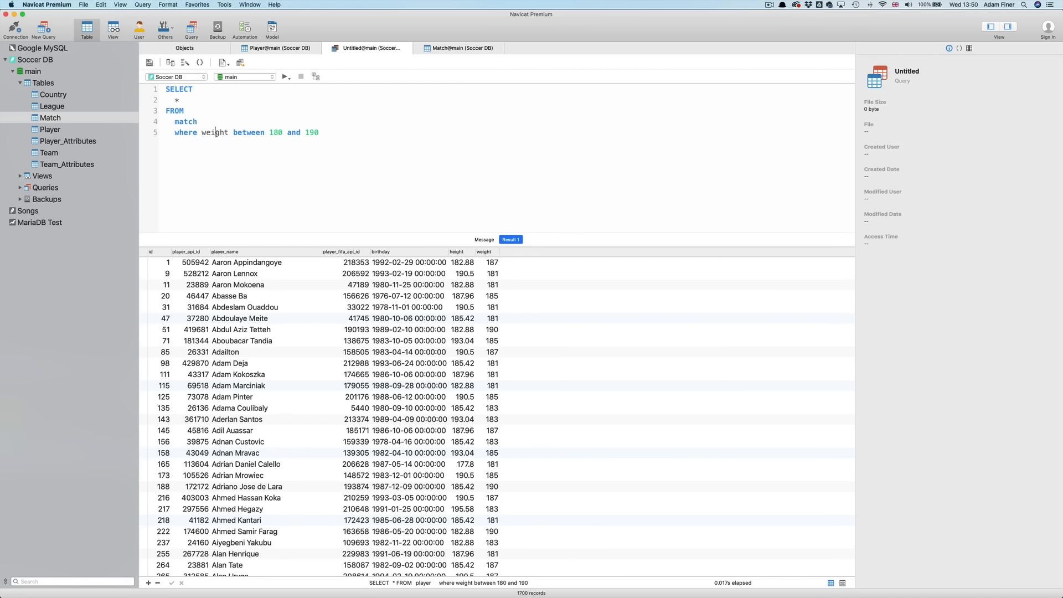
{"action": "left_click_drag", "start_coordinate": [203, 132], "coordinate": [319, 133]}
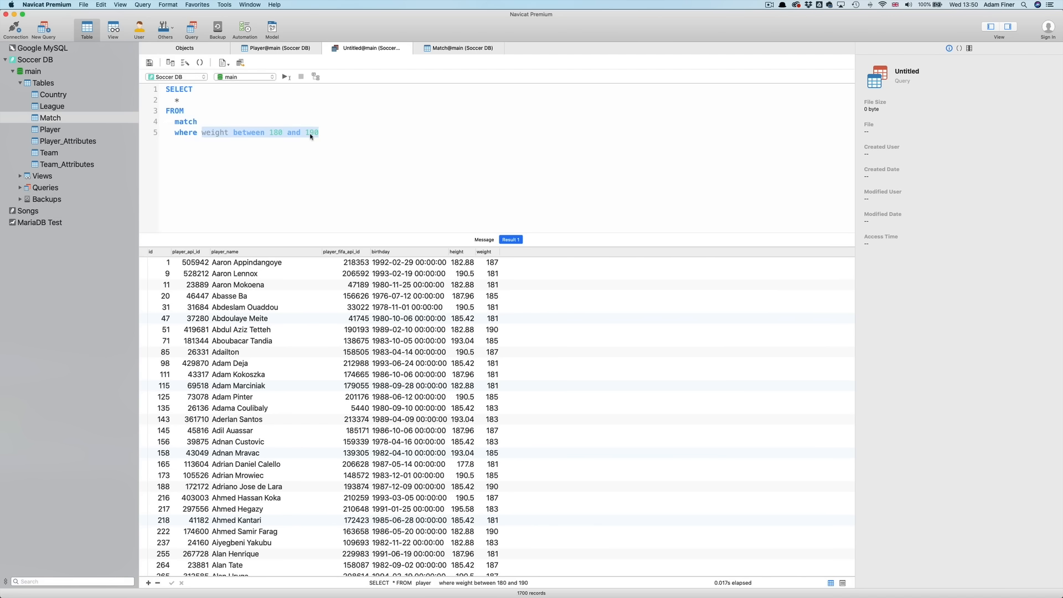
{"action": "type", "text": "home_player_1"}
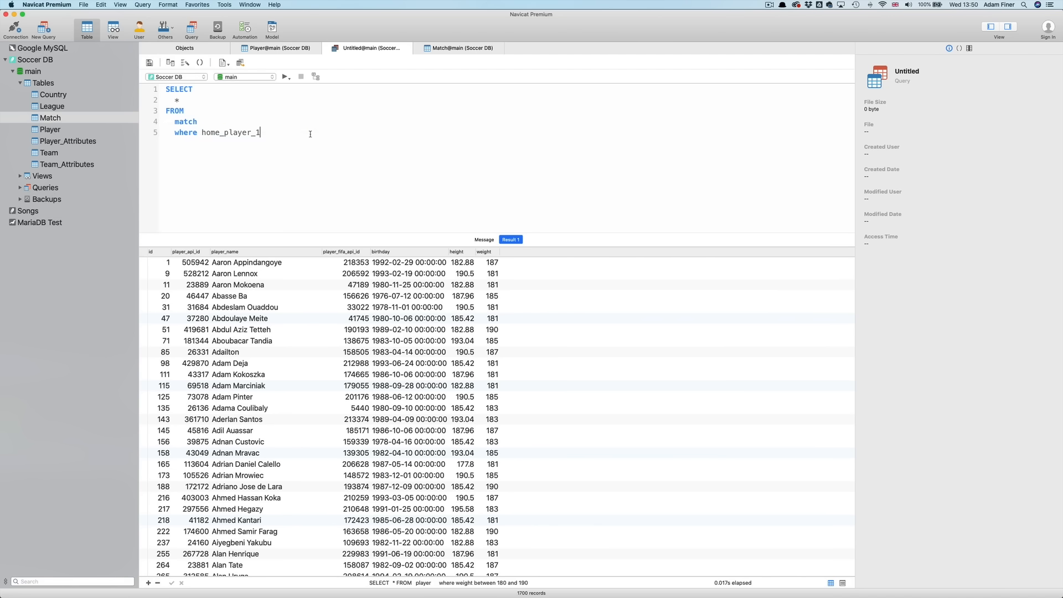
{"action": "type", "text": "is null"}
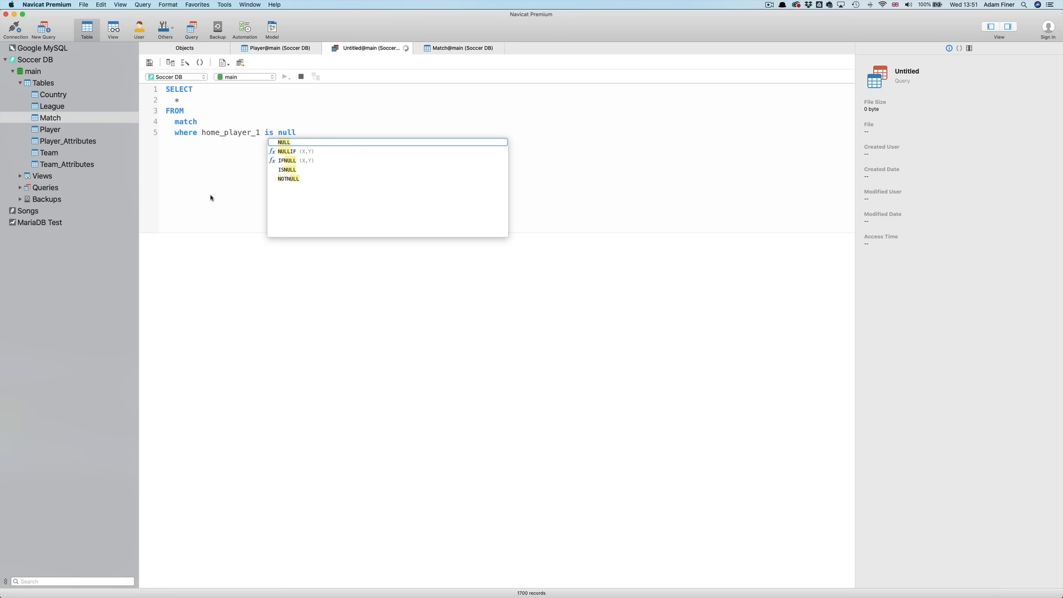
{"action": "left_click", "coordinate": [285, 76]}
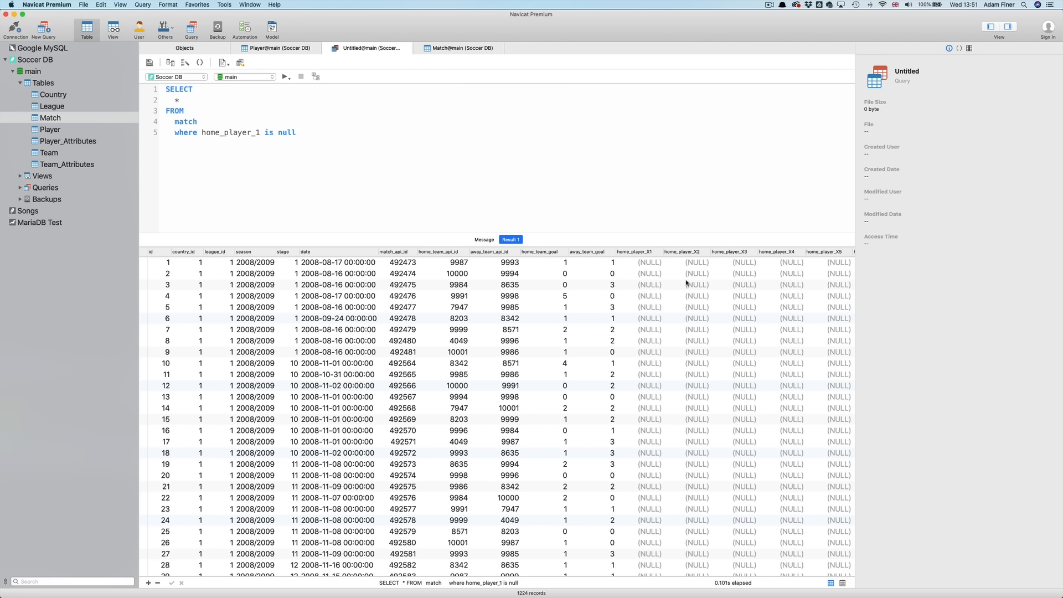
{"action": "left_click", "coordinate": [279, 132]}
{"action": "type", "text": "ot n"}
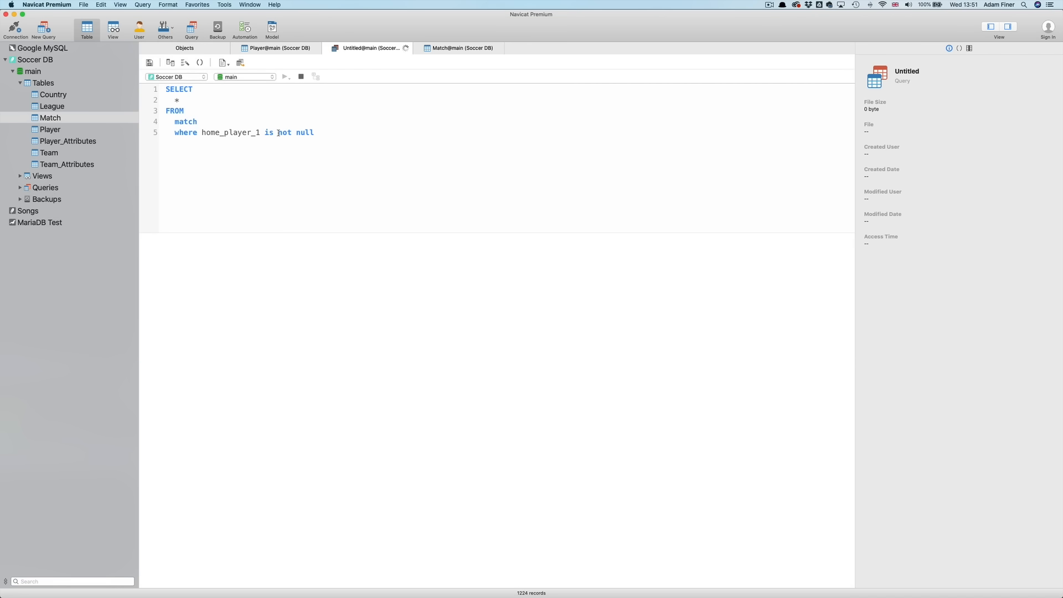
{"action": "left_click", "coordinate": [286, 77]}
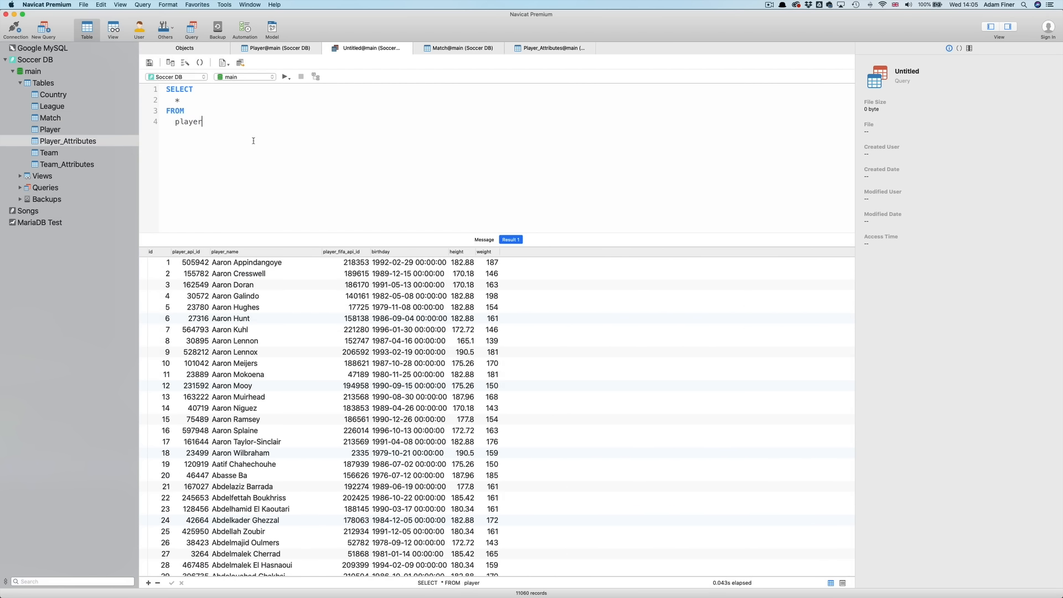
{"action": "mouse_move", "coordinate": [258, 137]}
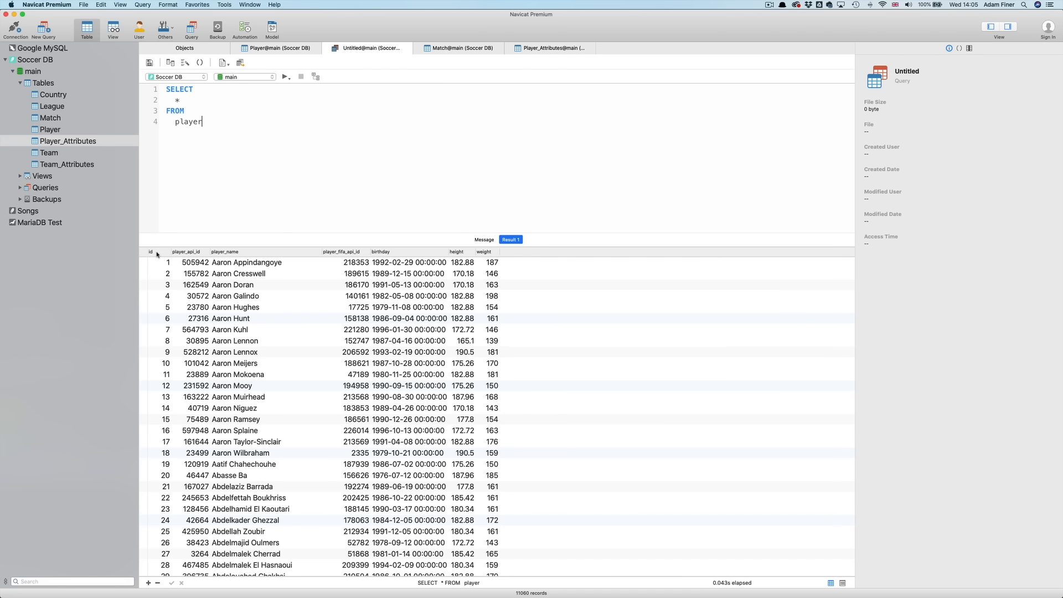
Order the player query by weight, then make it descending so 243-weight players lead
{"action": "left_click", "coordinate": [150, 252]}
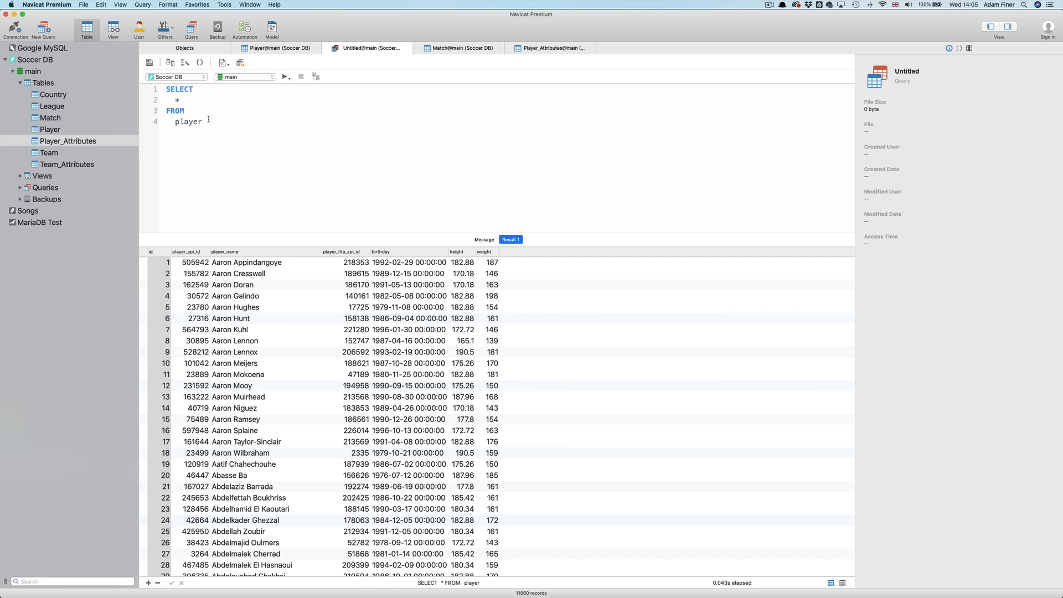
{"action": "type", "text": "order"}
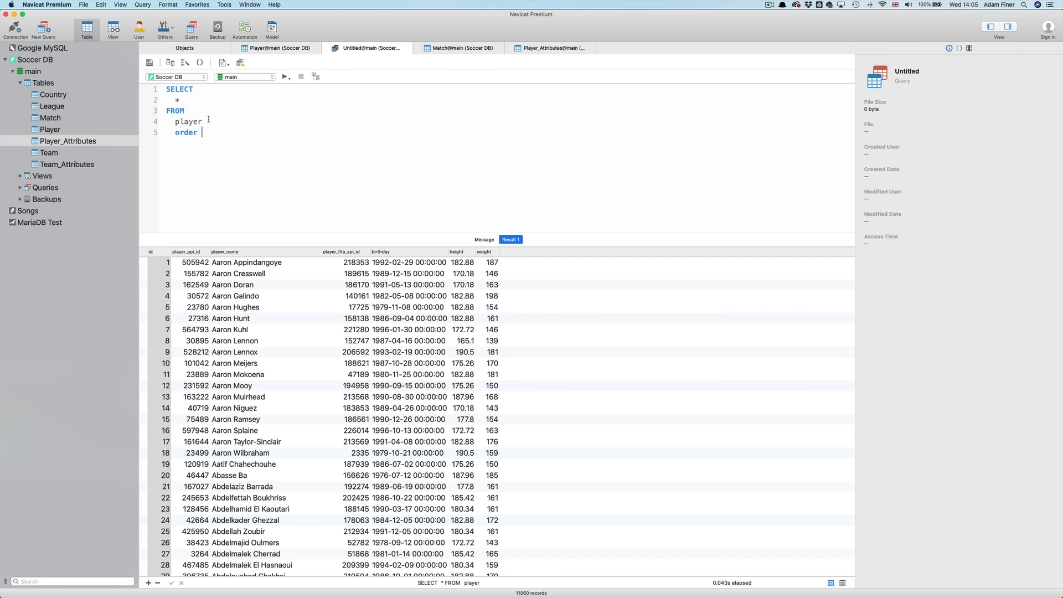
{"action": "type", "text": "by weight"}
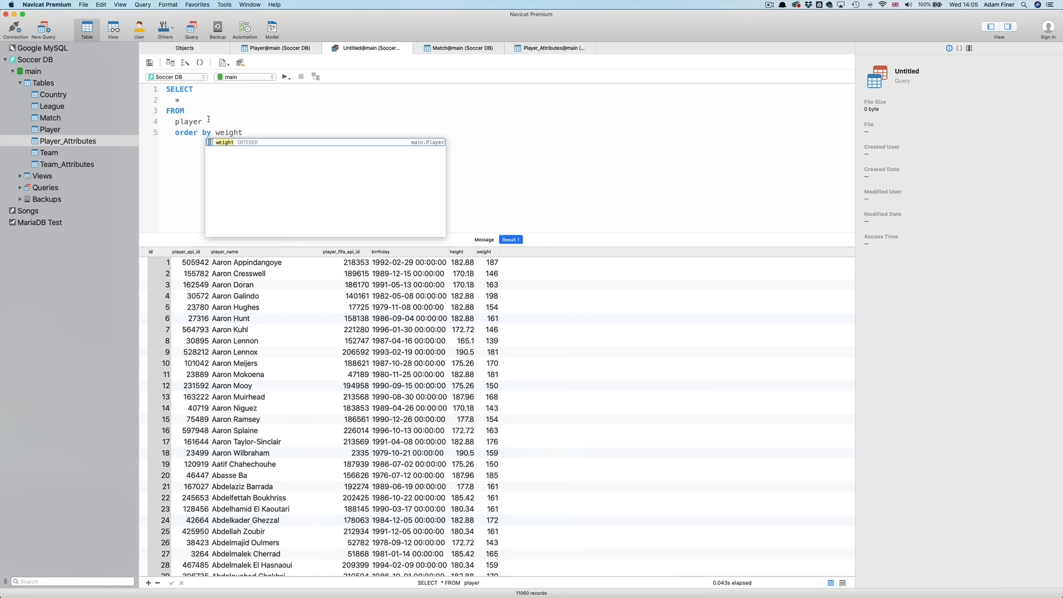
{"action": "left_click", "coordinate": [285, 76]}
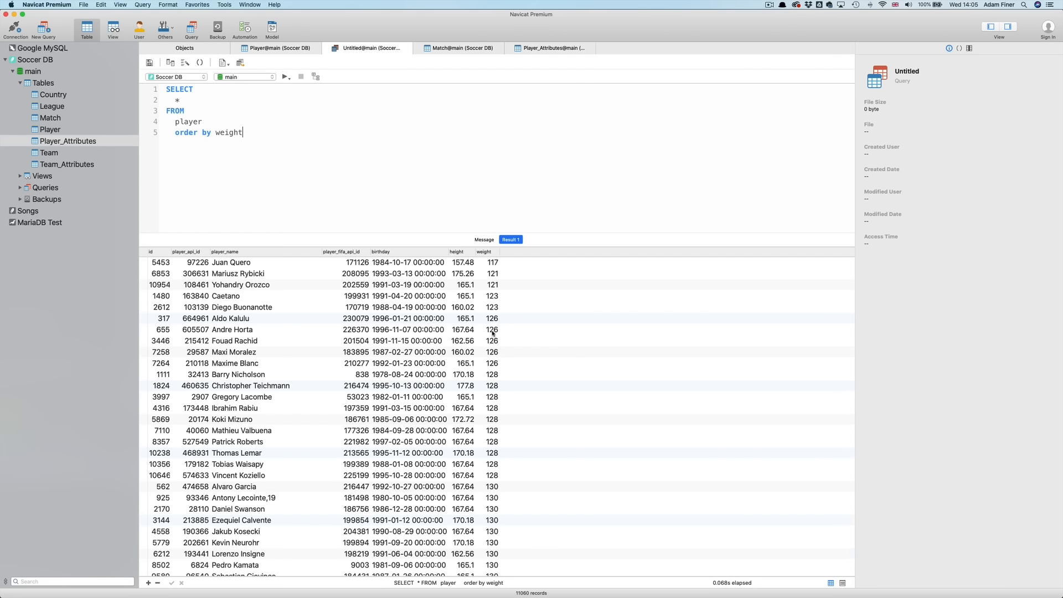
{"action": "mouse_move", "coordinate": [496, 259]}
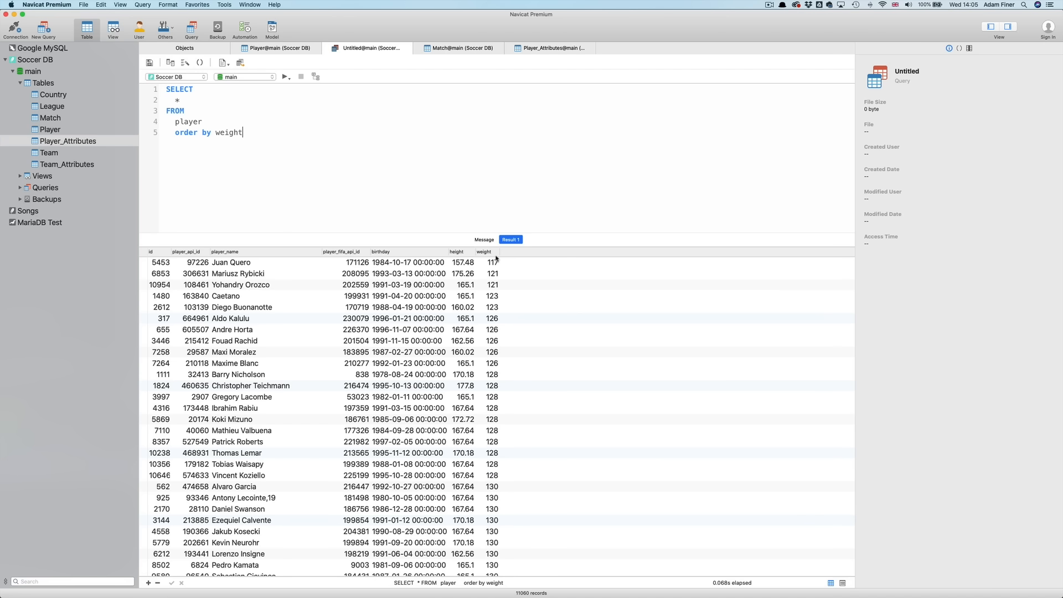
{"action": "mouse_move", "coordinate": [324, 165]}
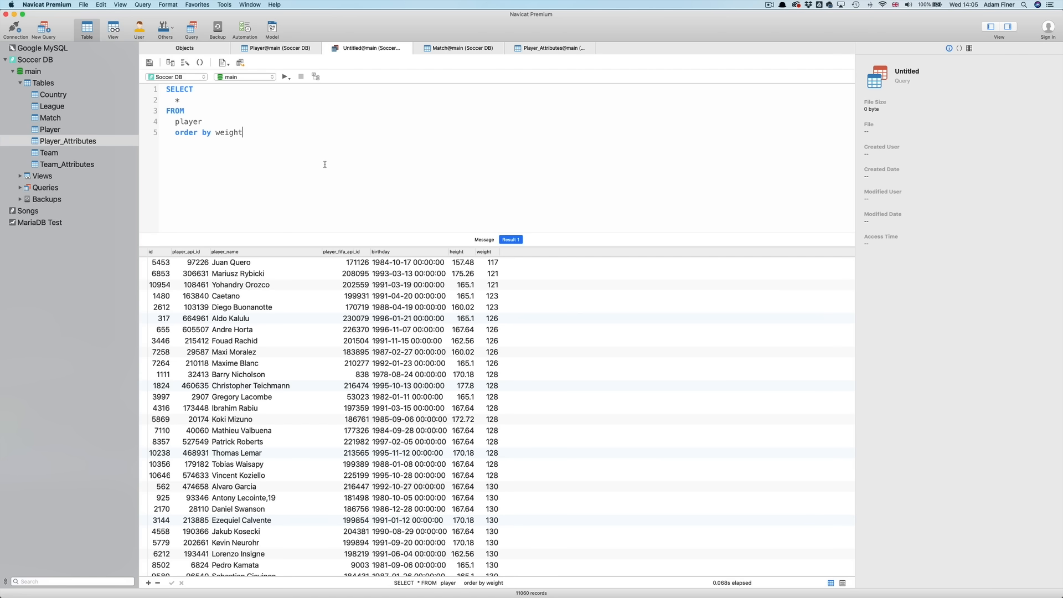
{"action": "type", "text": "\" \""}
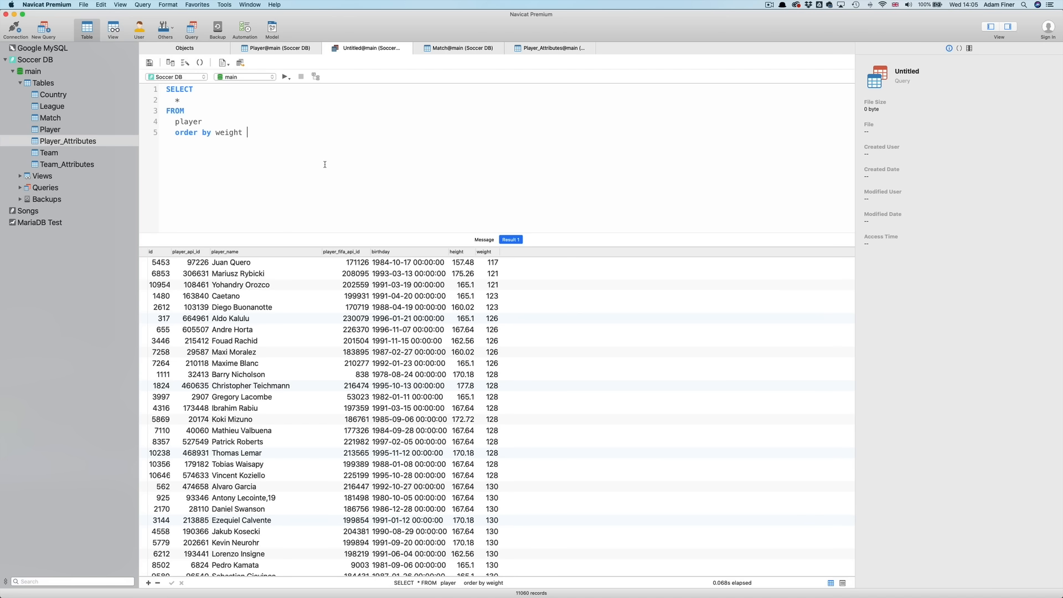
{"action": "type", "text": "desc"}
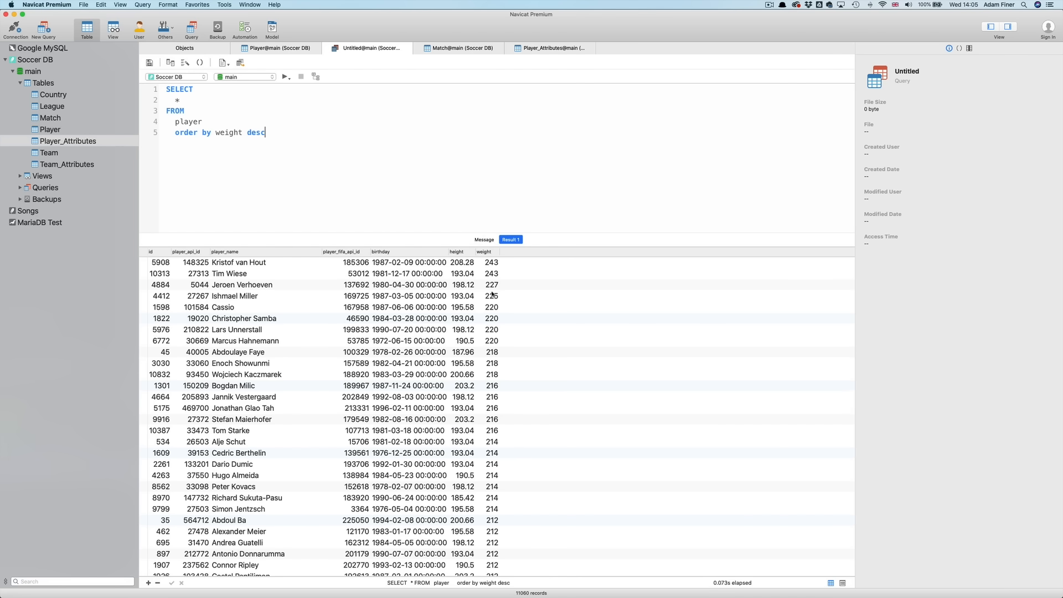
{"action": "mouse_move", "coordinate": [223, 274]}
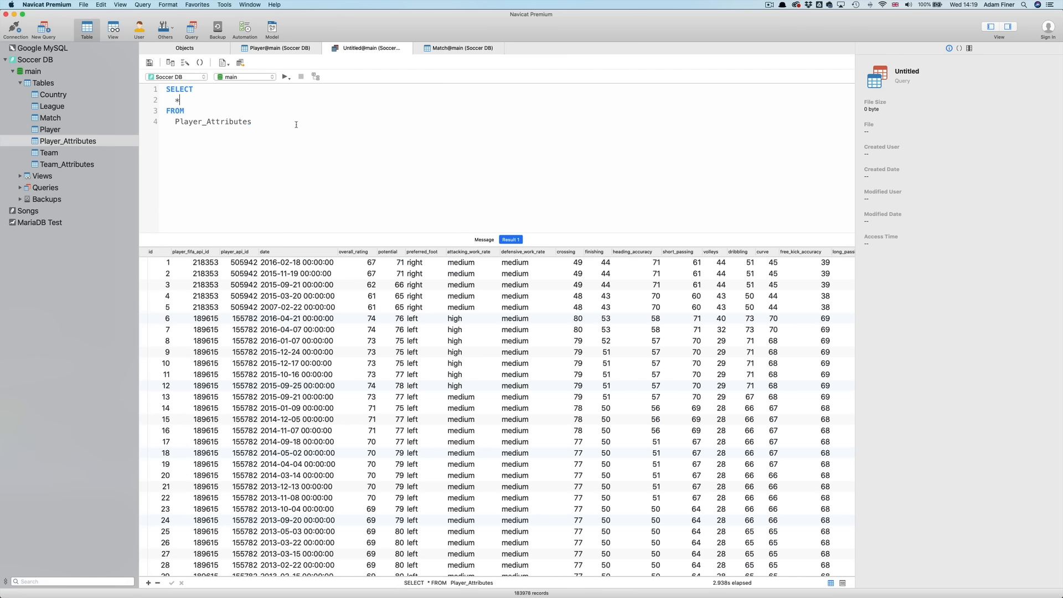
Inspect the Player_Attributes player_api_id results, then switch to the Player@main data tab
{"action": "double_click", "coordinate": [212, 122]}
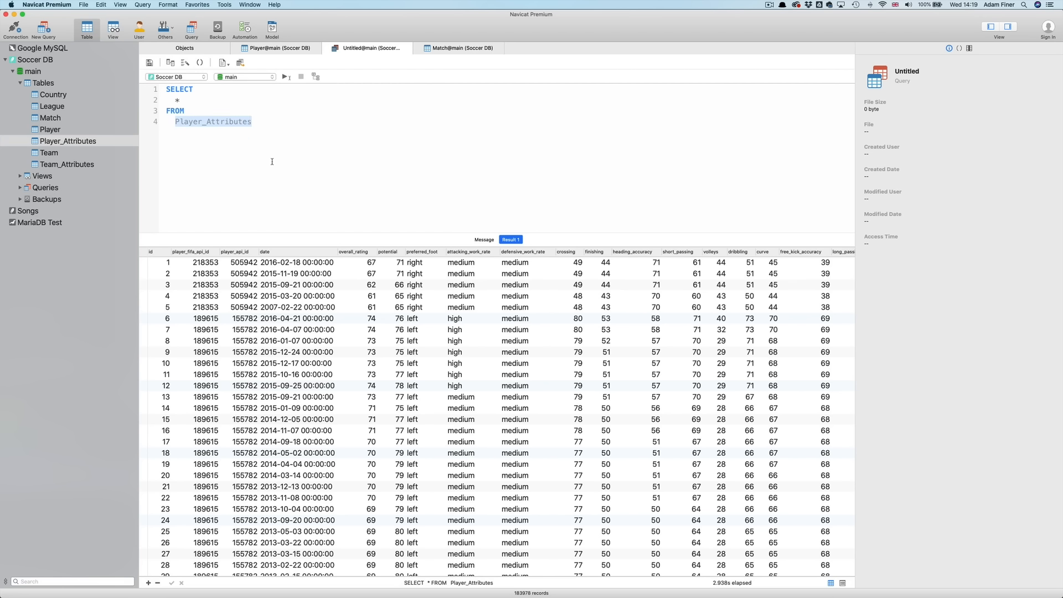
{"action": "left_click", "coordinate": [238, 251]}
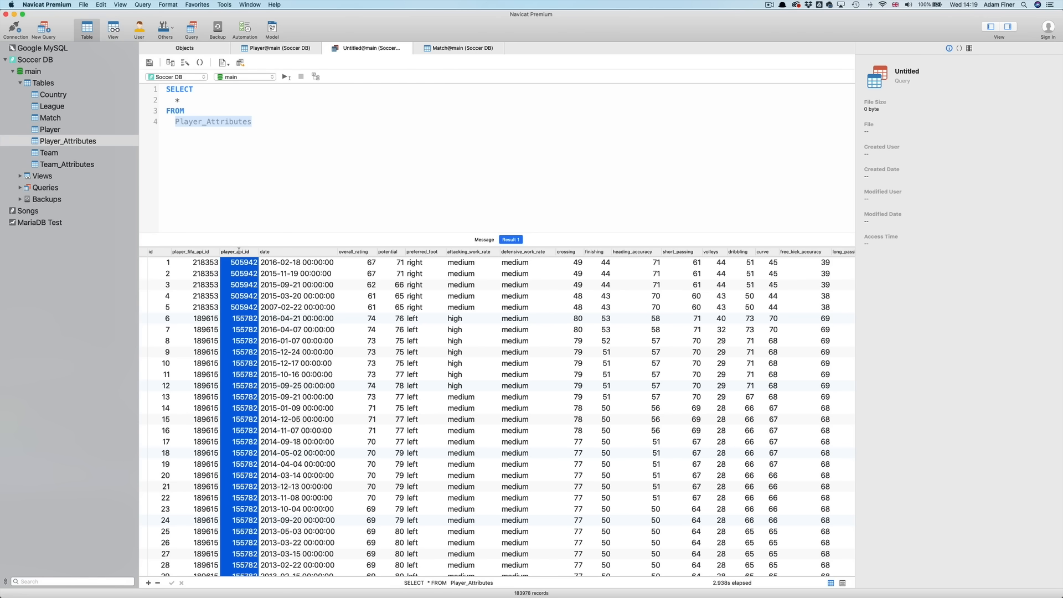
{"action": "scroll", "scroll_direction": "down", "scroll_amount": 3}
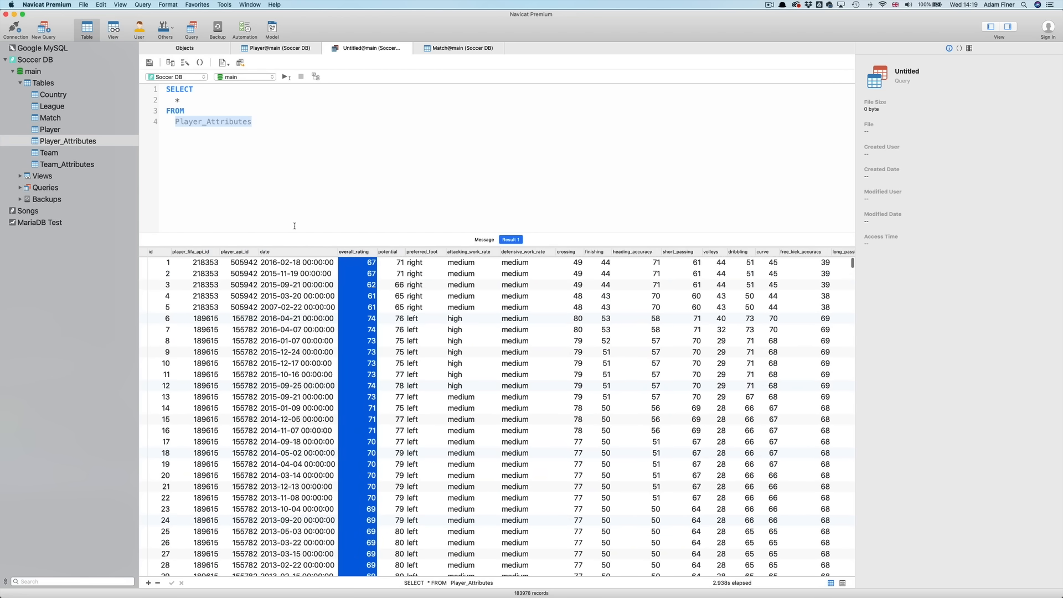
{"action": "left_click", "coordinate": [275, 48]}
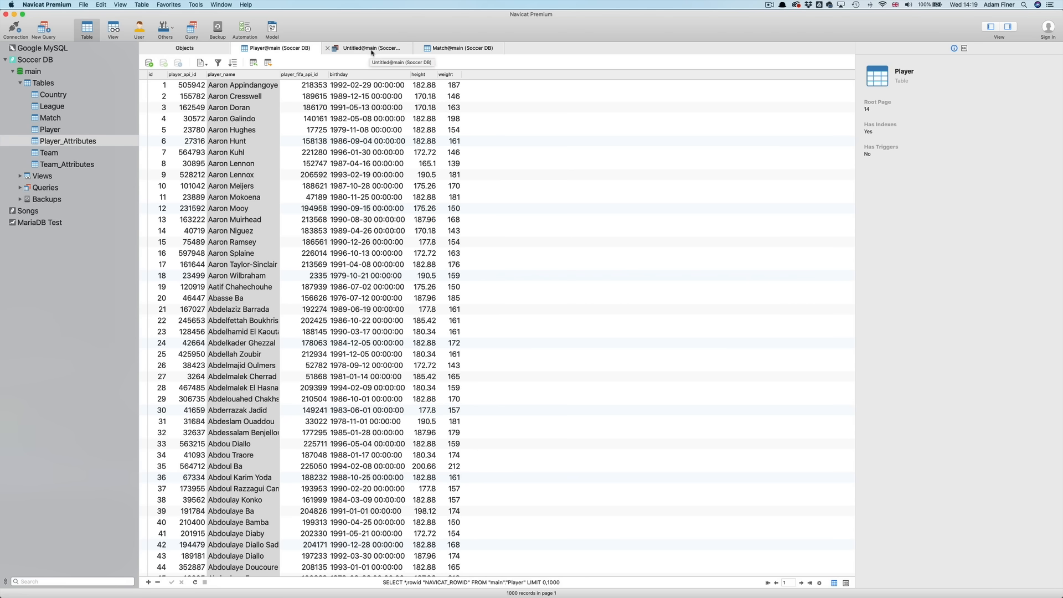
Select only player_api_id, date and overall_rating from Player_Attributes and run it
{"action": "left_click", "coordinate": [368, 48]}
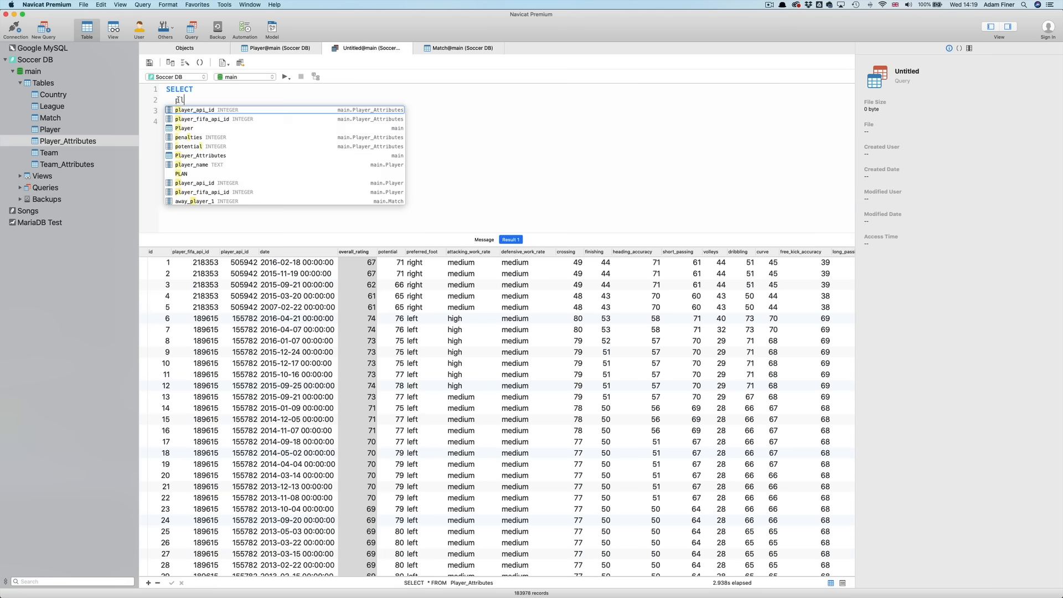
{"action": "type", "text": "player_api_i"}
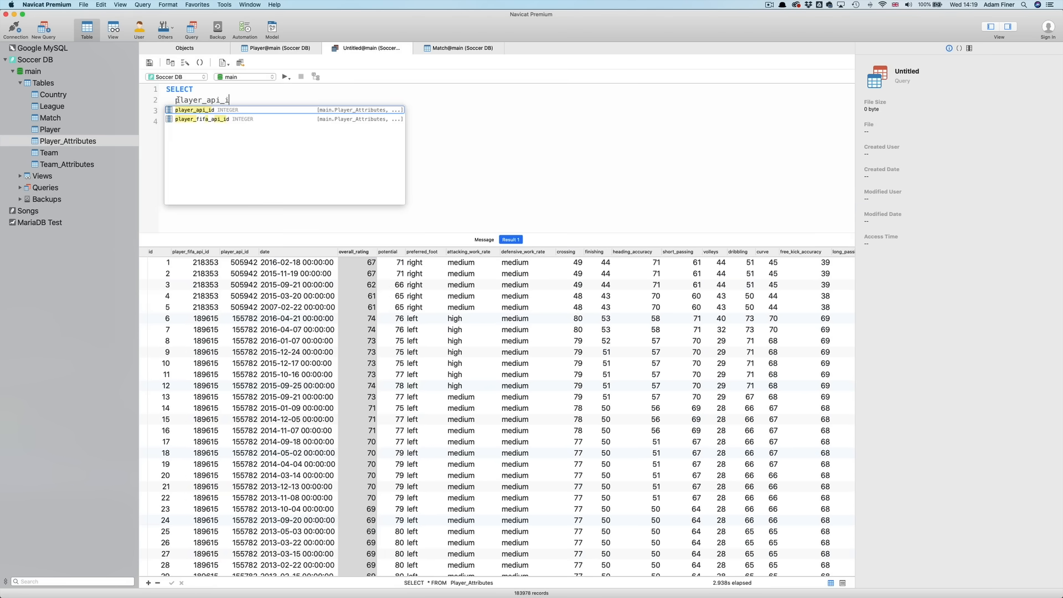
{"action": "type", "text": ",date"}
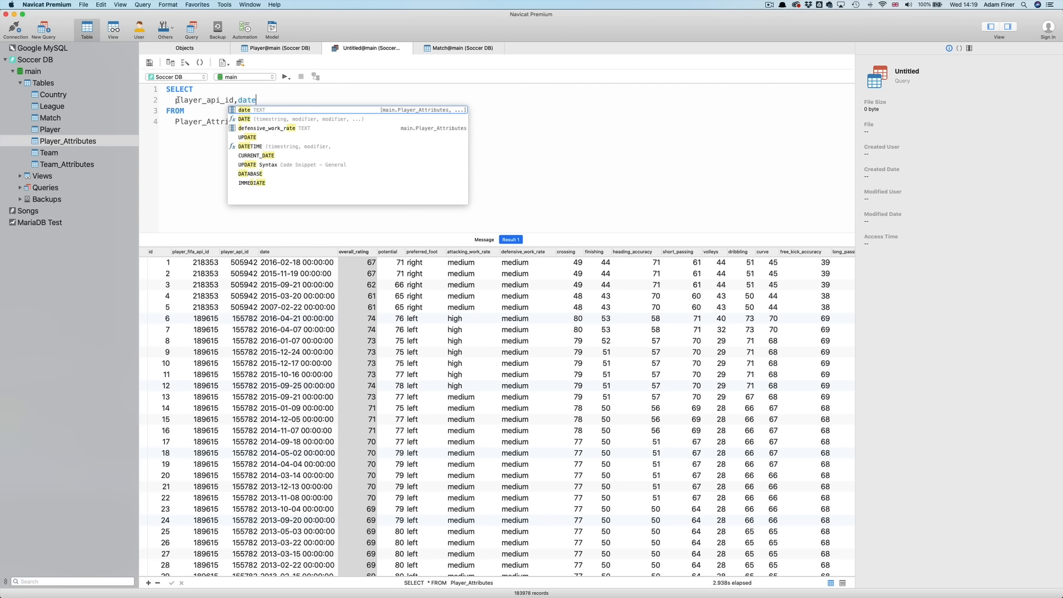
{"action": "type", "text": ",over"}
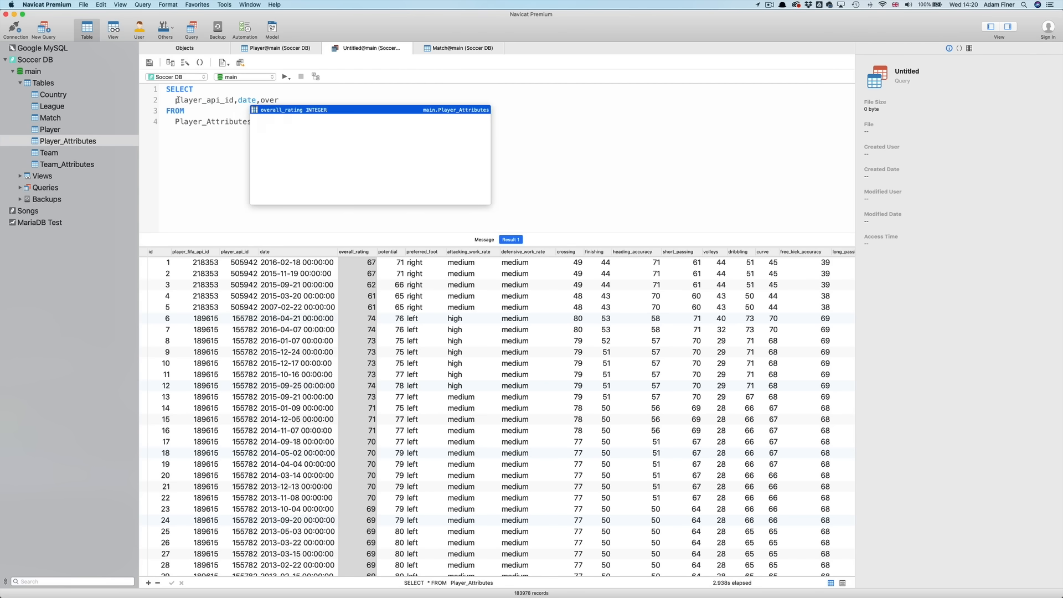
{"action": "left_click", "coordinate": [281, 109]}
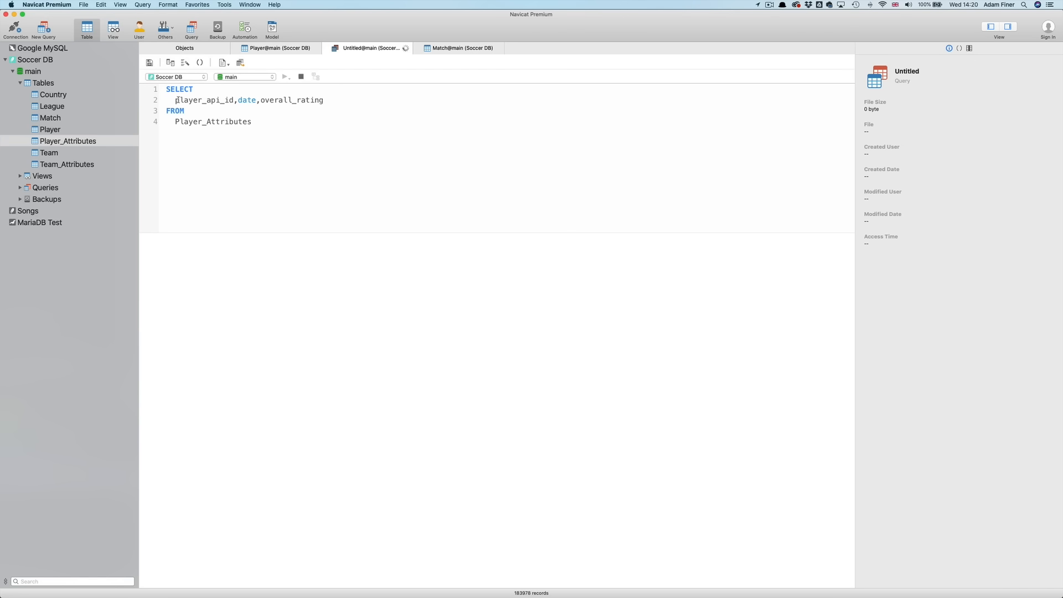
{"action": "left_click", "coordinate": [285, 77]}
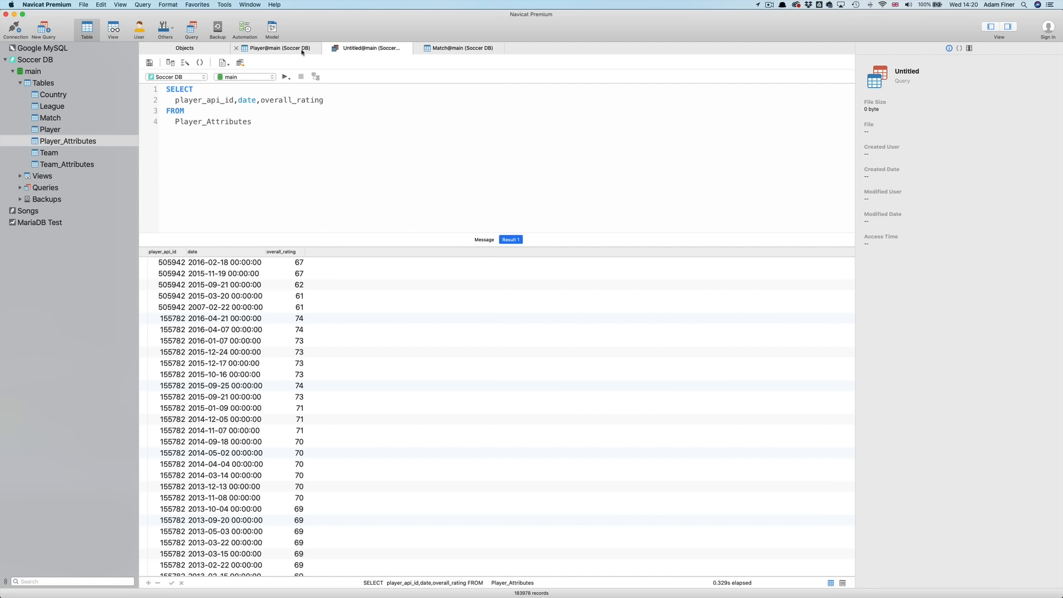
After checking the Player data, qualify the columns with the player_attributes table name
{"action": "left_click", "coordinate": [277, 48]}
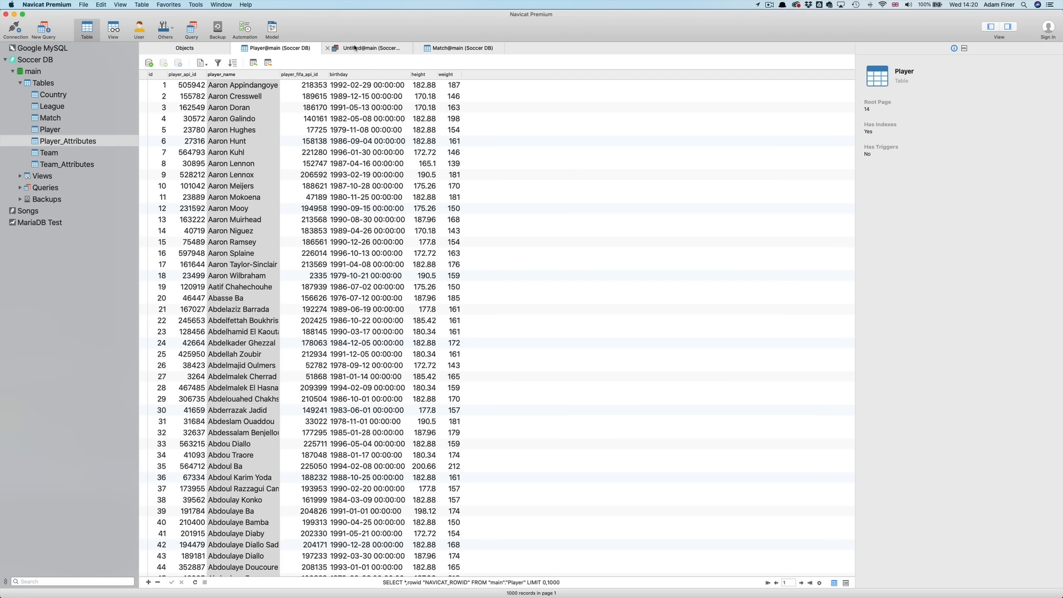
{"action": "left_click", "coordinate": [367, 48]}
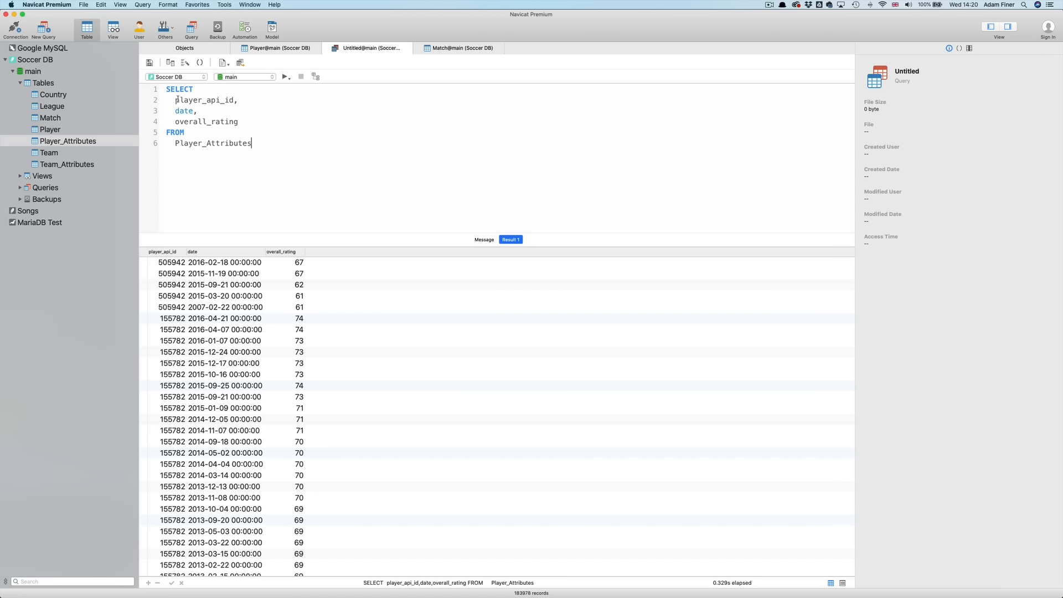
{"action": "type", "text": "player_attributes."}
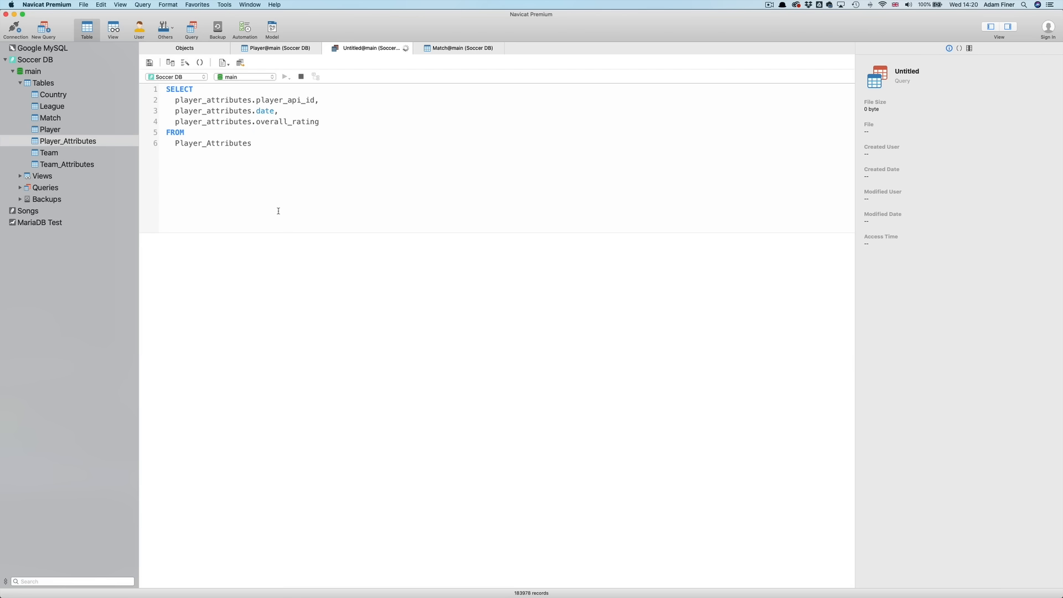
Run the qualified query, add player.player_name, and rerun, getting 'no such column: player.player_name'
{"action": "left_click", "coordinate": [286, 76]}
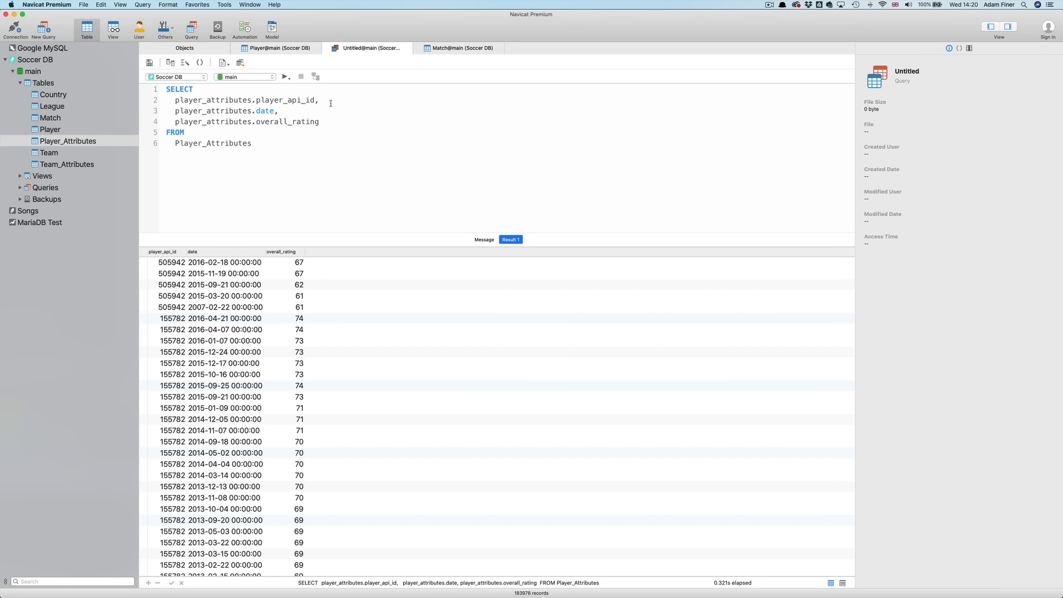
{"action": "type", "text": "player"}
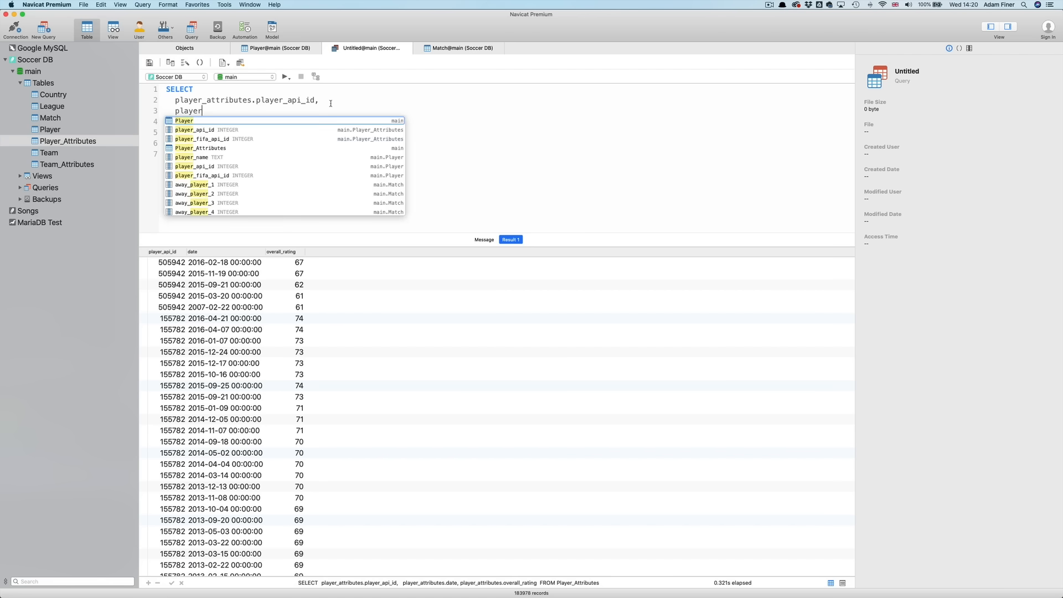
{"action": "type", "text": ".player"}
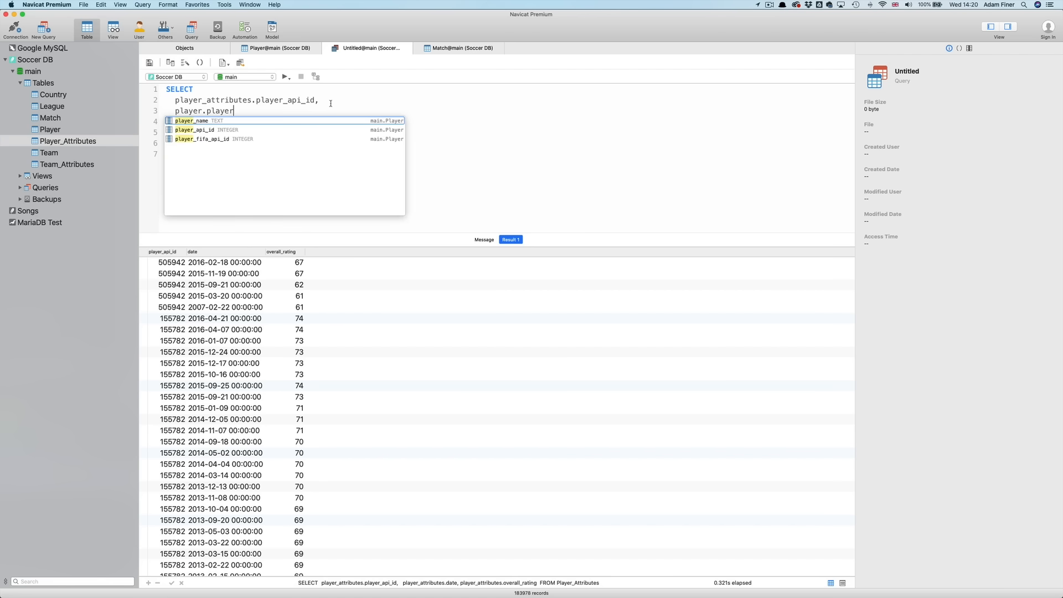
{"action": "type", "text": "_name"}
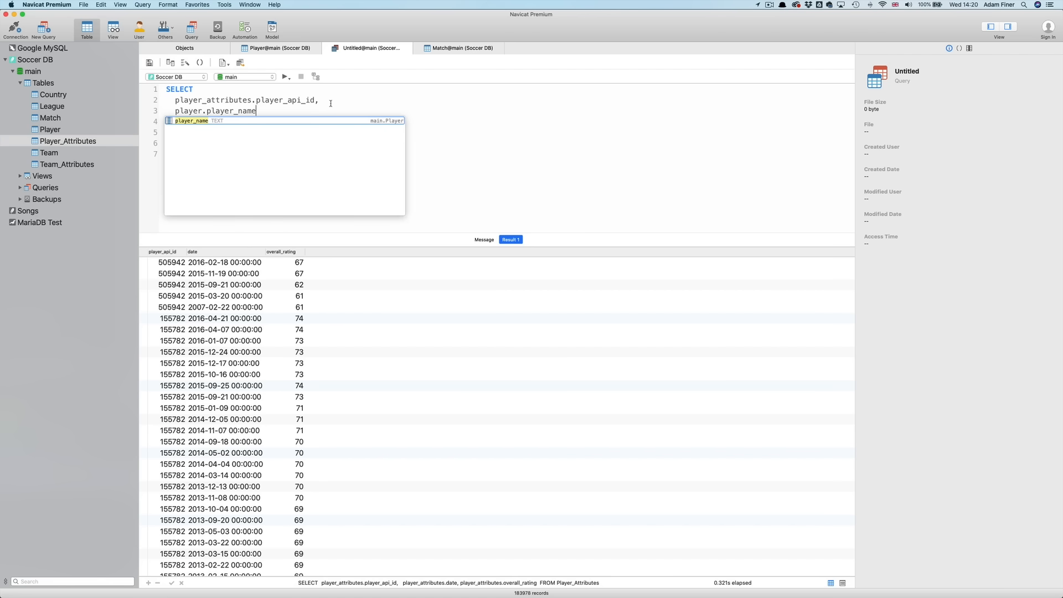
{"action": "left_click", "coordinate": [285, 76]}
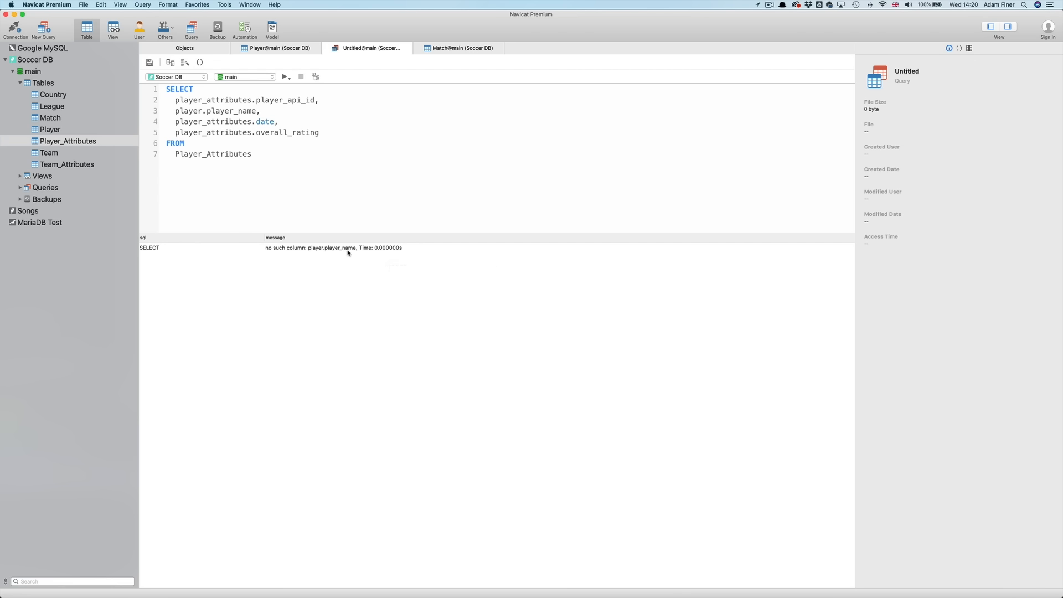
{"action": "double_click", "coordinate": [212, 153]}
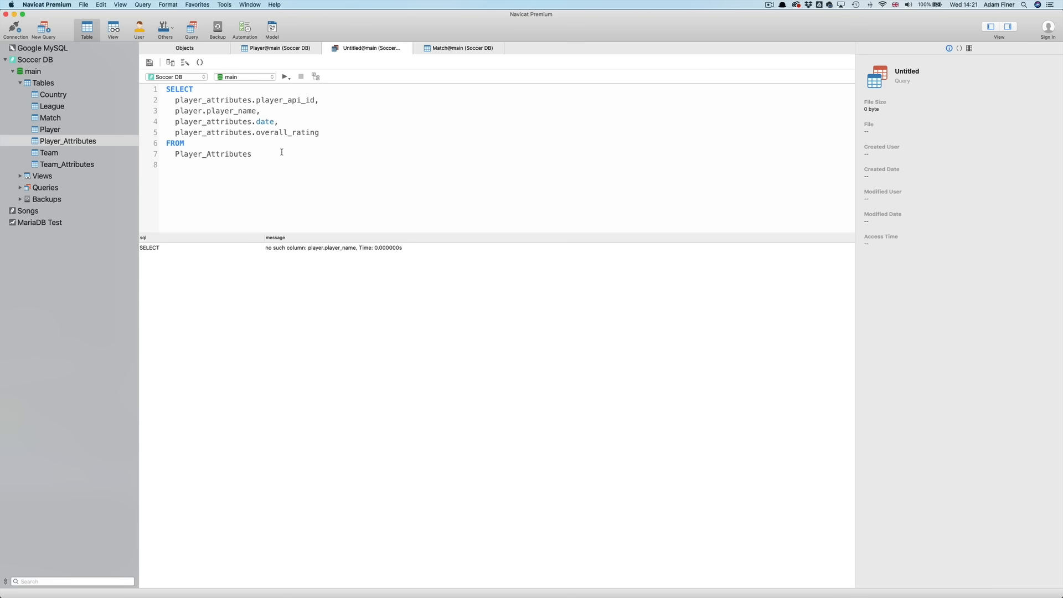
Add INNER JOIN player ON Player_Attributes.player_api_id = player.player_api_id below FROM
{"action": "type", "text": "inner j"}
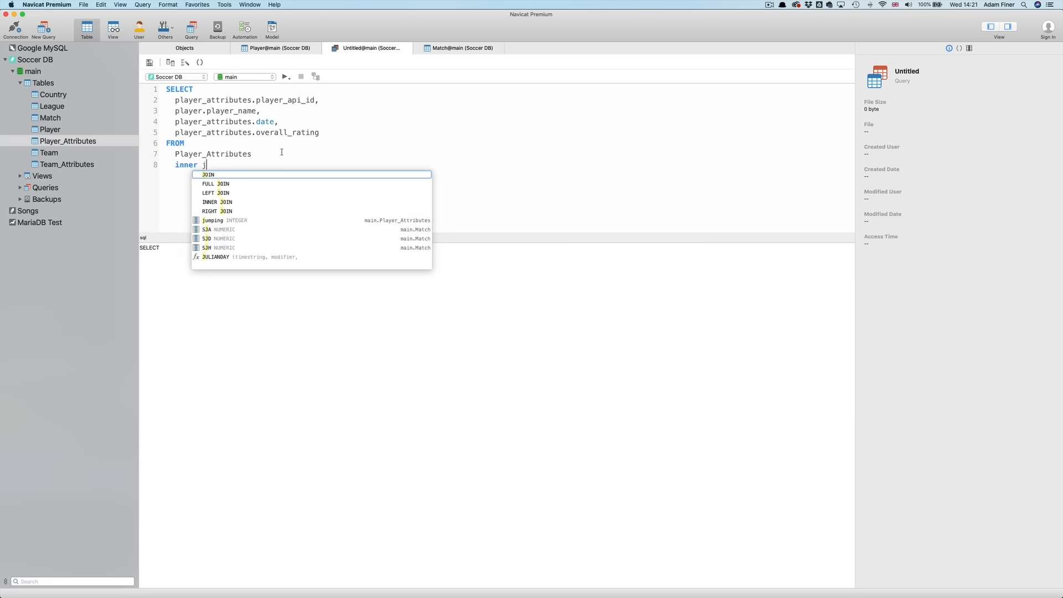
{"action": "type", "text": "oin player on"}
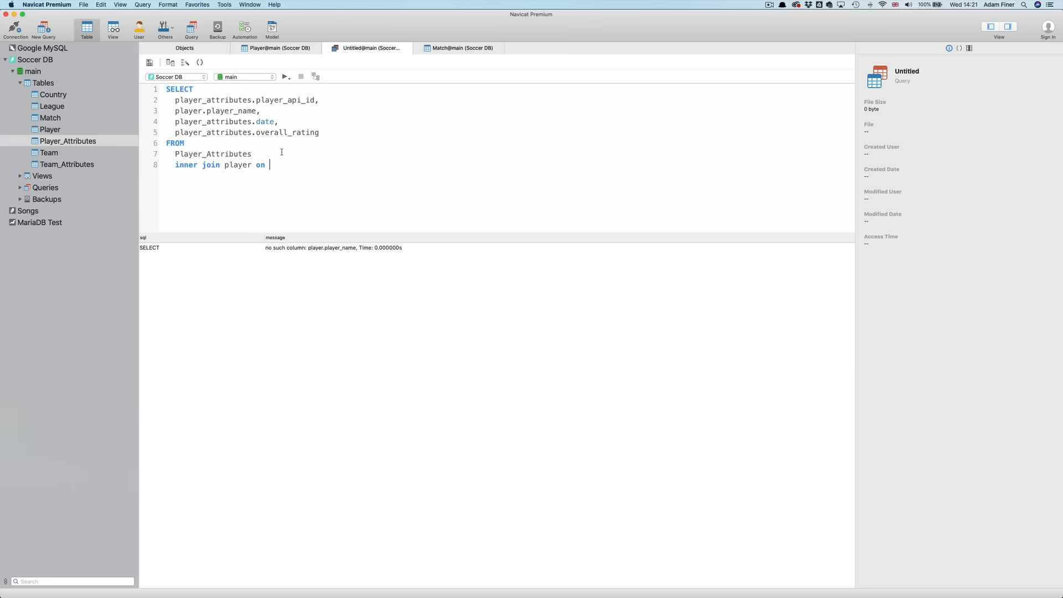
{"action": "type", "text": "player"}
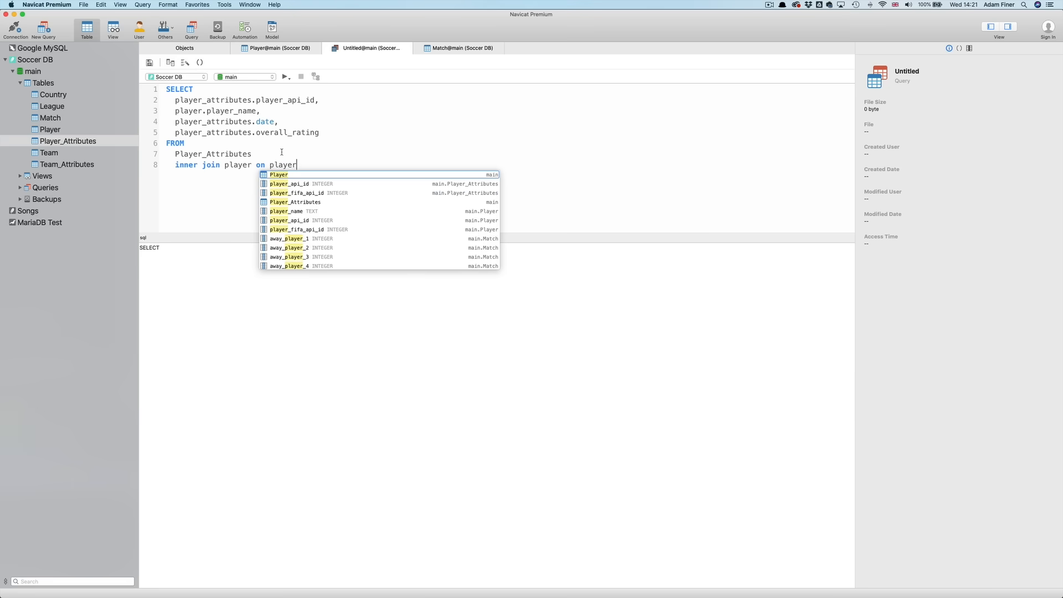
{"action": "type", "text": "_attributes."}
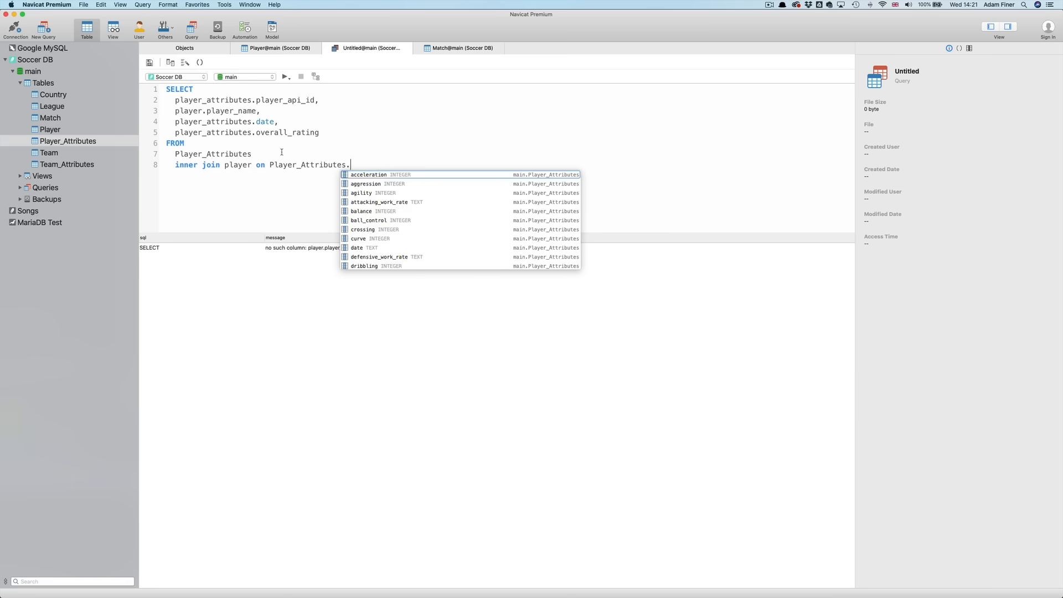
{"action": "type", "text": "player_api_id"}
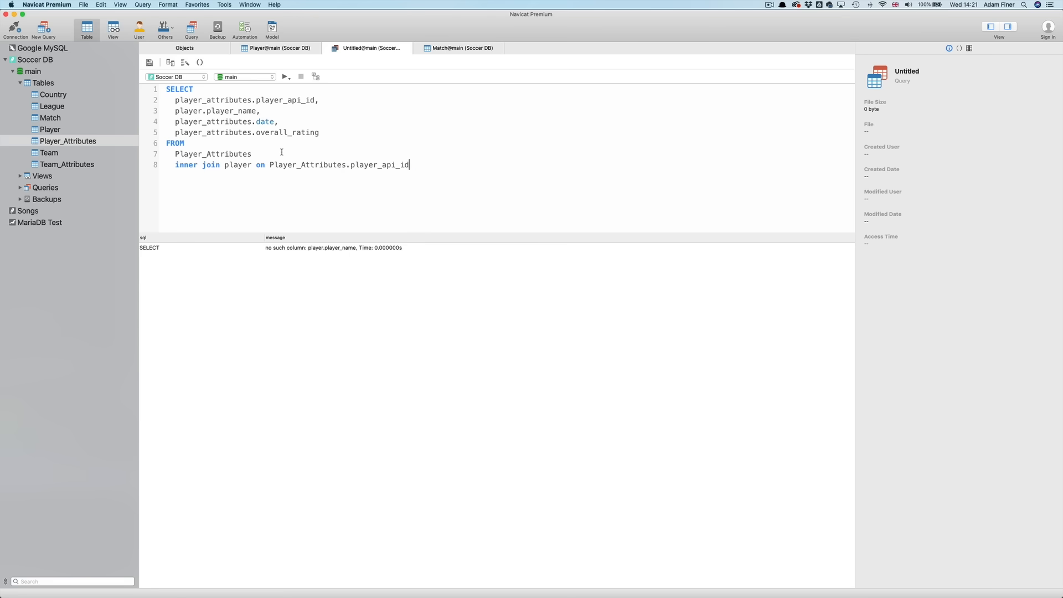
{"action": "type", "text": "=p"}
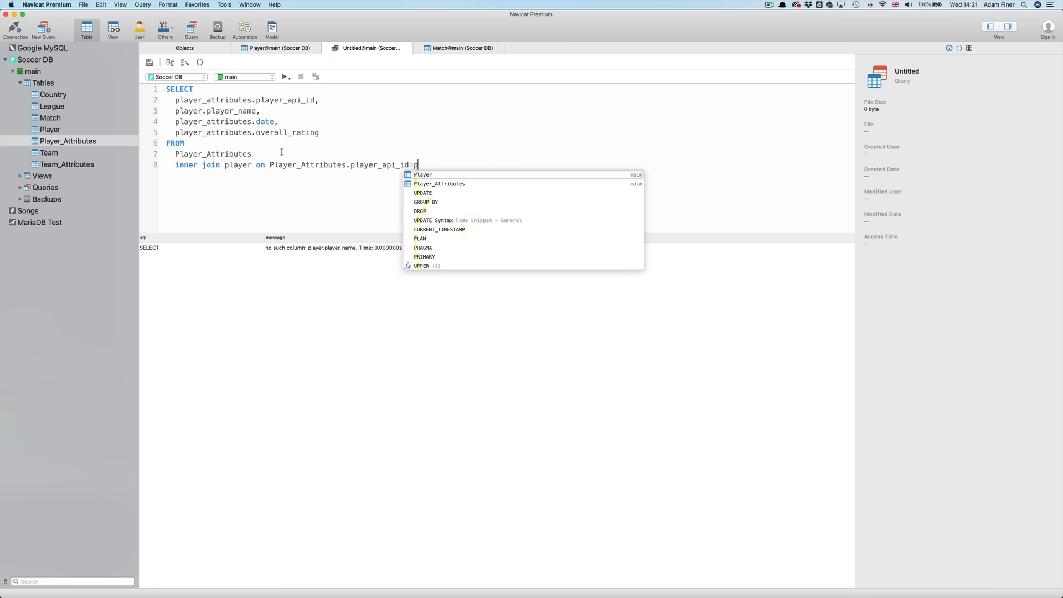
{"action": "type", "text": "layt"}
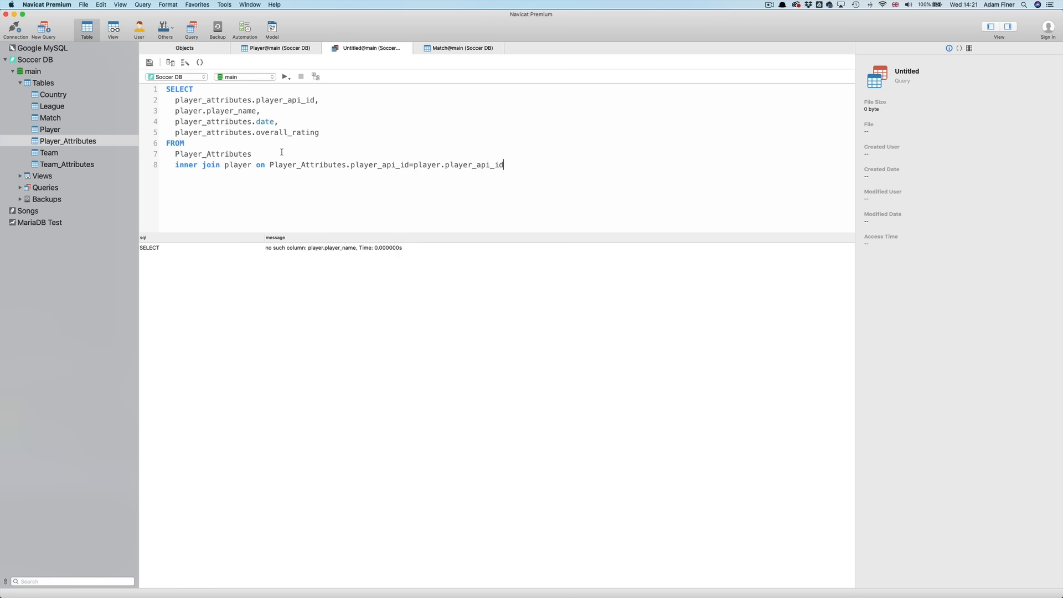
Run the join, returning 183978 records with player_name beside date and overall_rating
{"action": "left_click", "coordinate": [285, 76]}
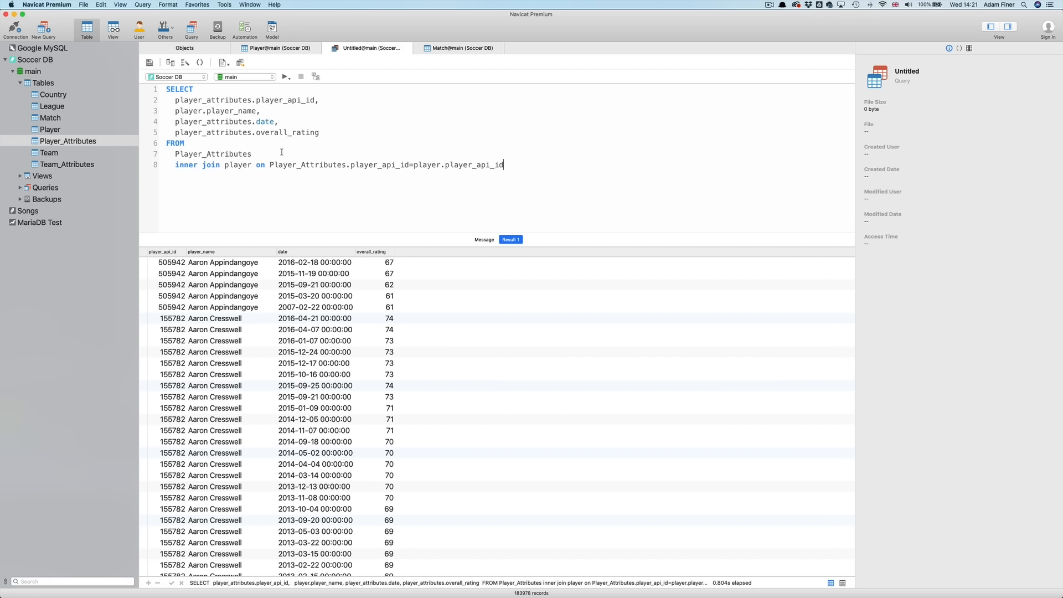
{"action": "mouse_move", "coordinate": [216, 255]}
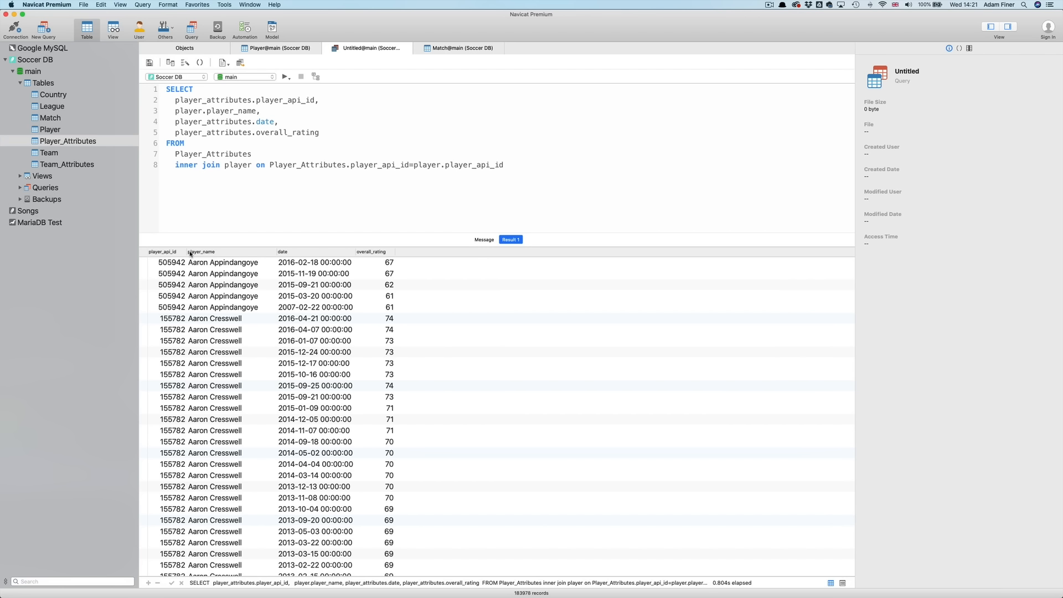
{"action": "left_click", "coordinate": [503, 165]}
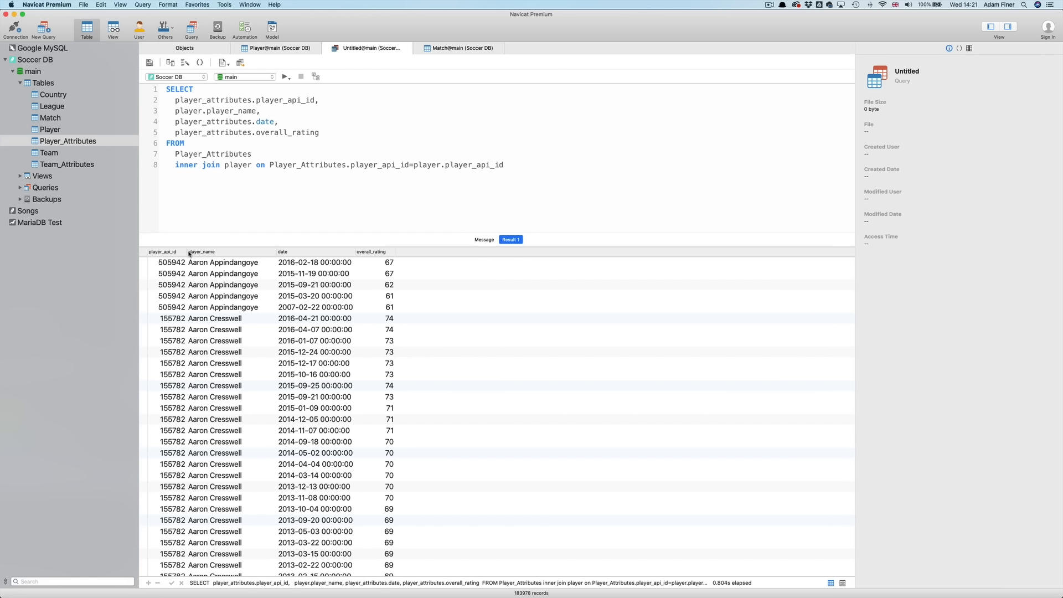
{"action": "left_click", "coordinate": [503, 165]}
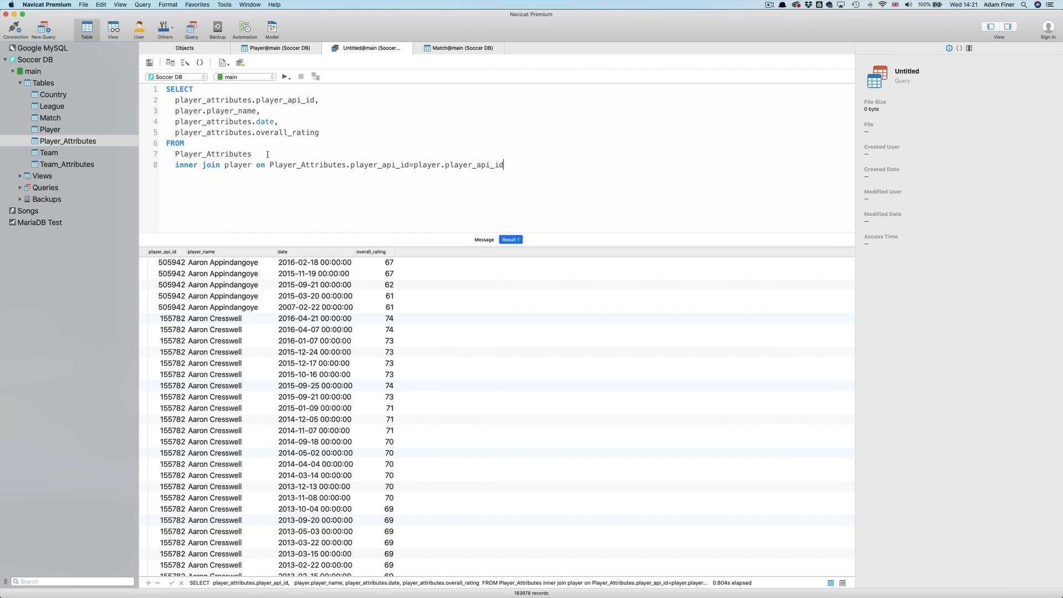
Alias Player_Attributes as 'a' and player as 'b', switching column prefixes to a. and b
{"action": "type", "text": "a"}
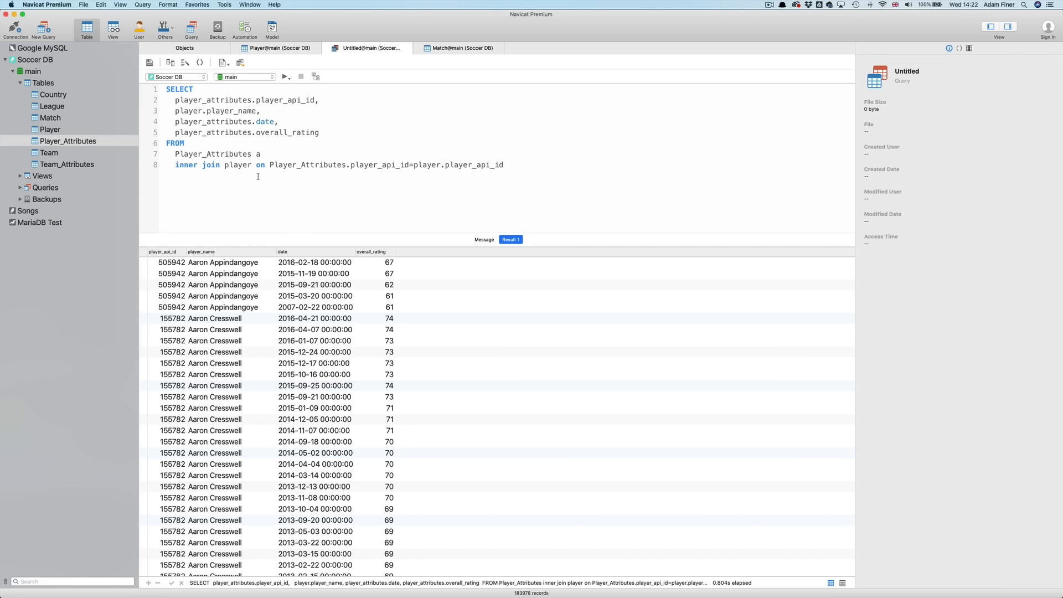
{"action": "type", "text": "b"}
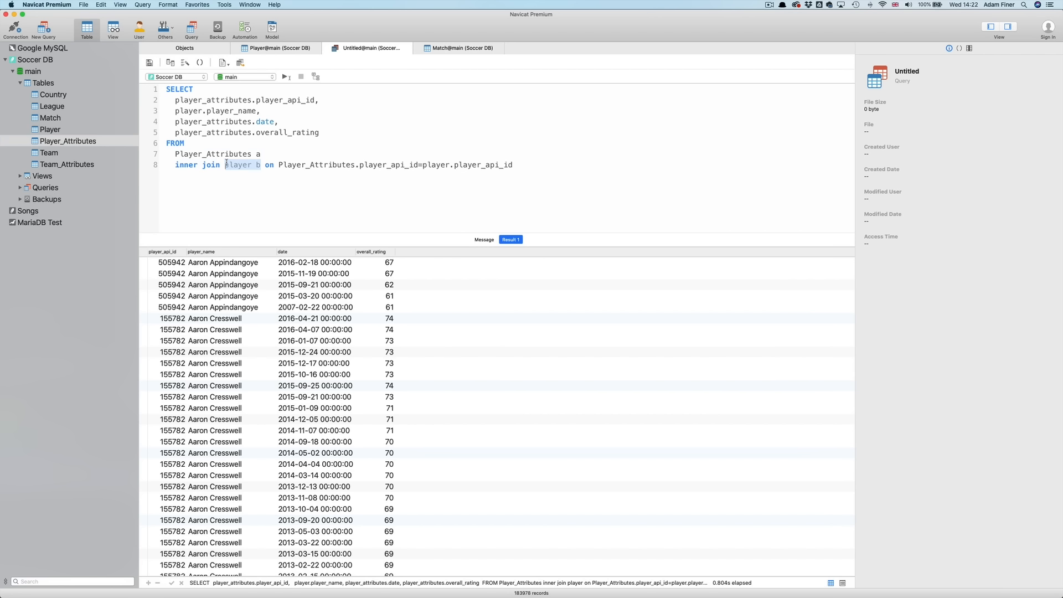
{"action": "left_click", "coordinate": [238, 172]}
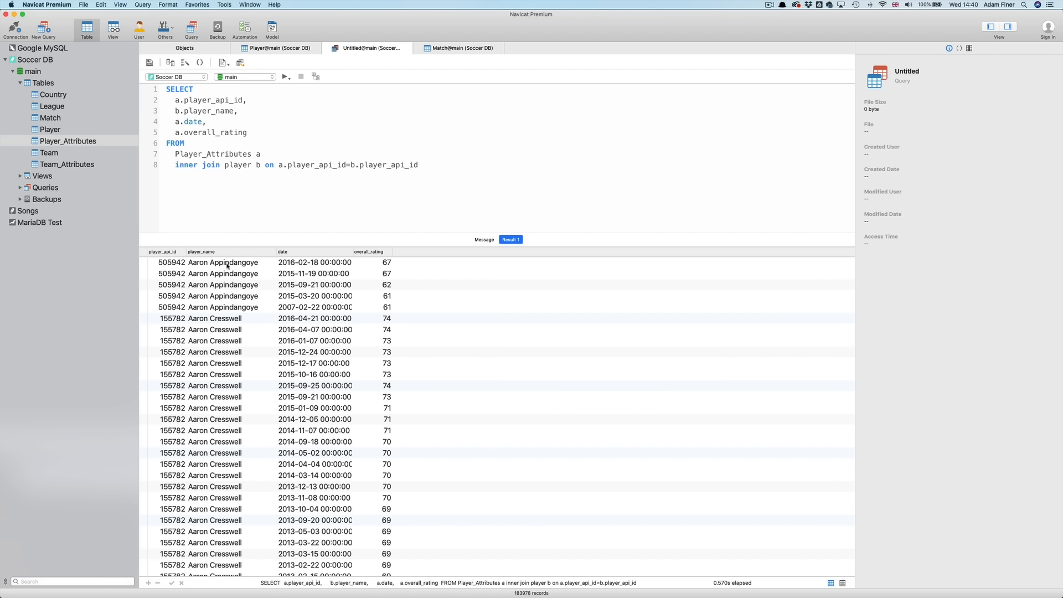
{"action": "mouse_move", "coordinate": [241, 314]}
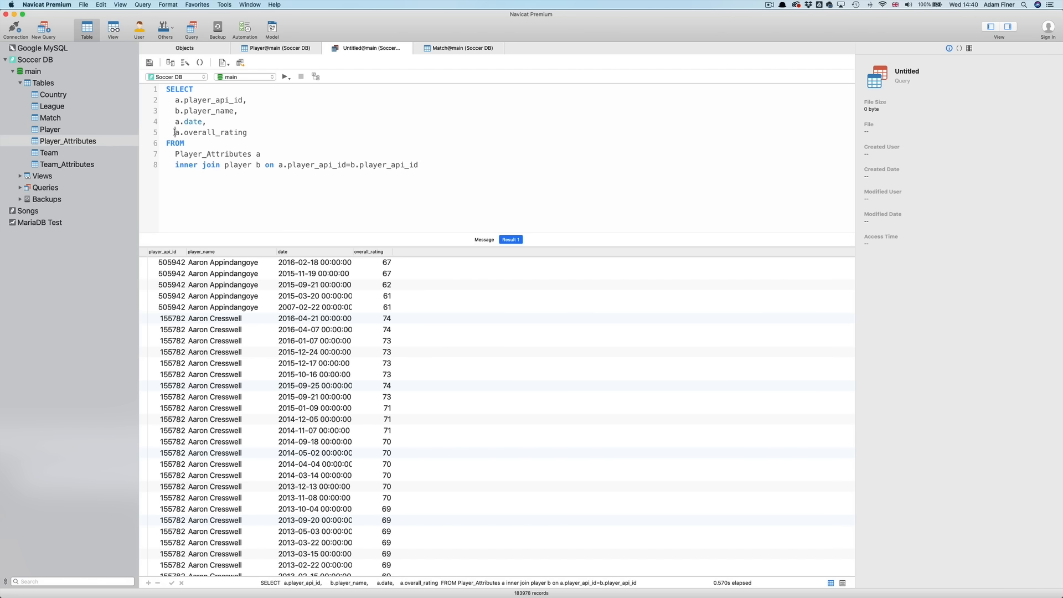
Wrap a.overall_rating in sum() and run, giving one row totalling 12563544
{"action": "type", "text": "sum"}
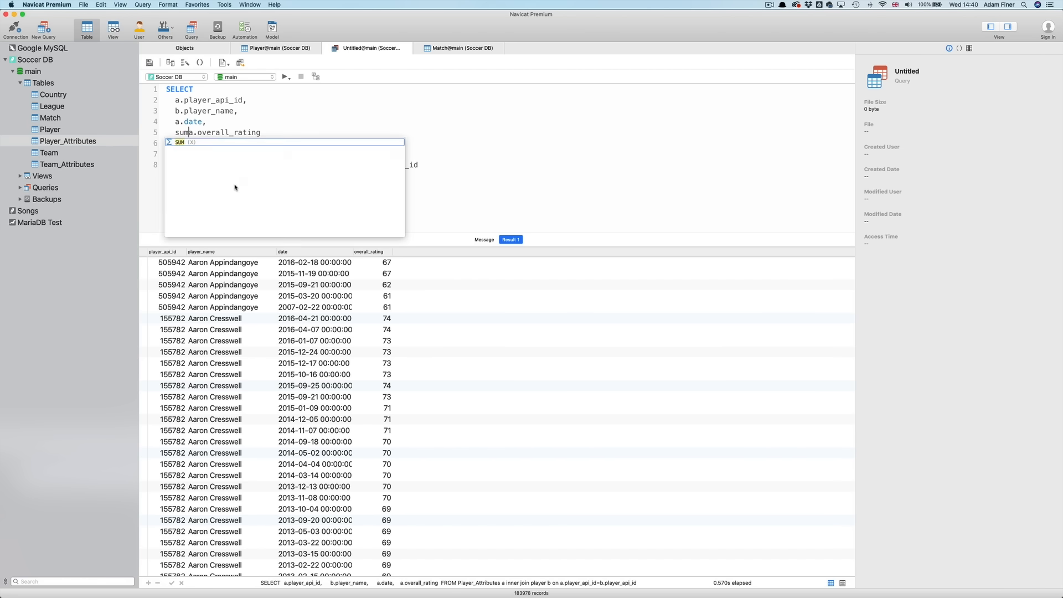
{"action": "type", "text": "("}
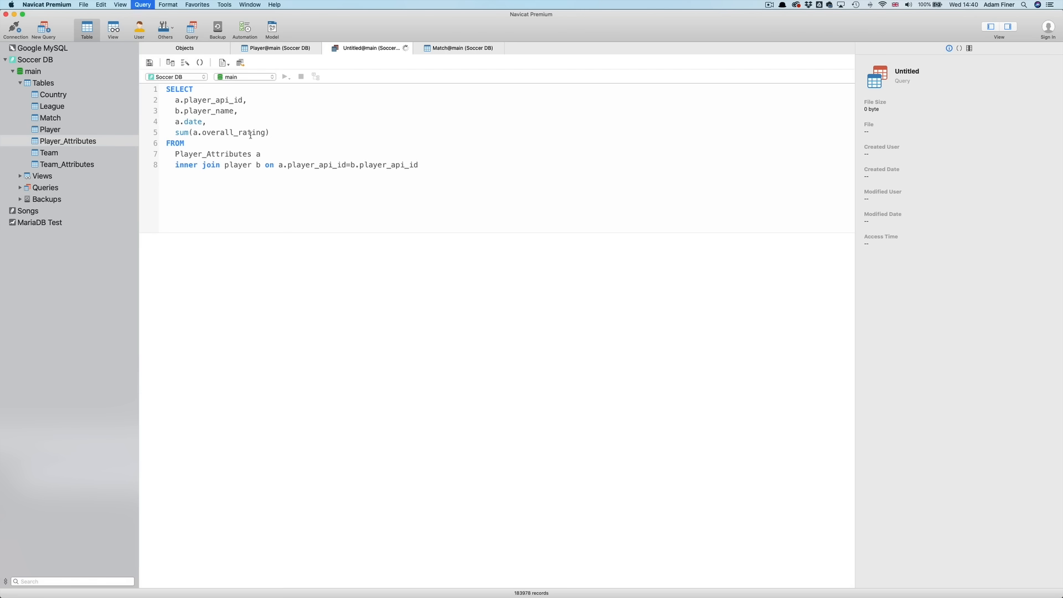
{"action": "left_click", "coordinate": [285, 76]}
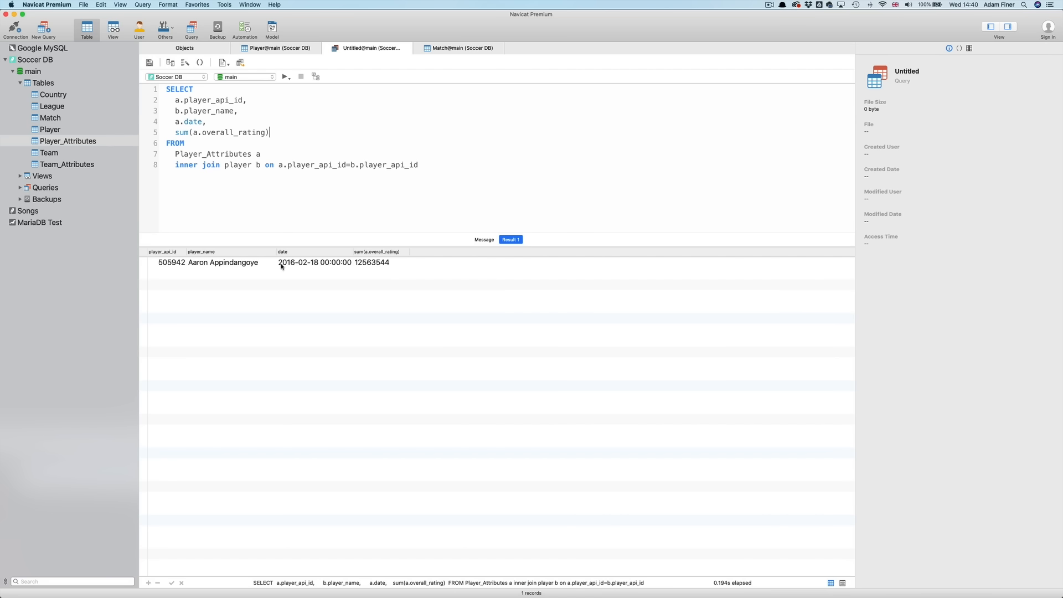
{"action": "mouse_move", "coordinate": [267, 267]}
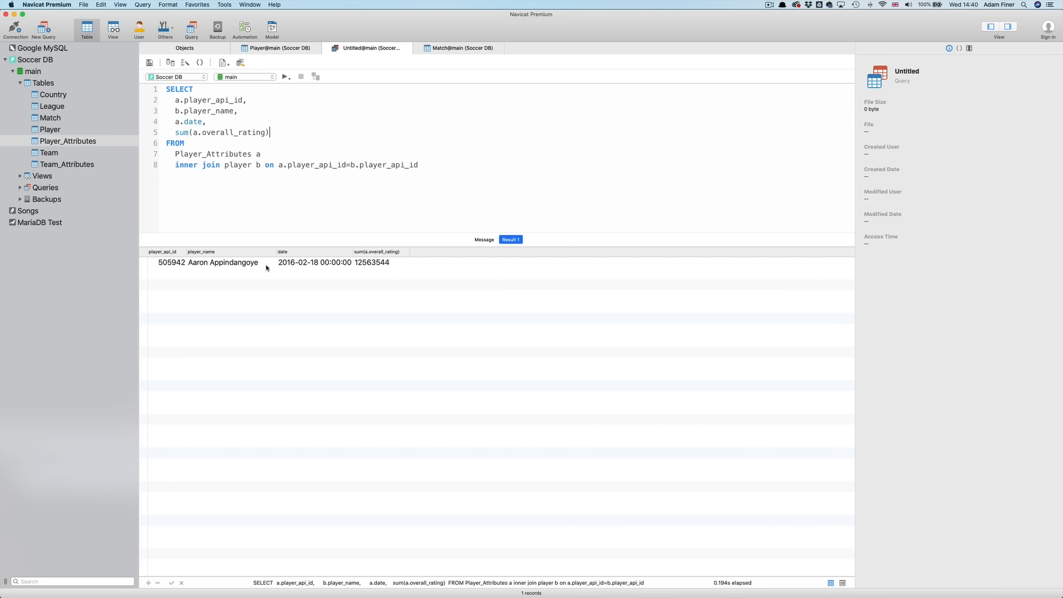
{"action": "mouse_move", "coordinate": [268, 270]}
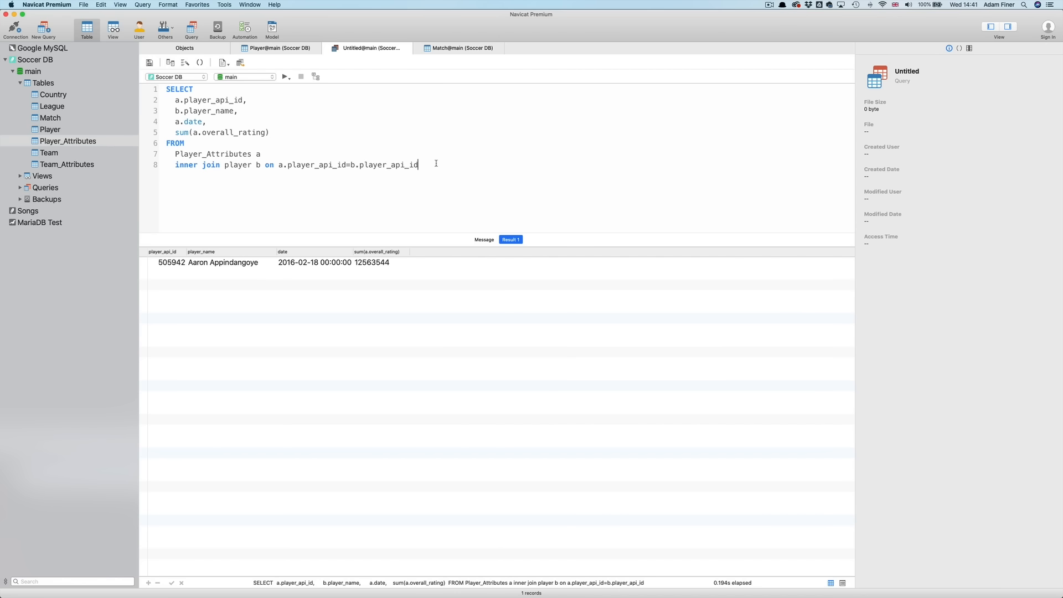
Add GROUP BY a.player_api_id, b.player_name, a.date and rerun, returning 183142 records
{"action": "type", "text": "group by"}
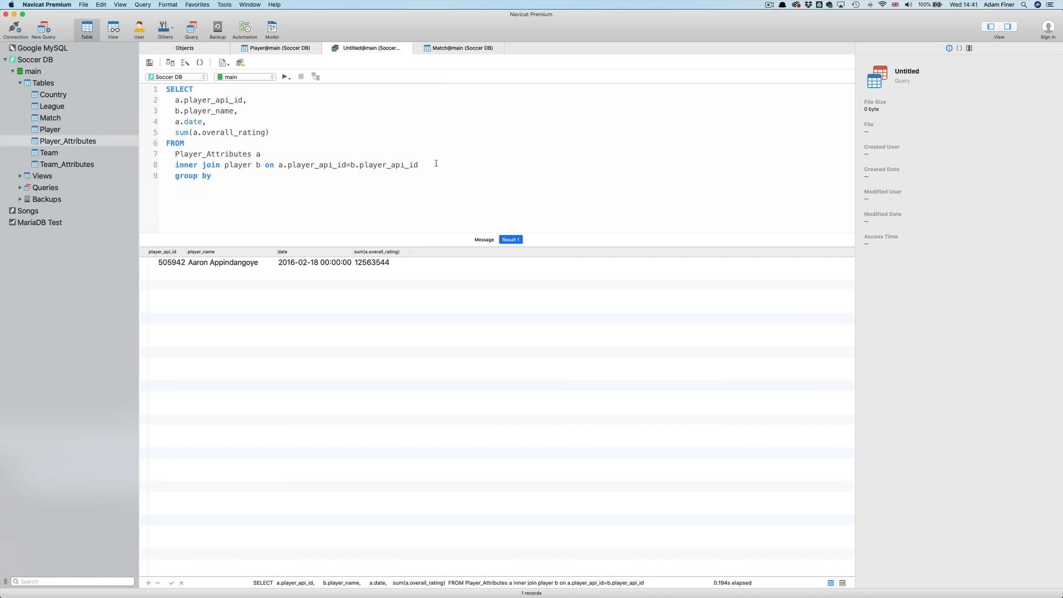
{"action": "mouse_move", "coordinate": [433, 165]}
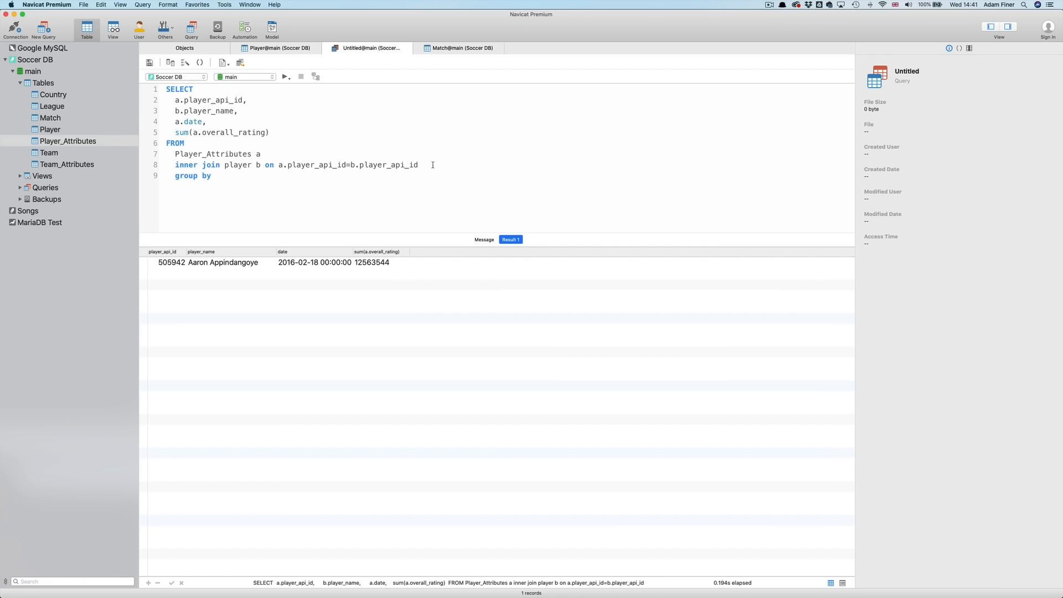
{"action": "mouse_move", "coordinate": [379, 157]}
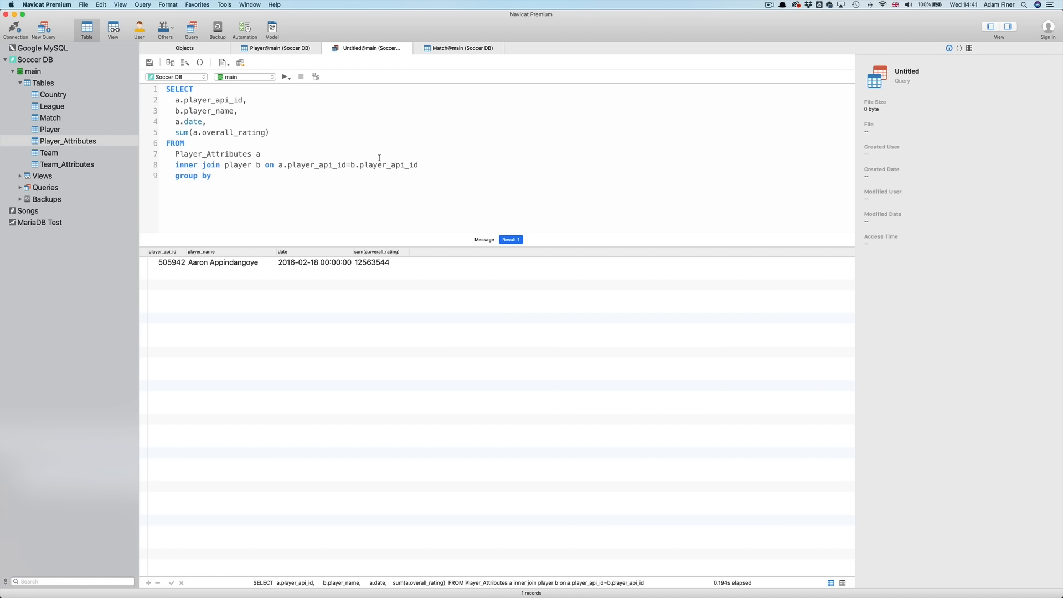
{"action": "left_click_drag", "start_coordinate": [174, 100], "coordinate": [206, 121]}
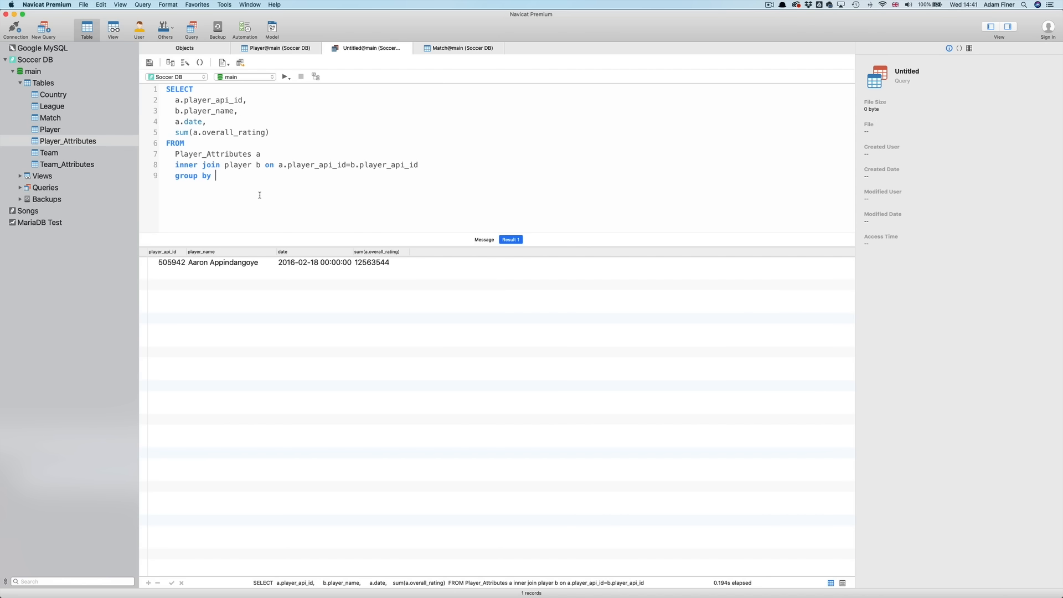
{"action": "type", "text": "a.player_api_id,"}
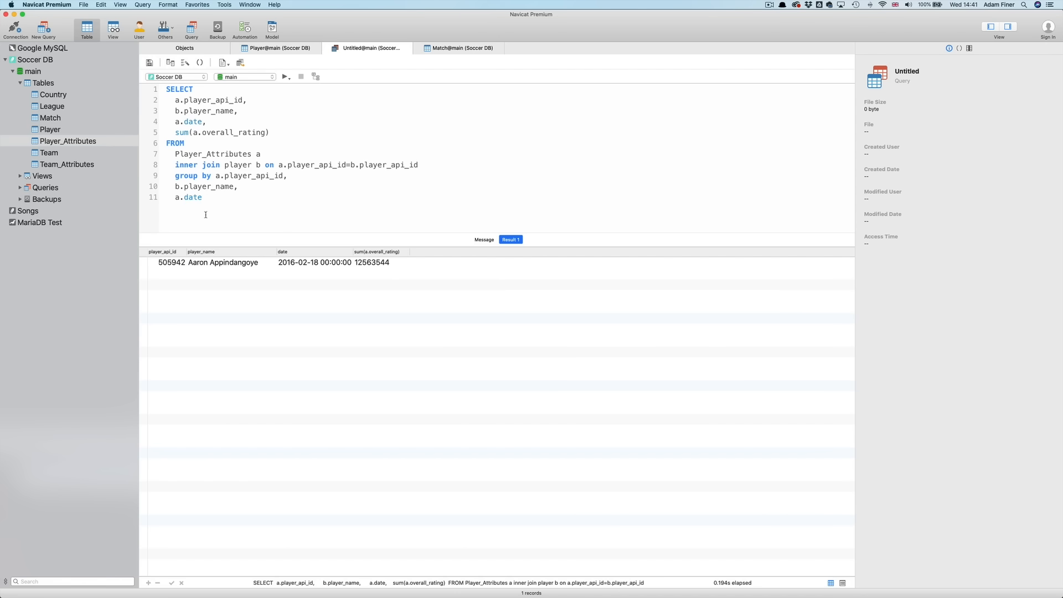
{"action": "left_click", "coordinate": [285, 76]}
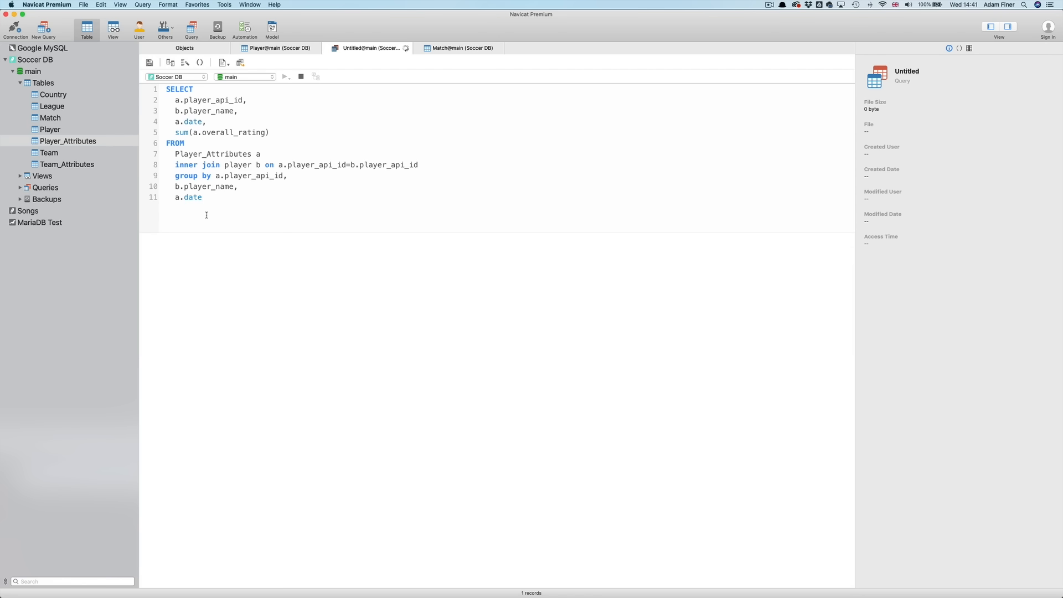
{"action": "left_click", "coordinate": [285, 76]}
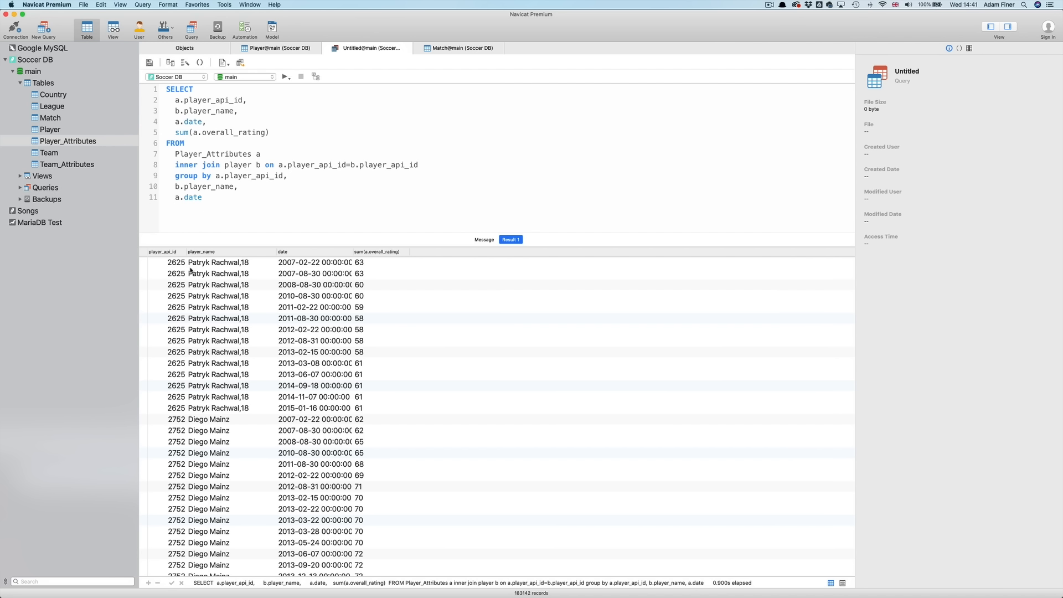
{"action": "mouse_move", "coordinate": [297, 268]}
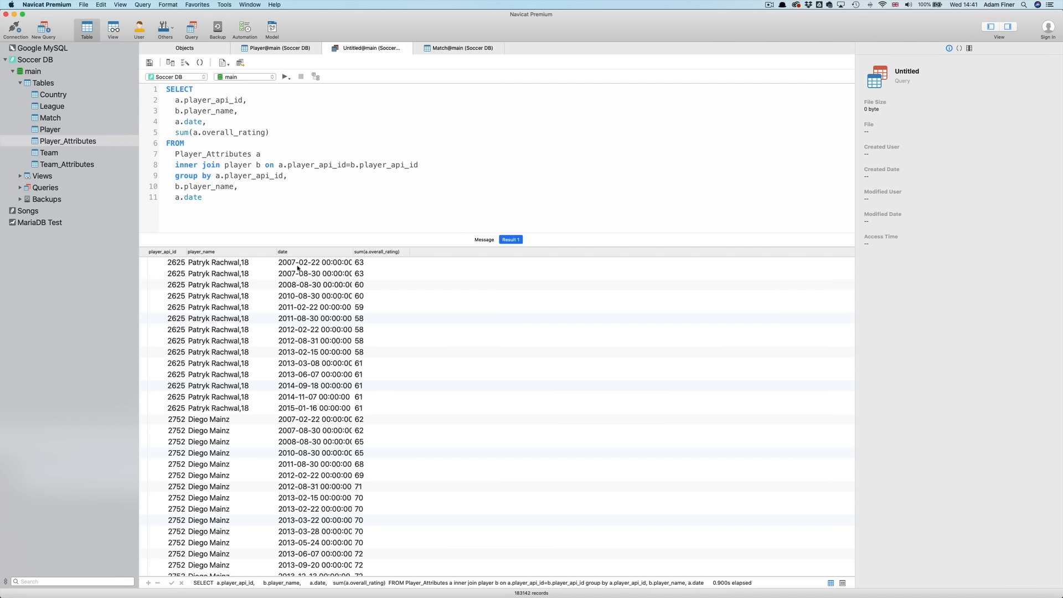
{"action": "mouse_move", "coordinate": [372, 259]}
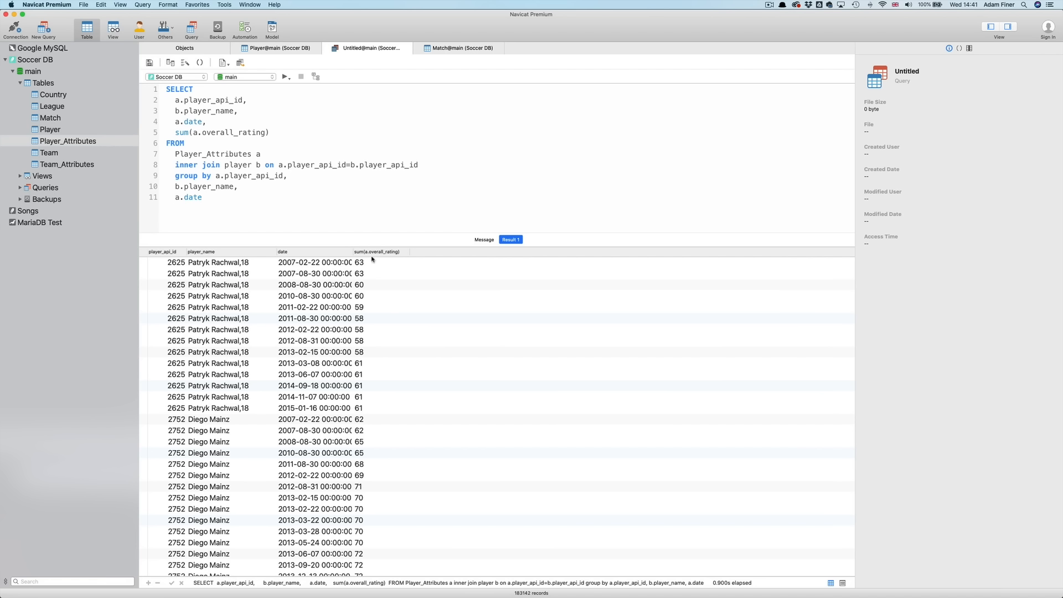
{"action": "mouse_move", "coordinate": [360, 285]}
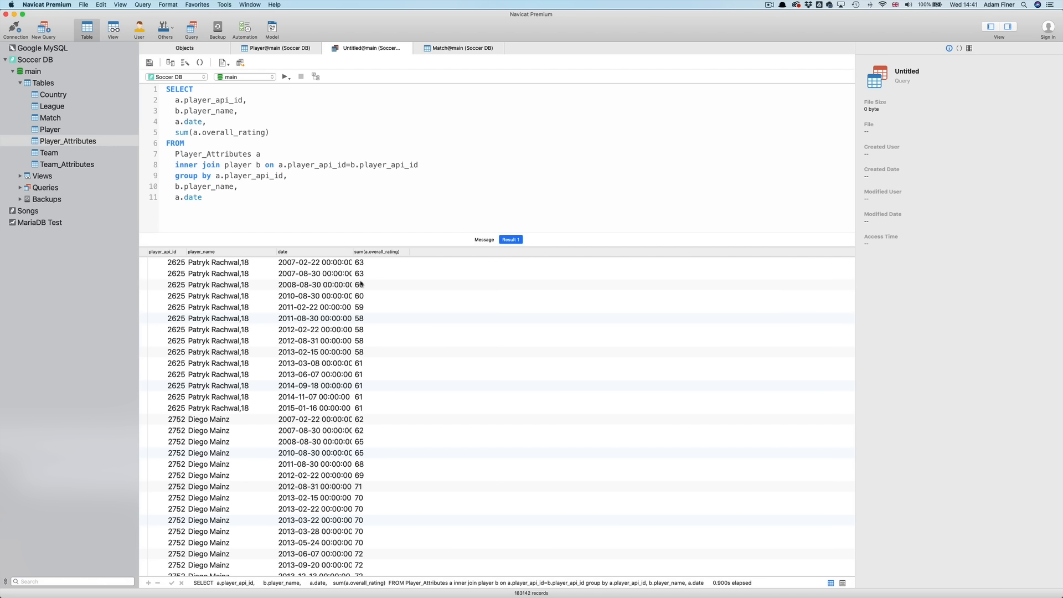
Drop a.date, use avg AS rating with count(a.overall_rating), and add ORDER BY rating DESC
{"action": "left_click", "coordinate": [206, 197]}
{"action": "type", "text": " as rating"}
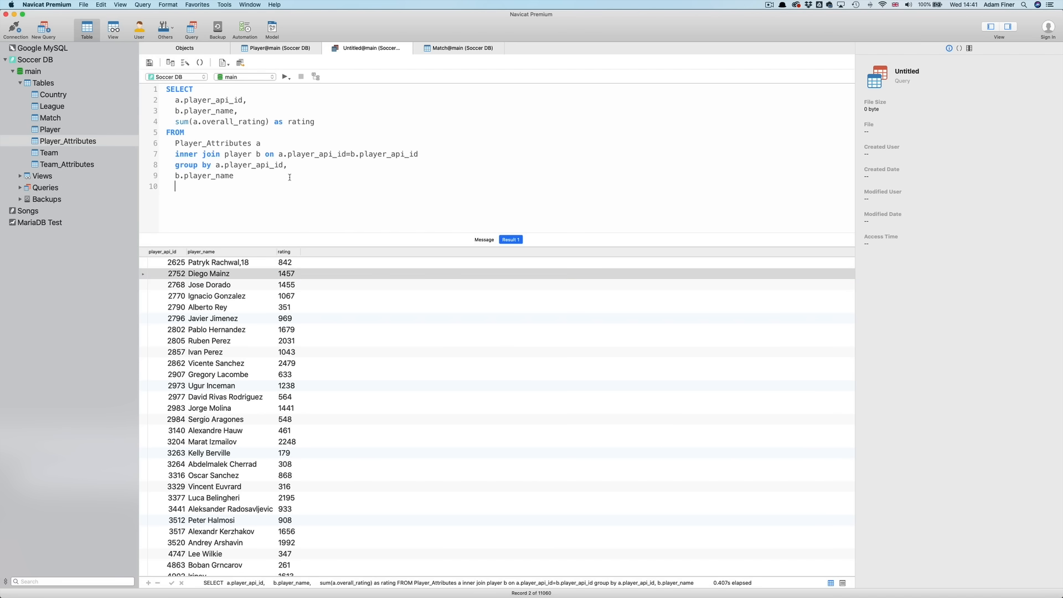
{"action": "type", "text": "order by rating desc"}
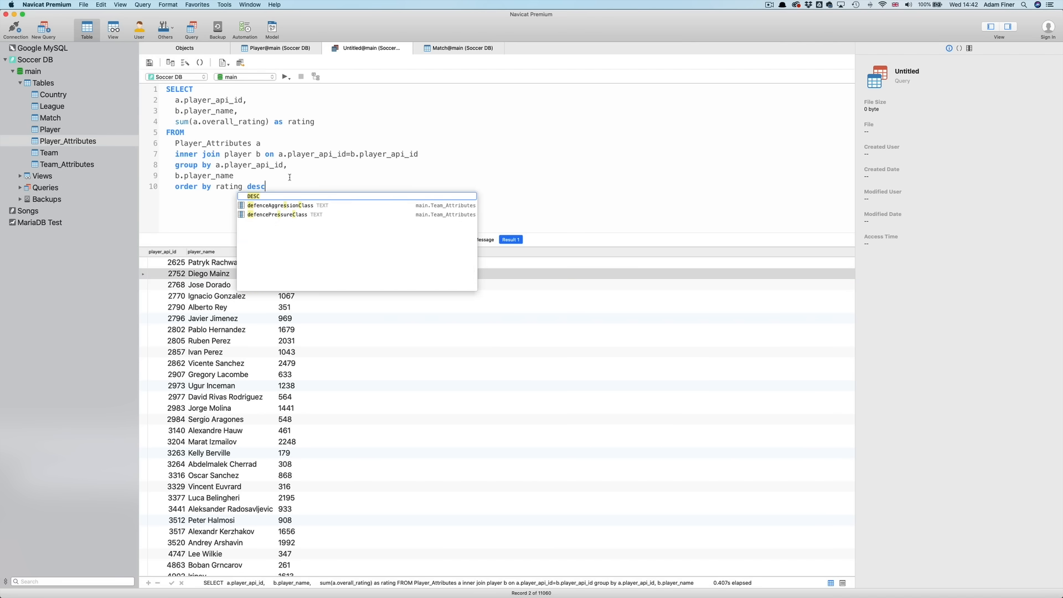
{"action": "left_click", "coordinate": [285, 76]}
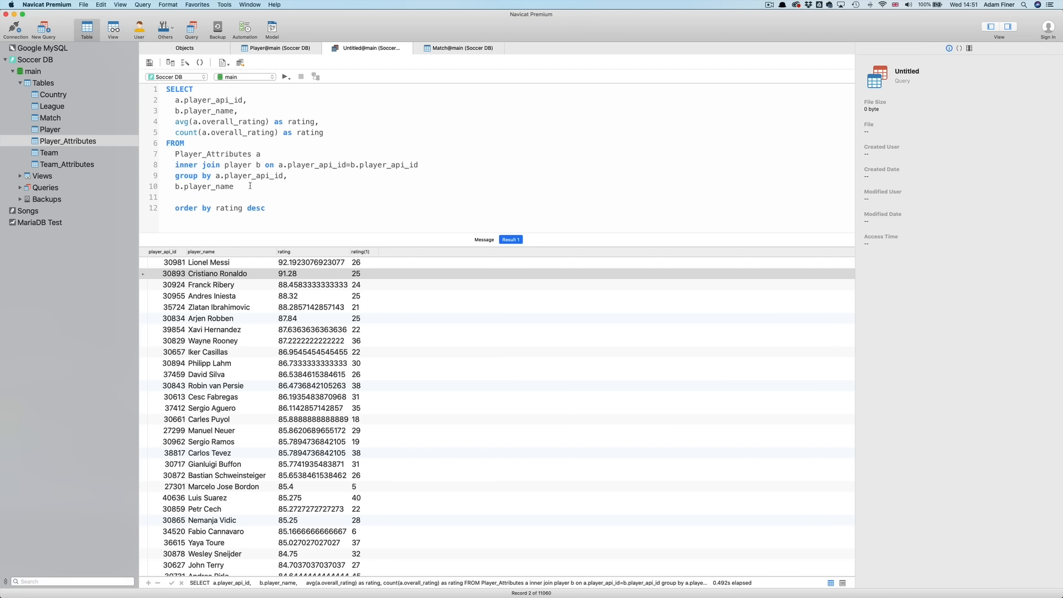
Add HAVING rating>85 to leave 28 players, then Beautify SQL
{"action": "type", "text": "having r"}
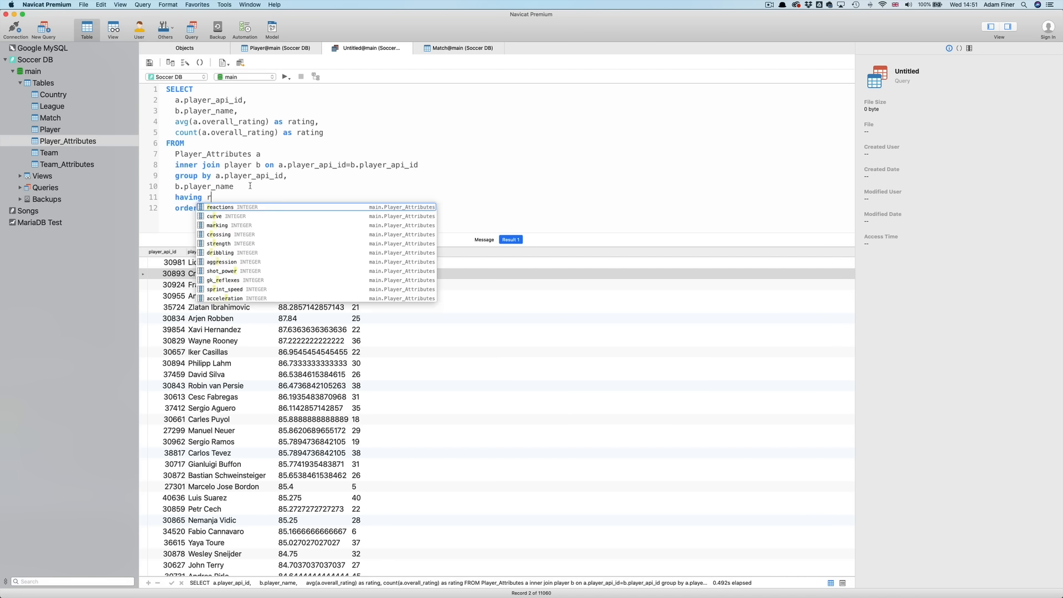
{"action": "type", "text": "ating>85"}
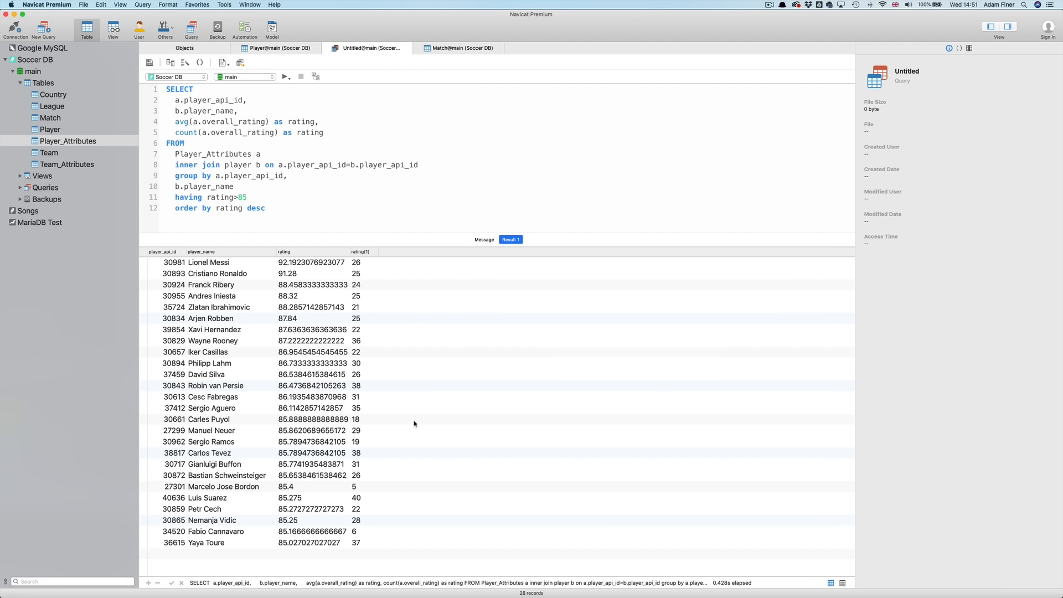
{"action": "left_click", "coordinate": [167, 4]}
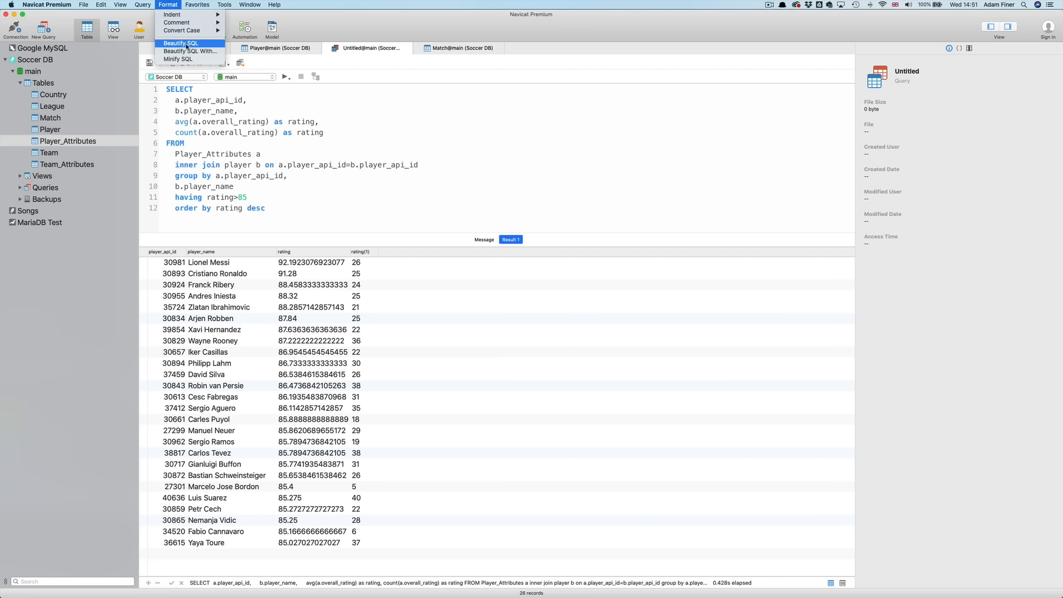
{"action": "left_click", "coordinate": [183, 43]}
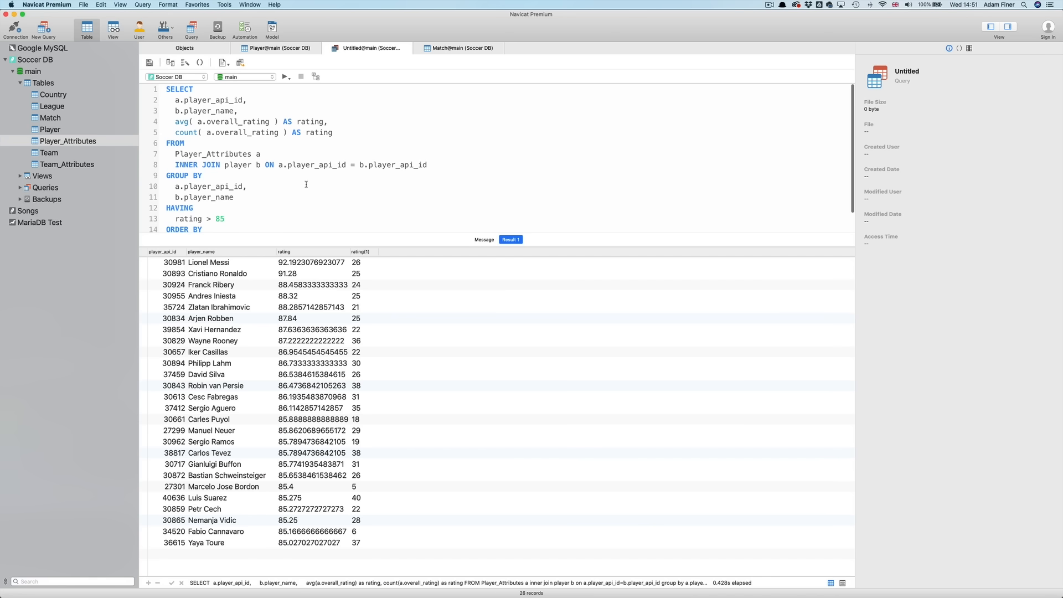
{"action": "type", "text": "rating DESC"}
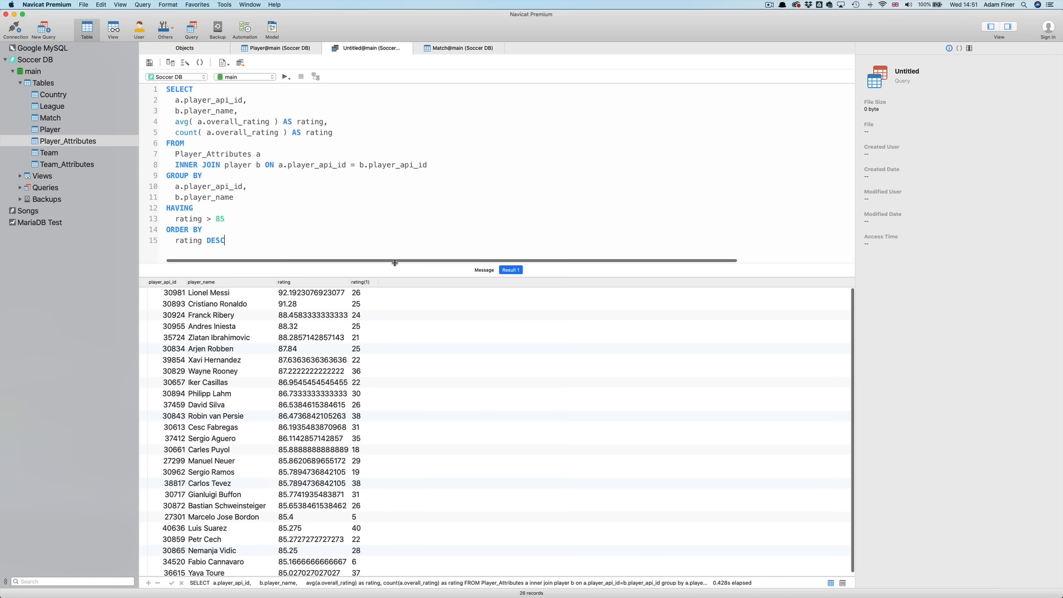